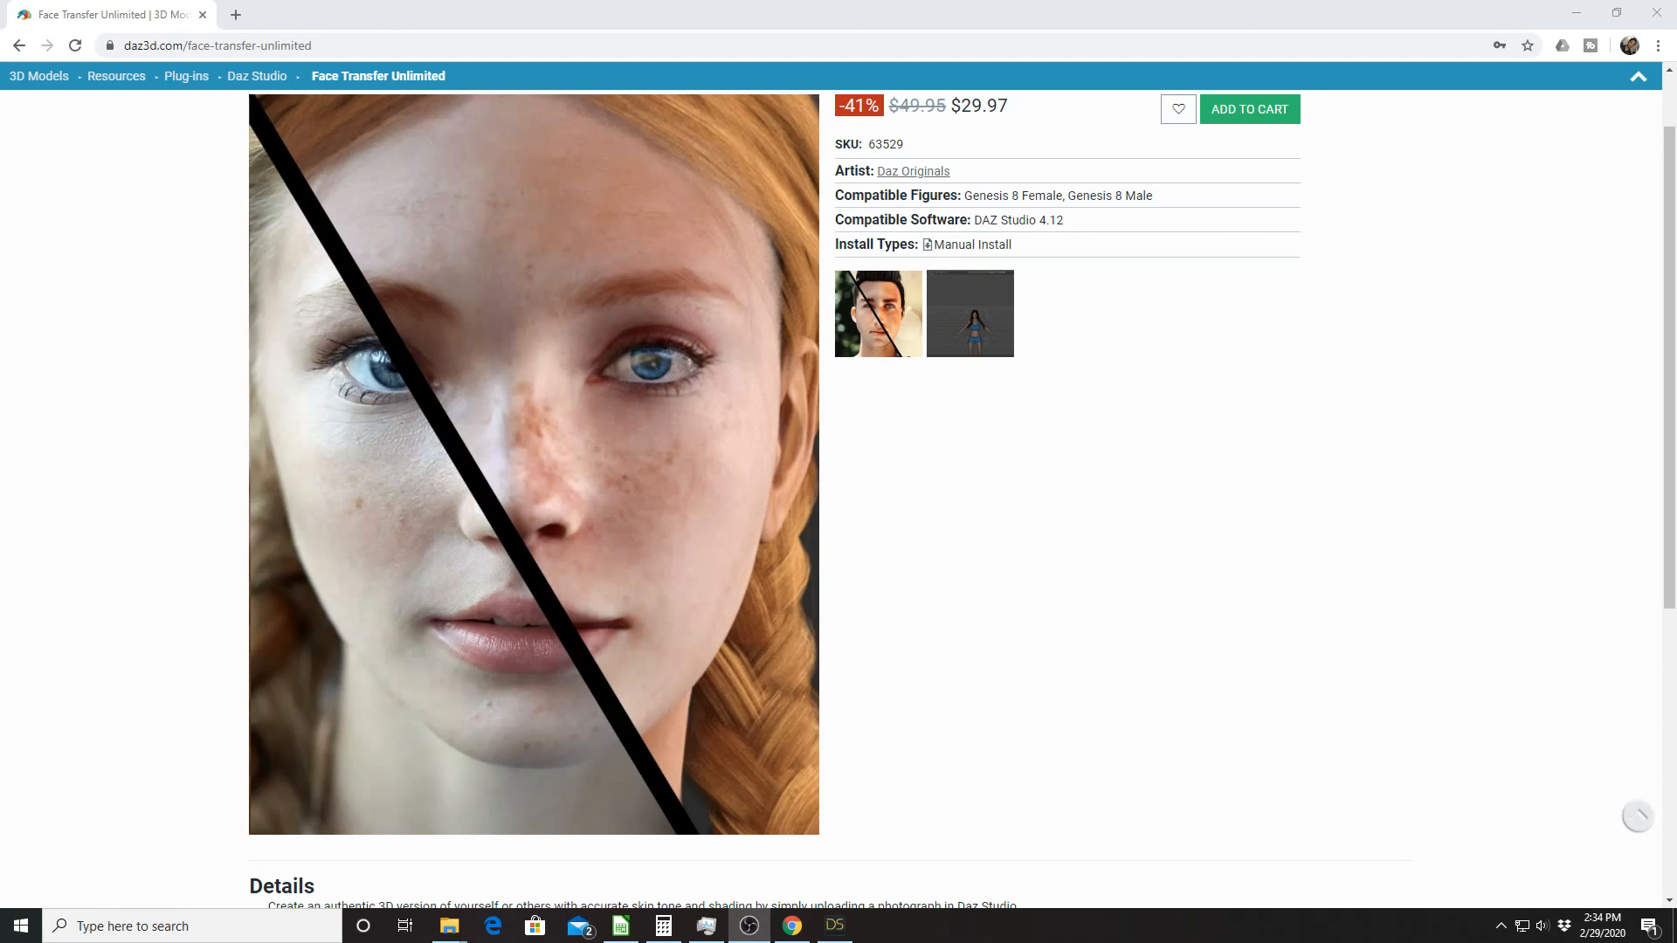
mouse_move(592, 594)
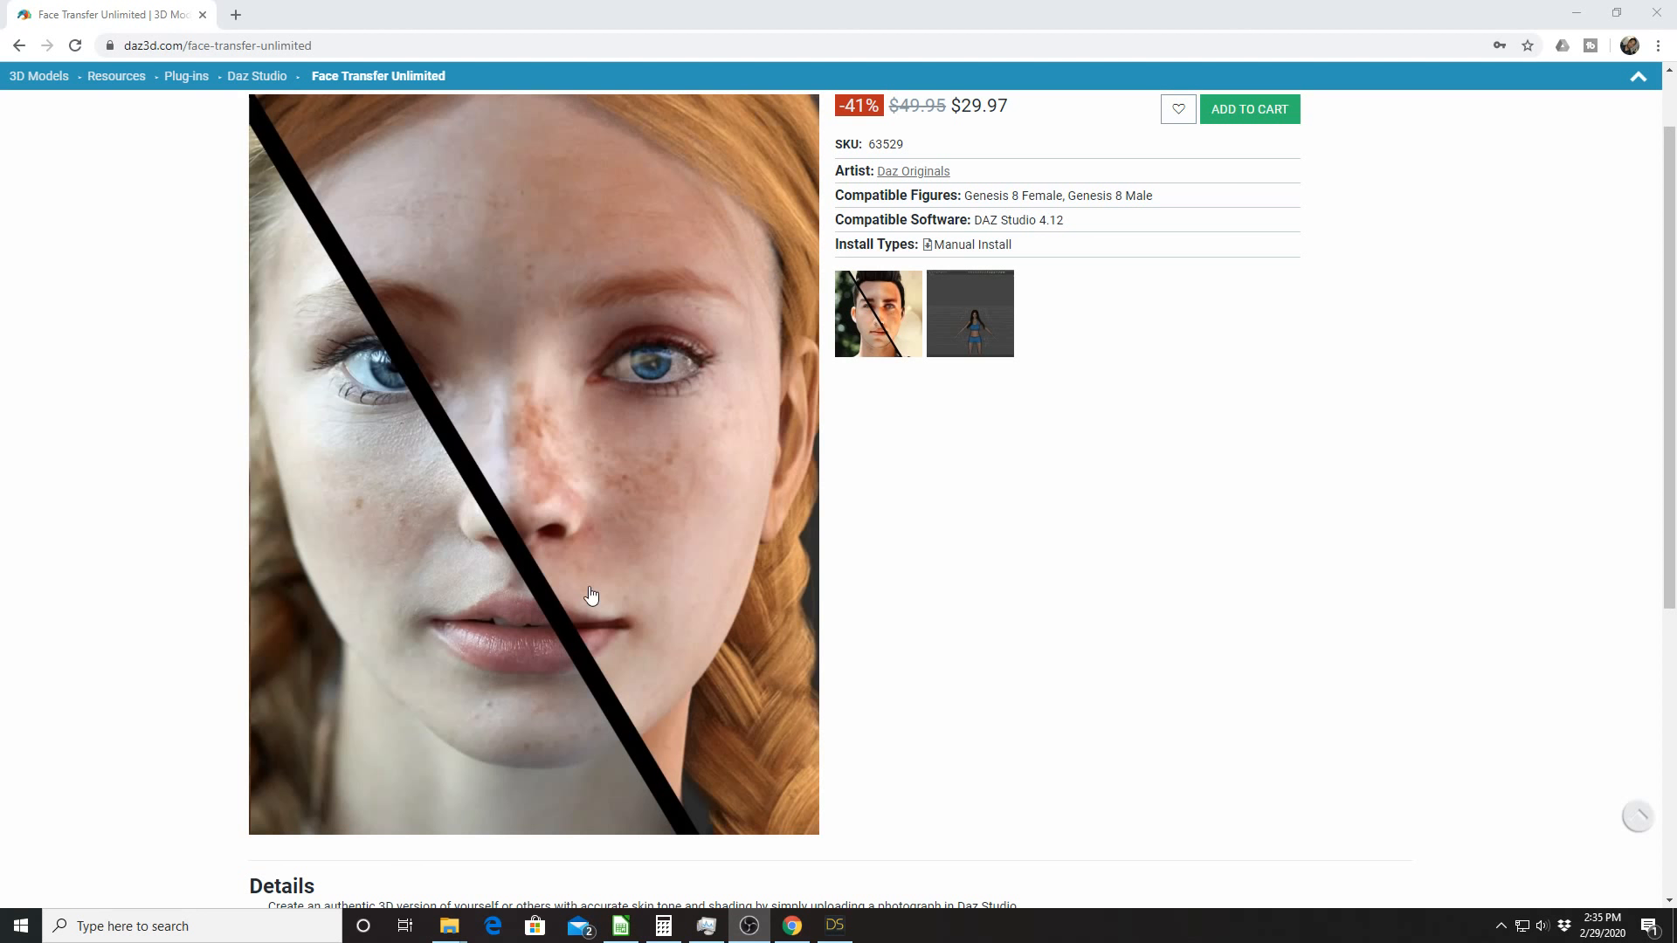
mouse_move(332, 318)
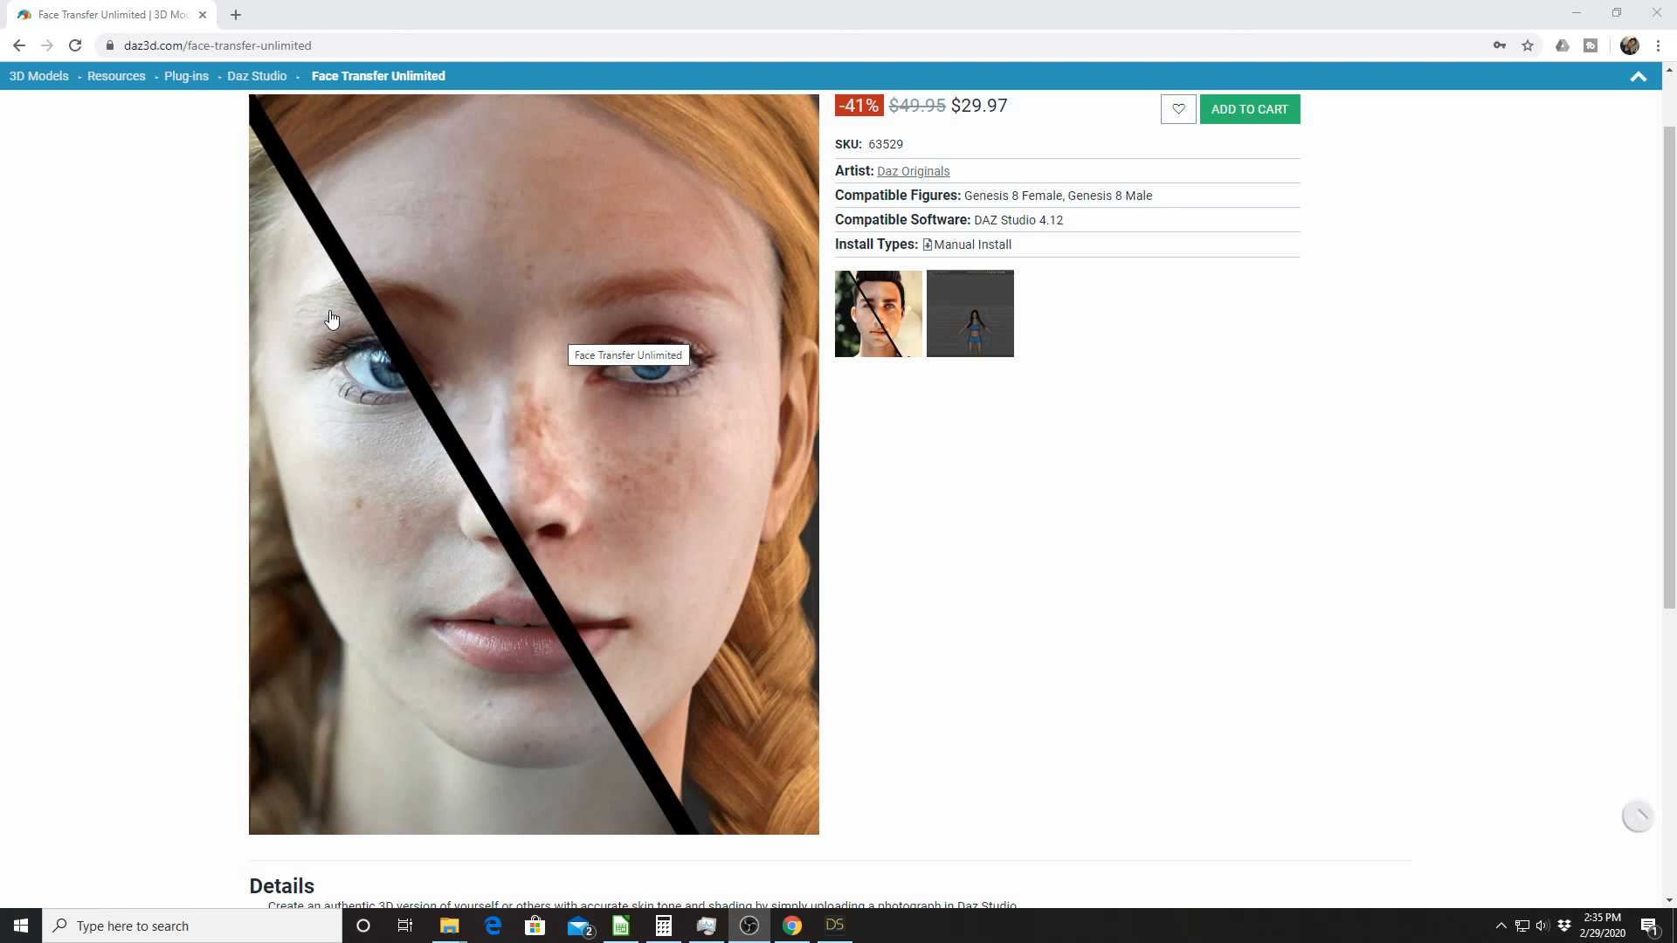
mouse_move(503, 372)
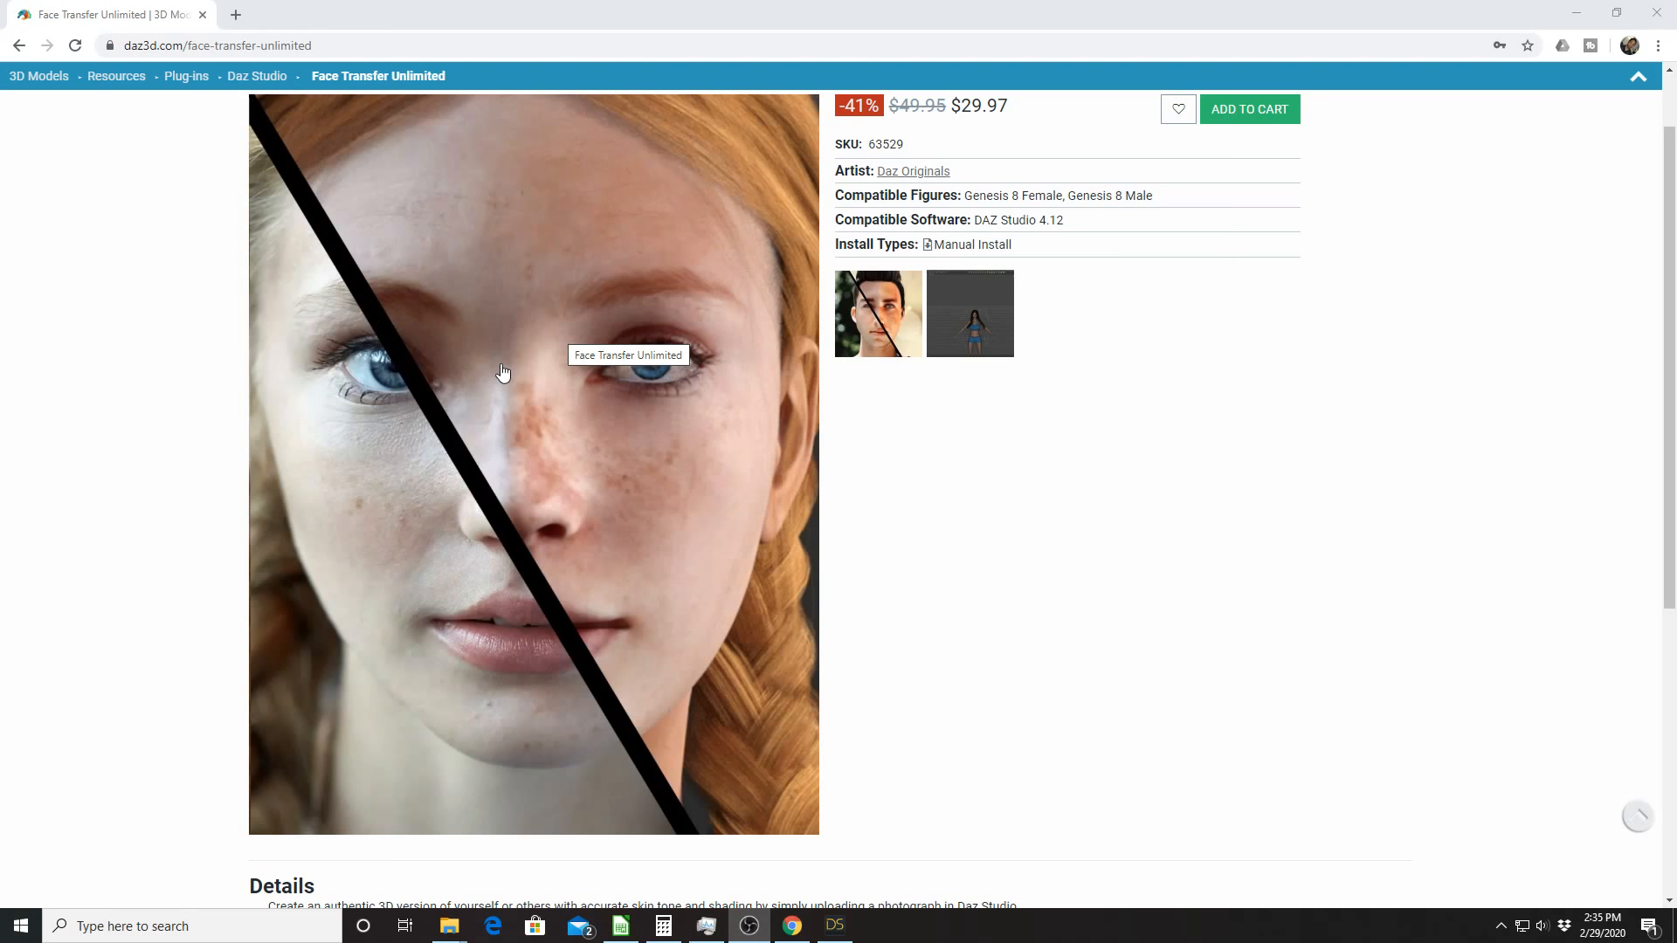
Bring the Face Transfer photo folder forward and preview the first face photo.
scroll(down, 3)
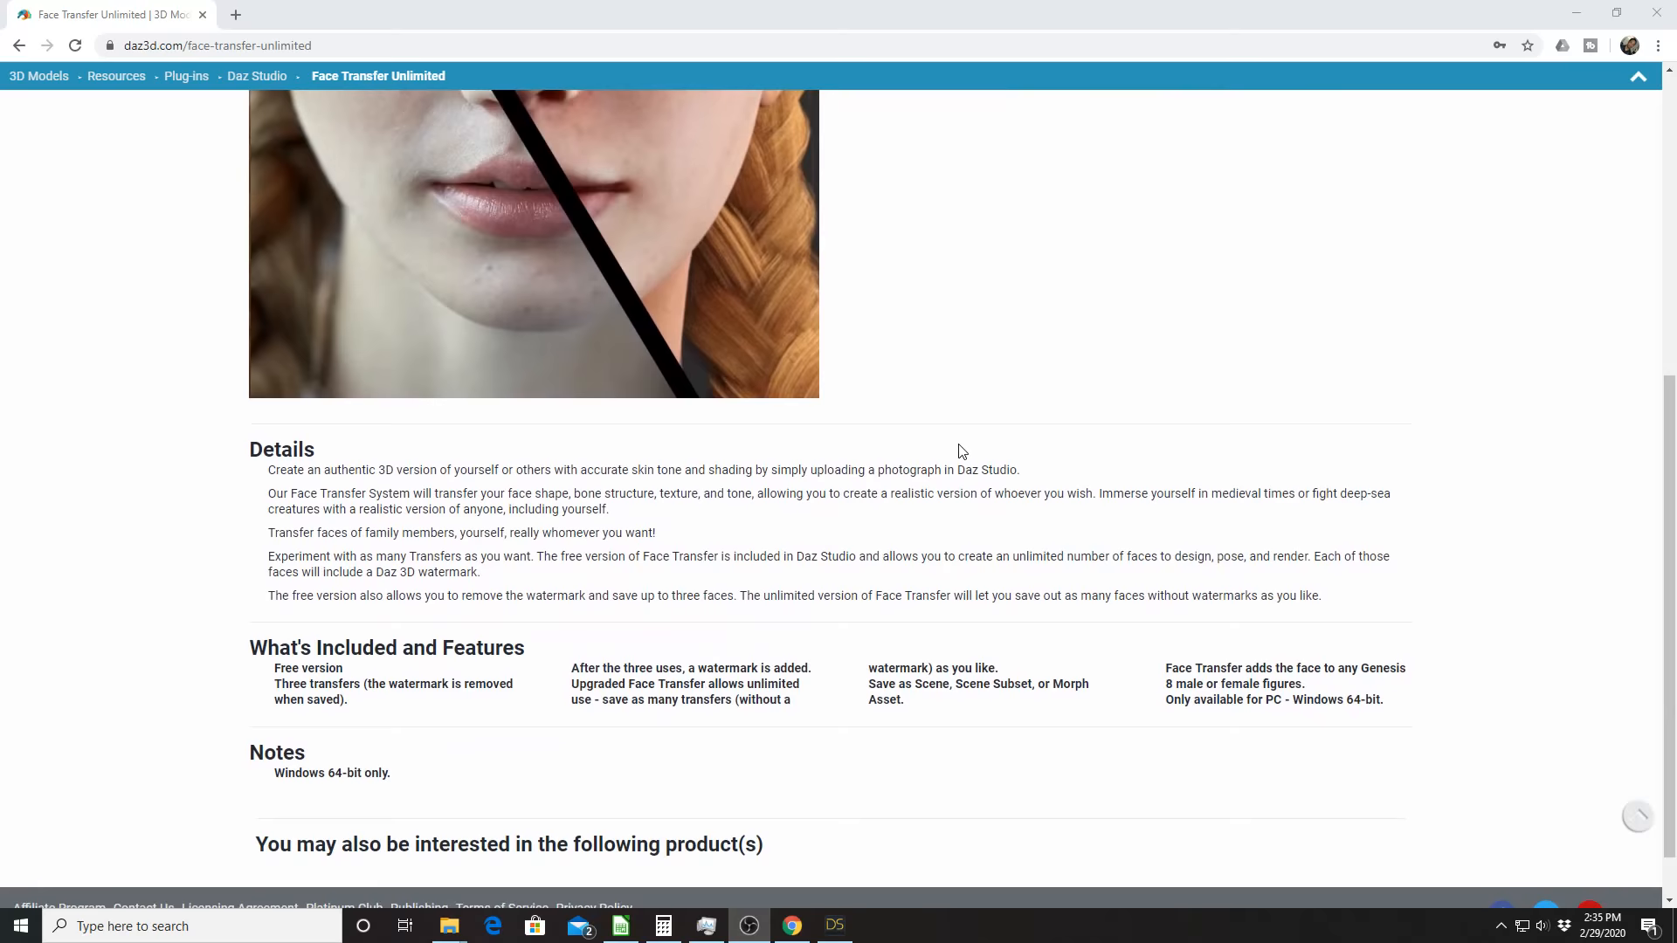
scroll(up, 3)
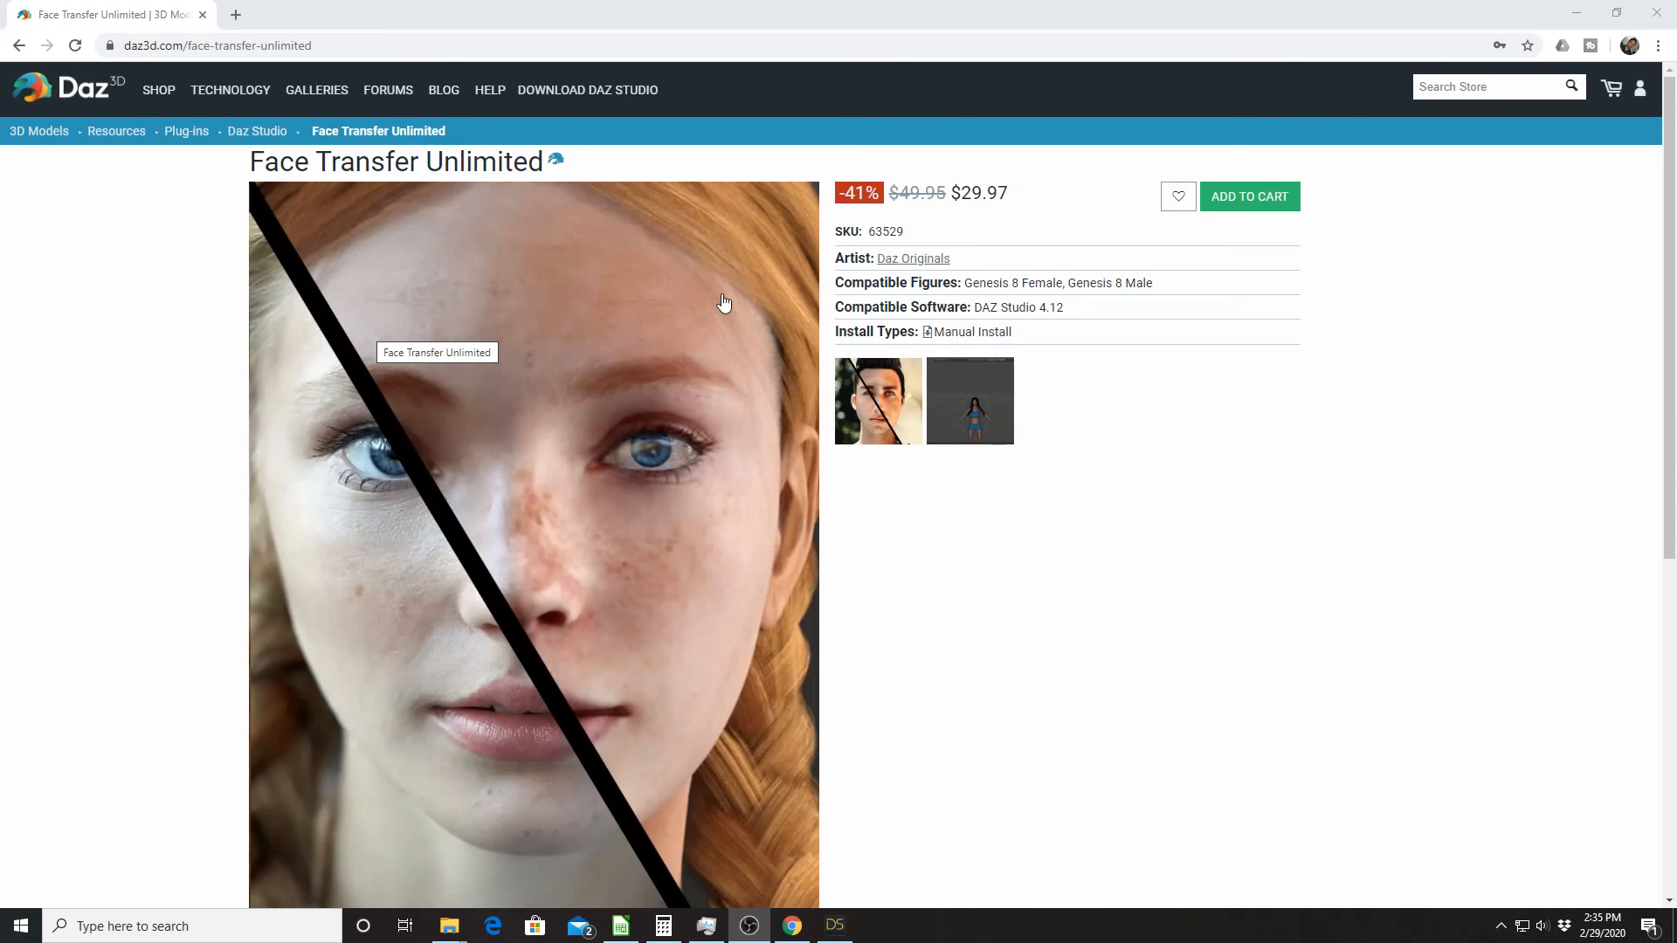
mouse_move(545, 407)
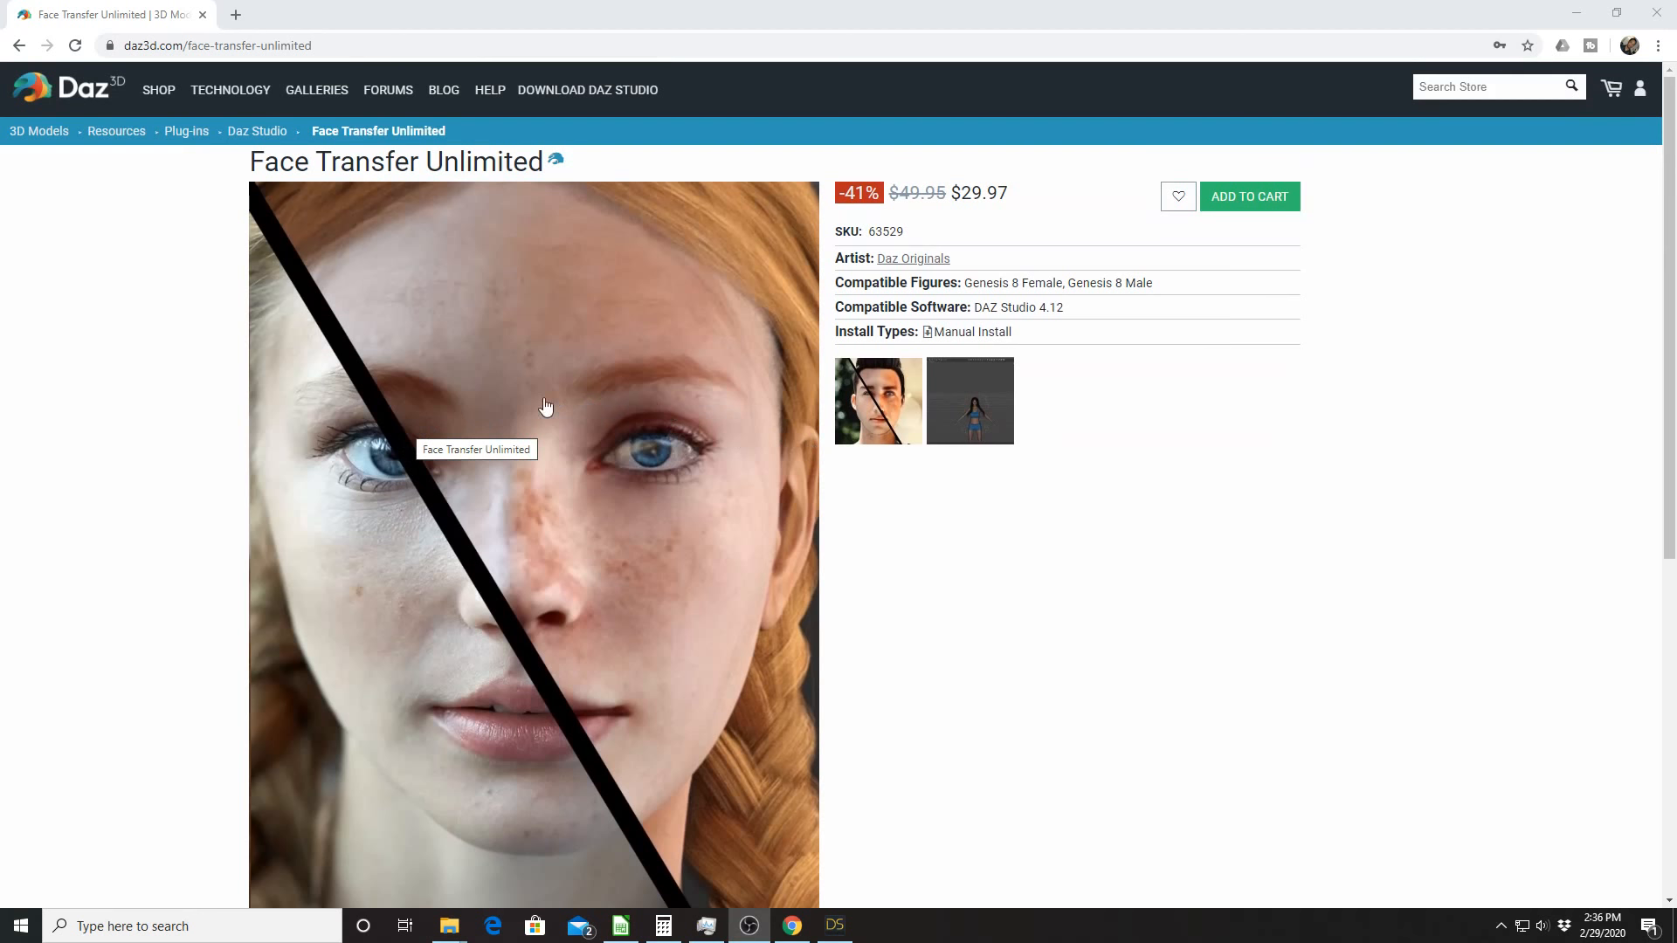
mouse_move(390, 693)
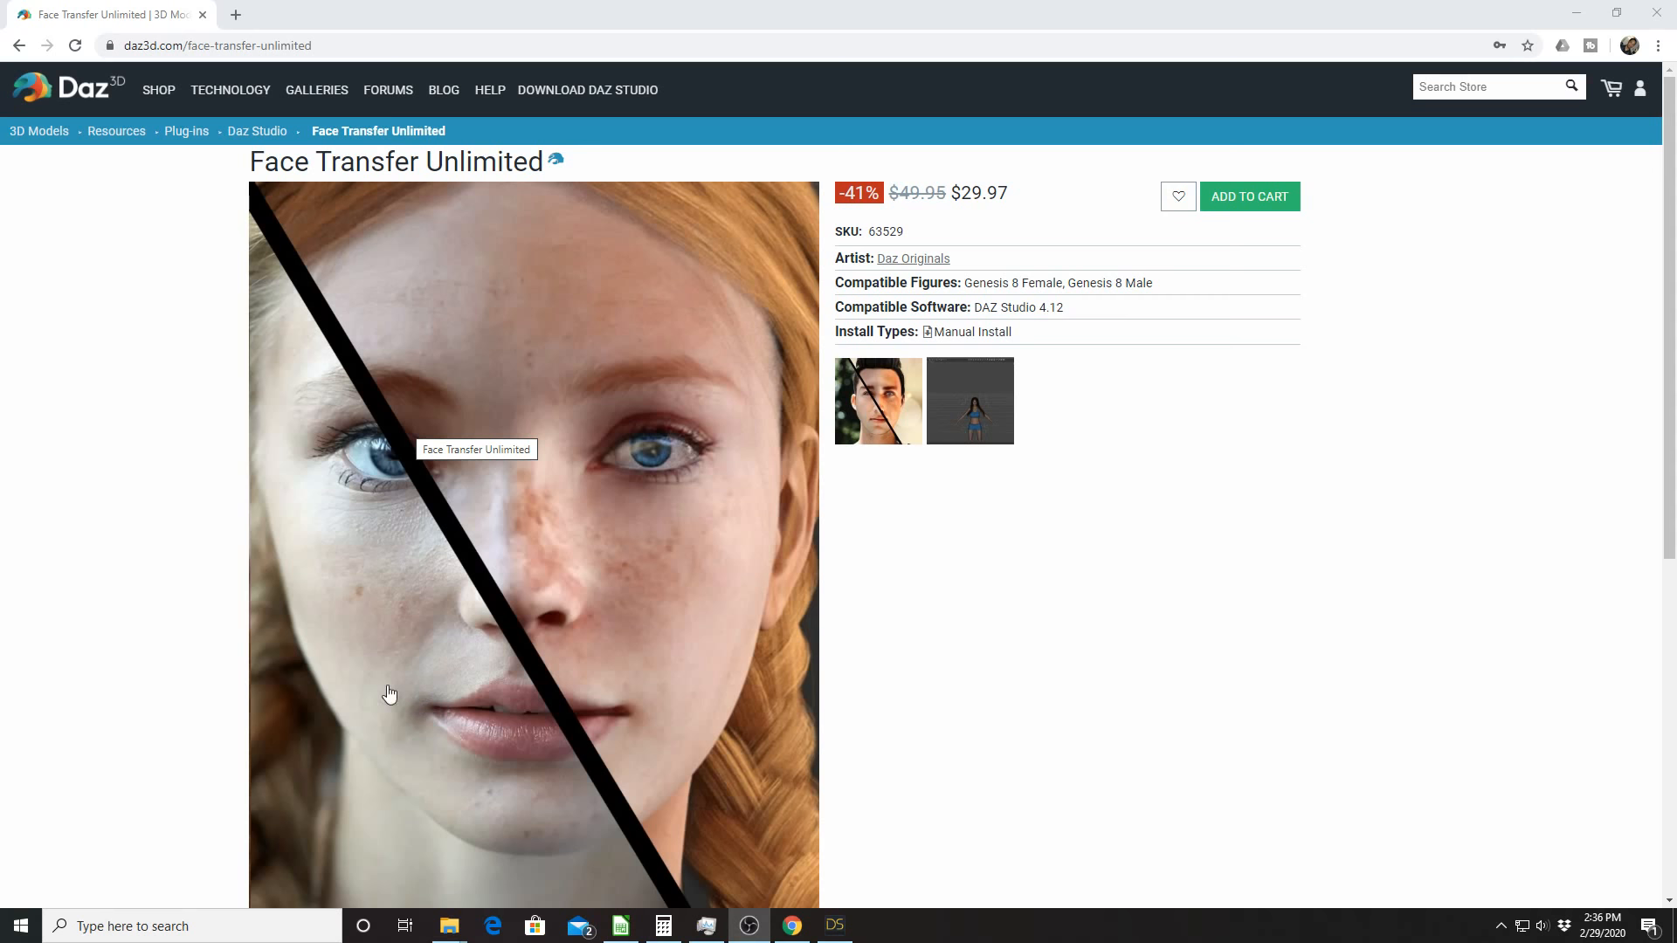
scroll(down, 3)
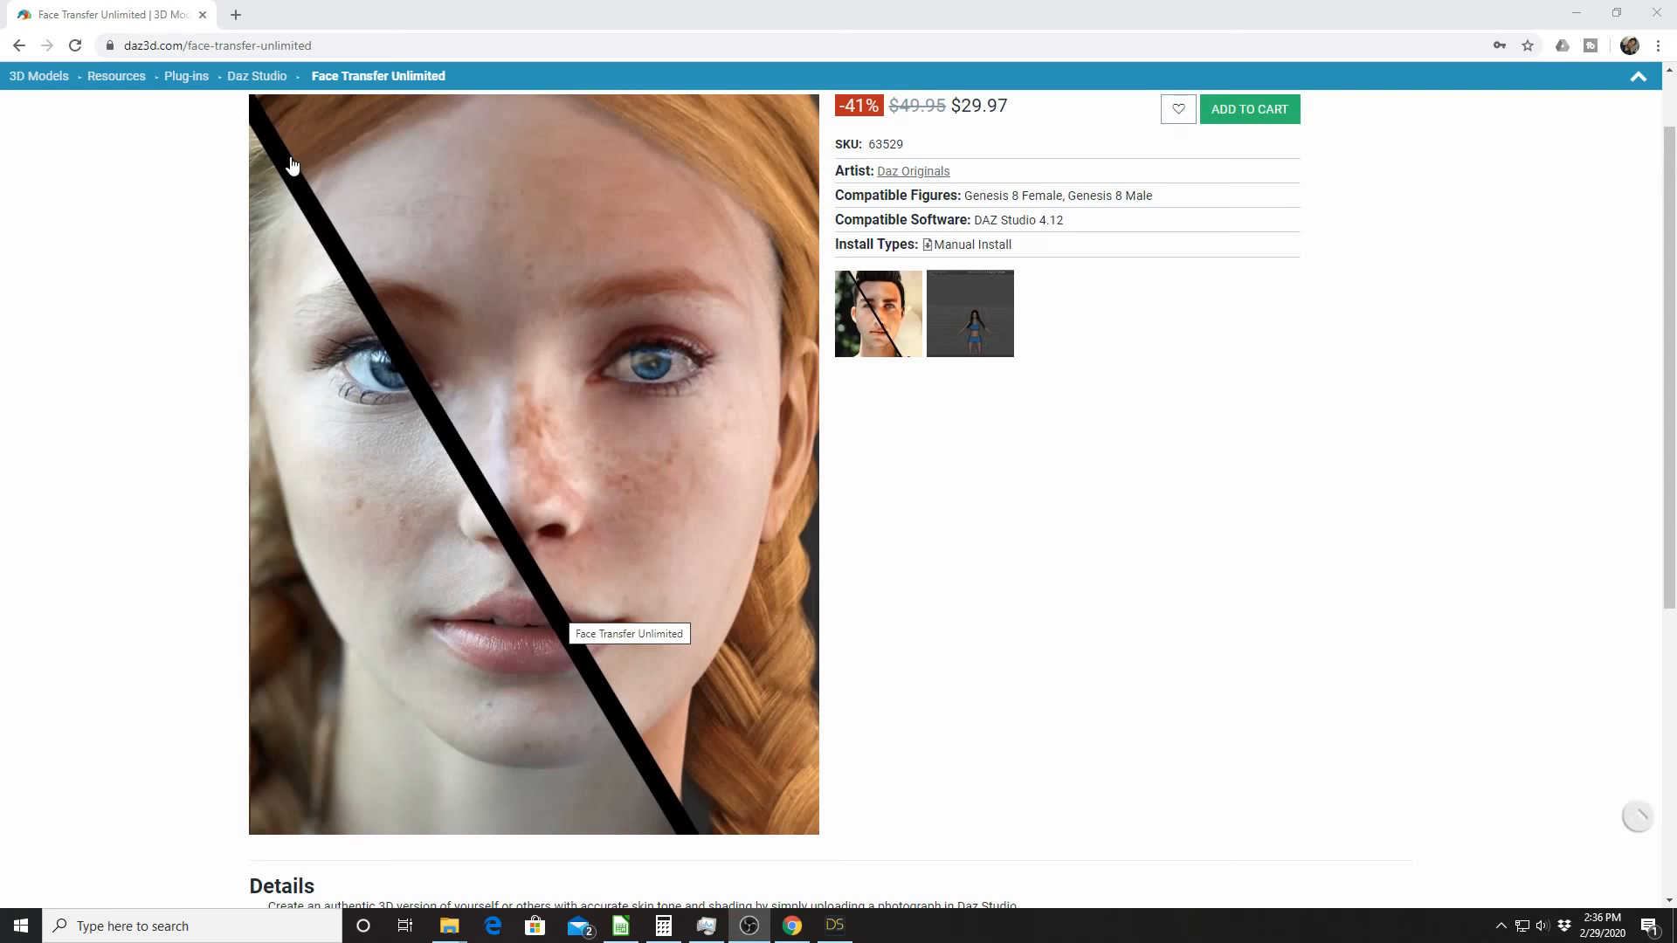
mouse_move(480, 454)
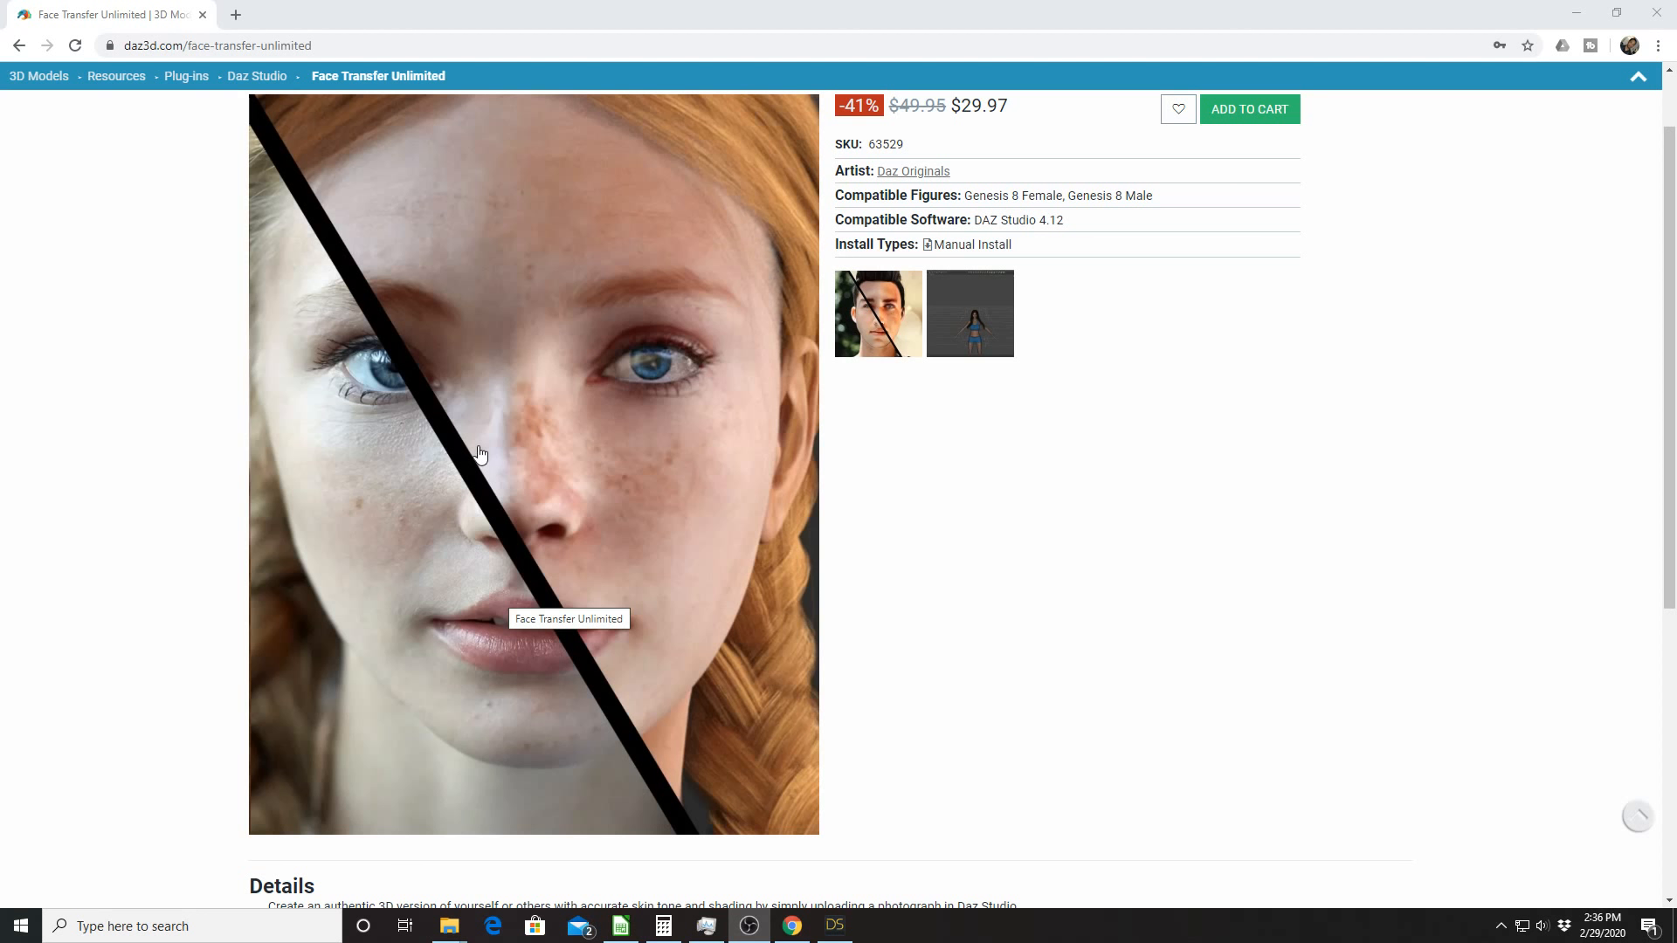
mouse_move(599, 222)
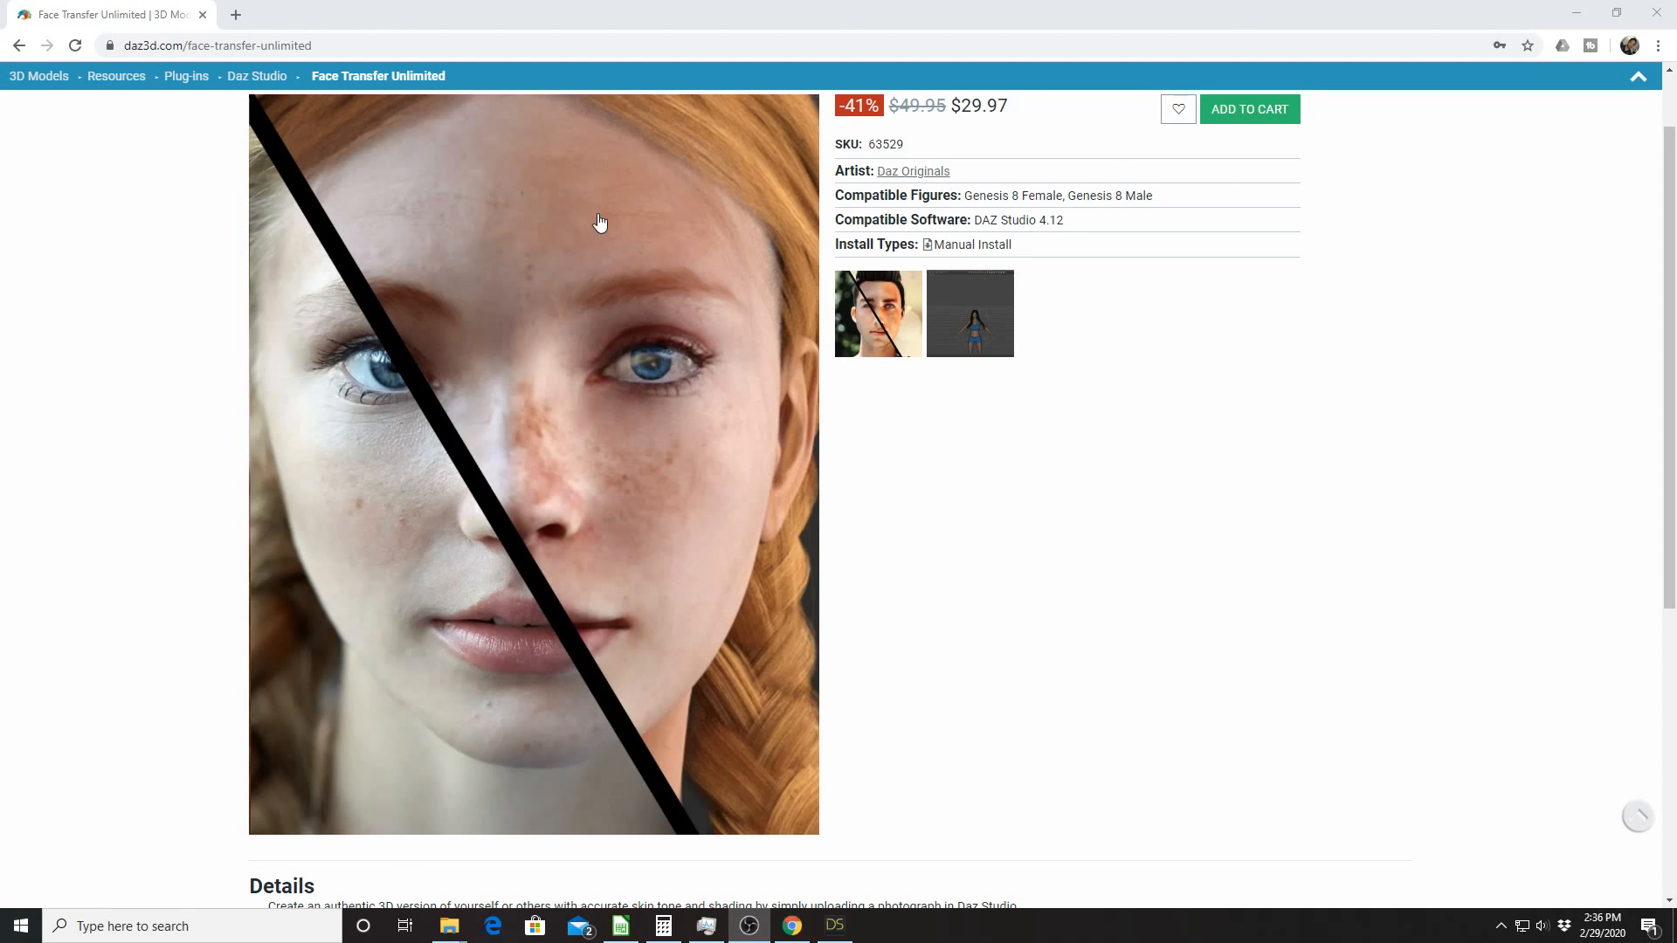
mouse_move(479, 479)
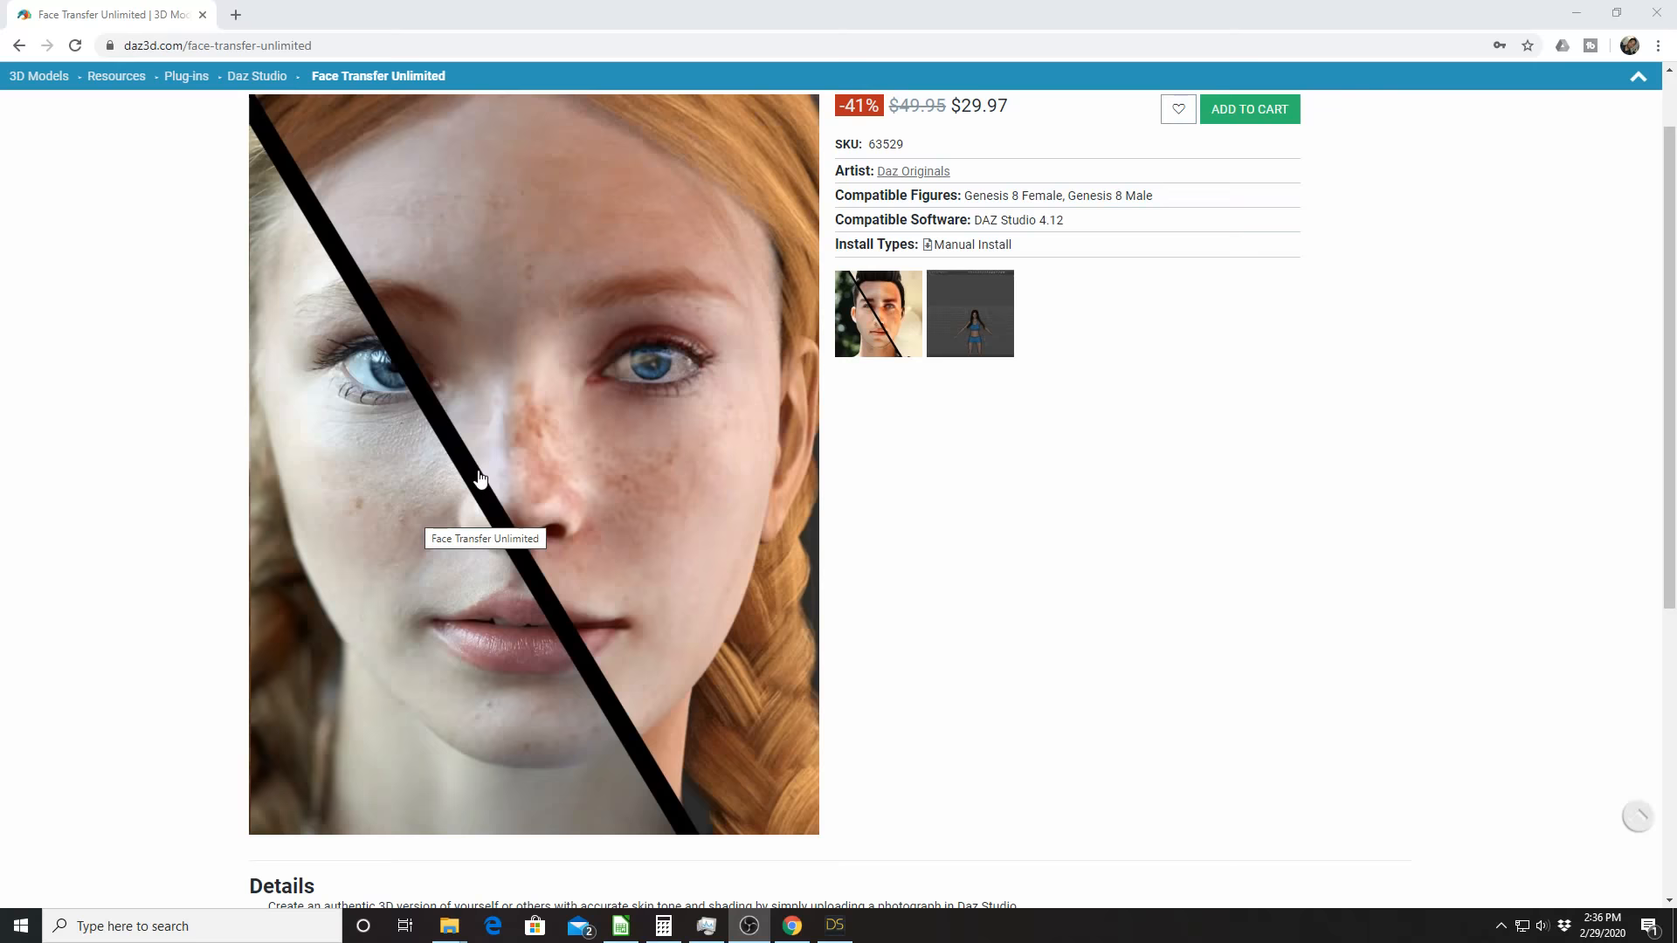
scroll(up, 3)
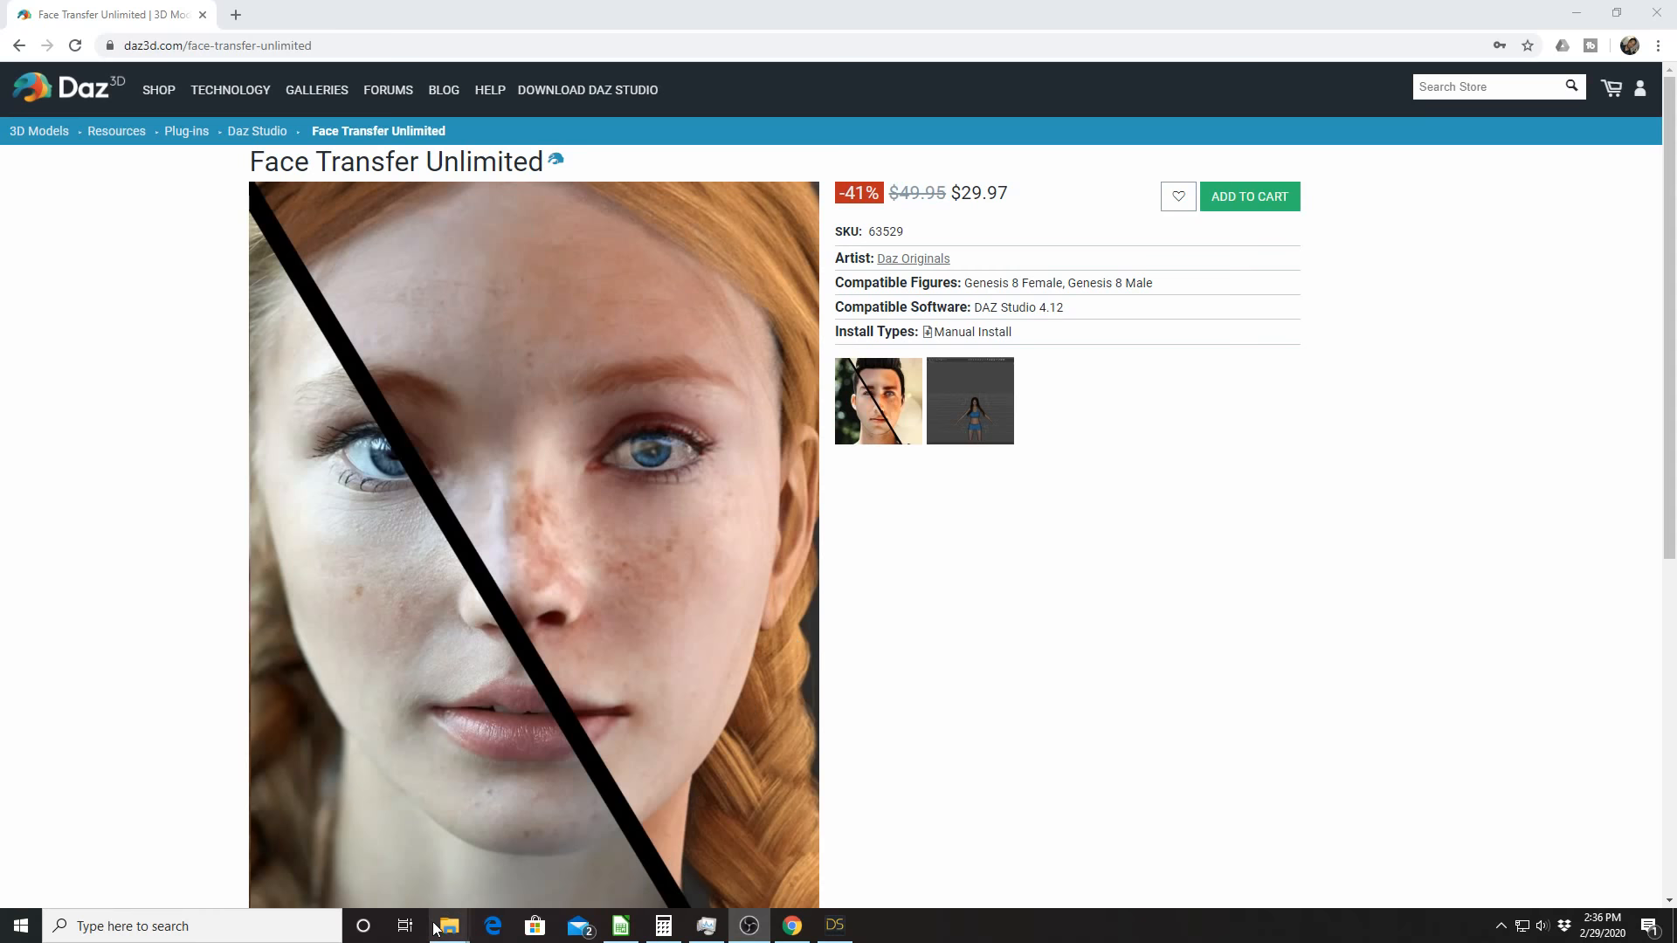
click(447, 926)
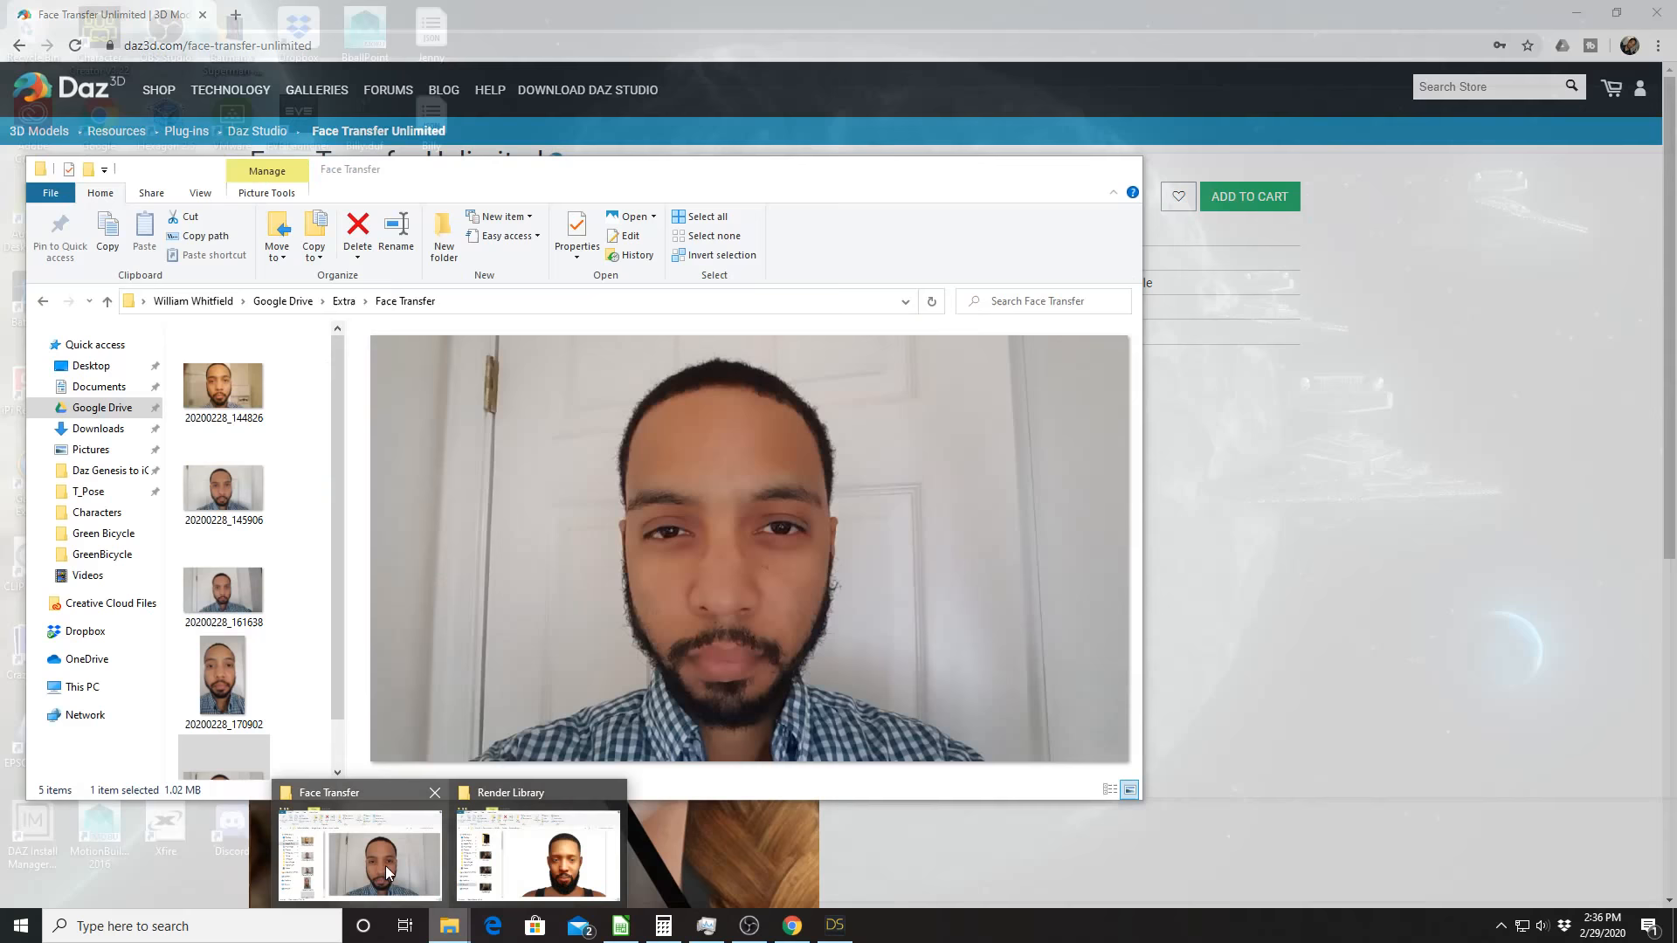
click(356, 856)
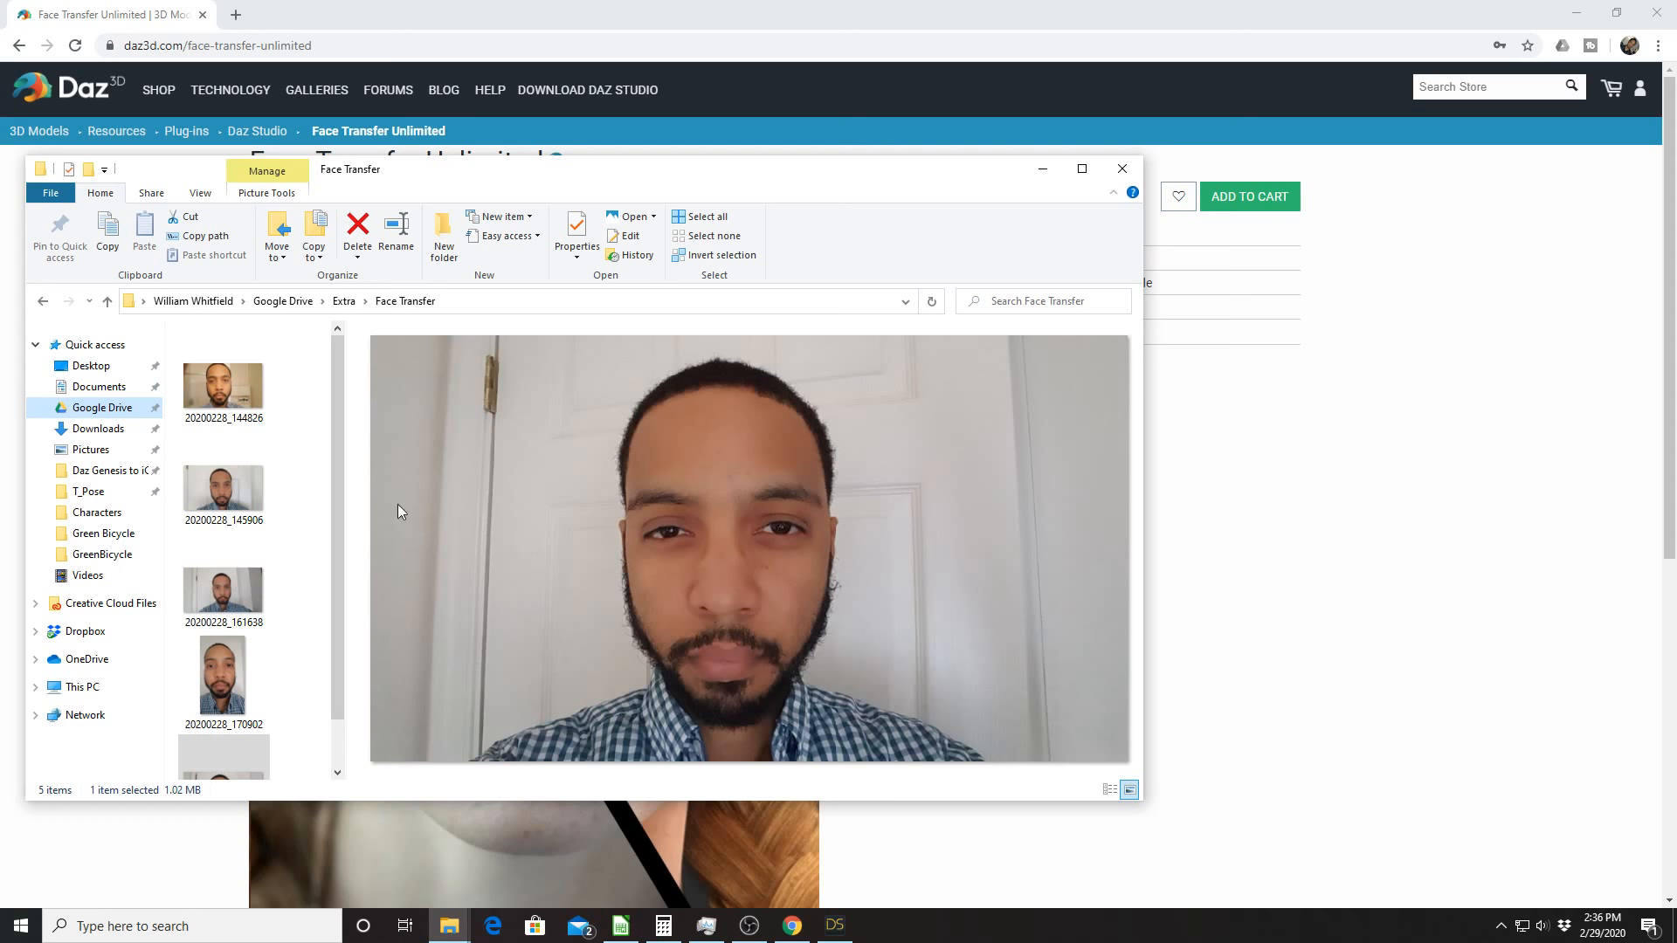
click(224, 386)
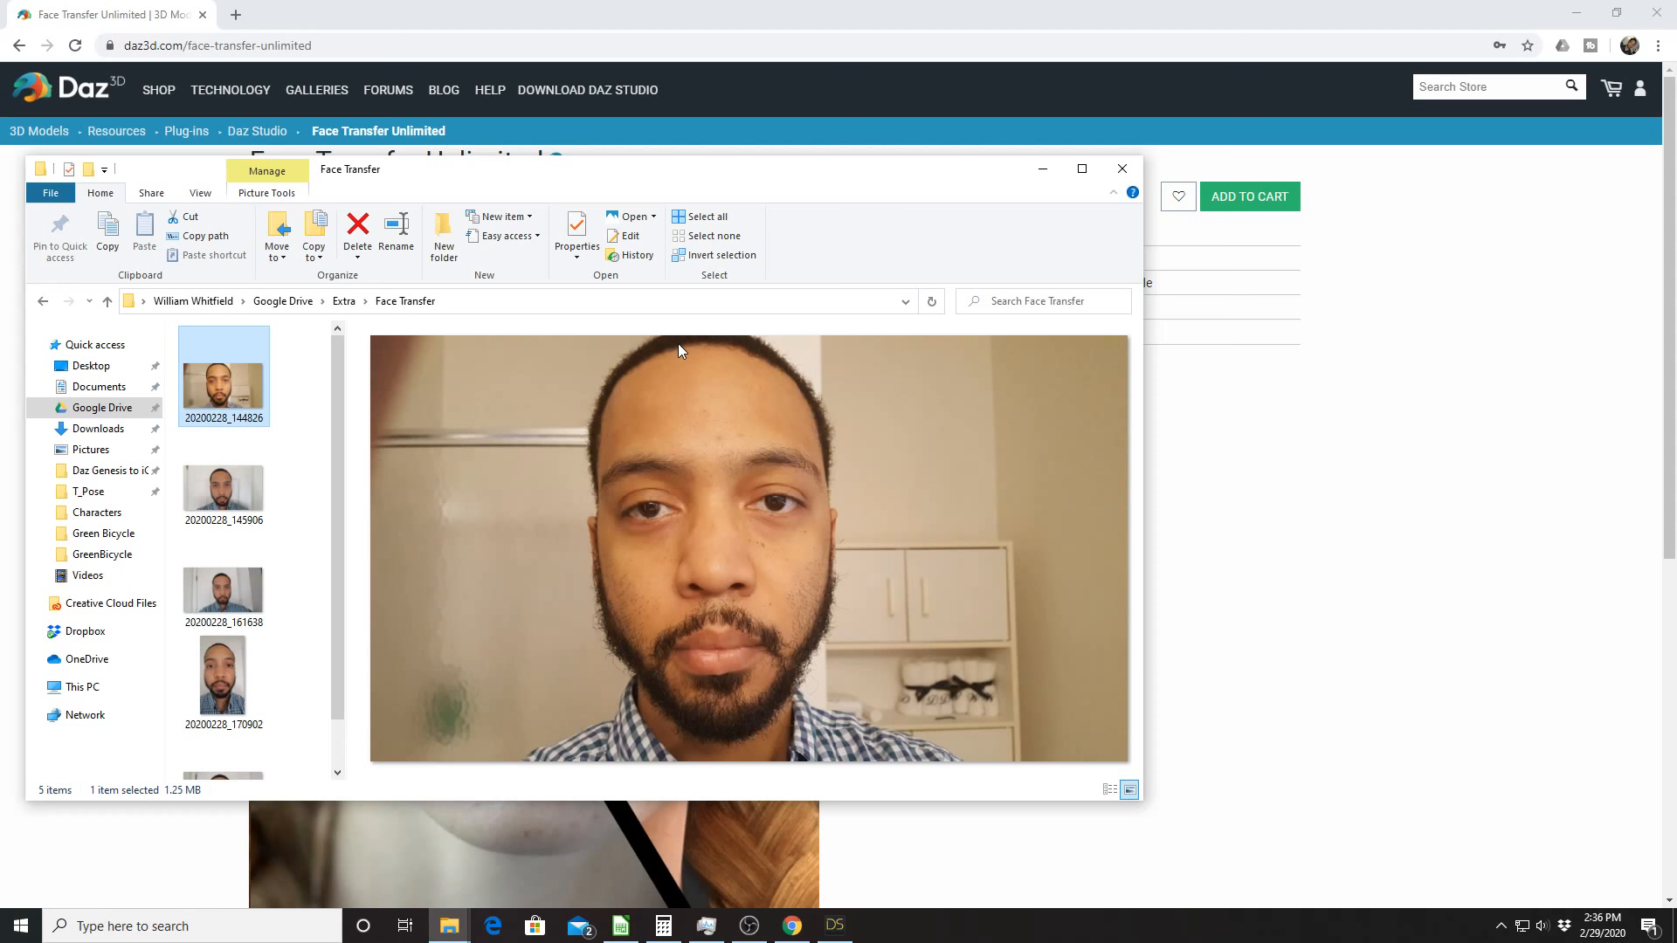
mouse_move(870, 364)
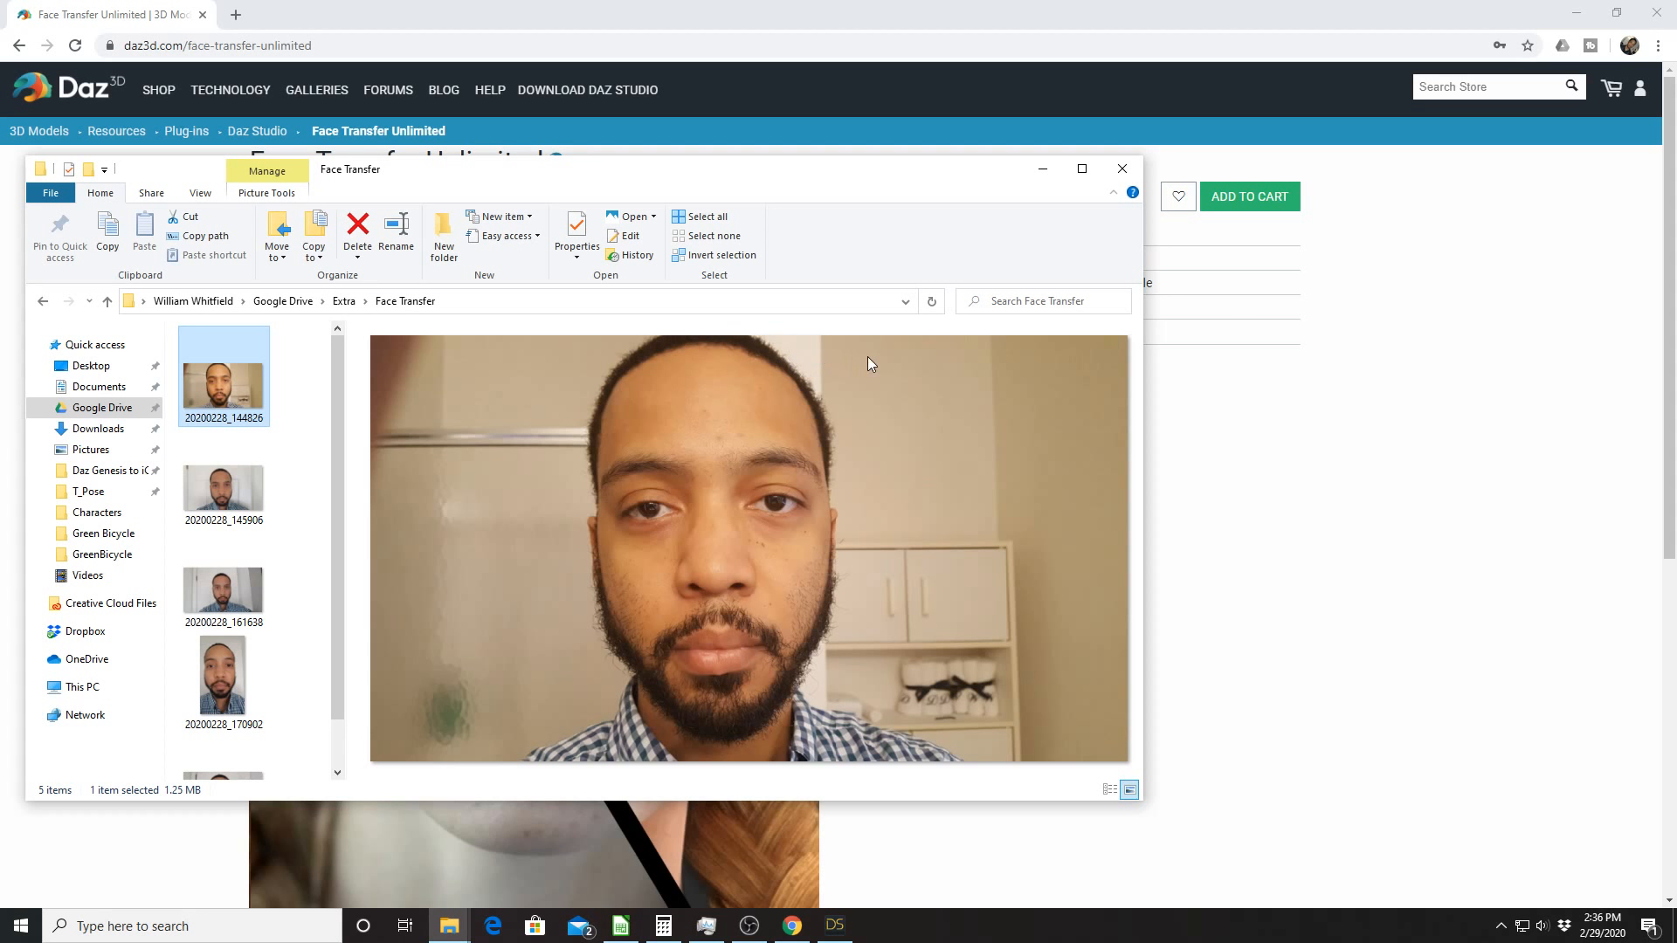
mouse_move(735, 498)
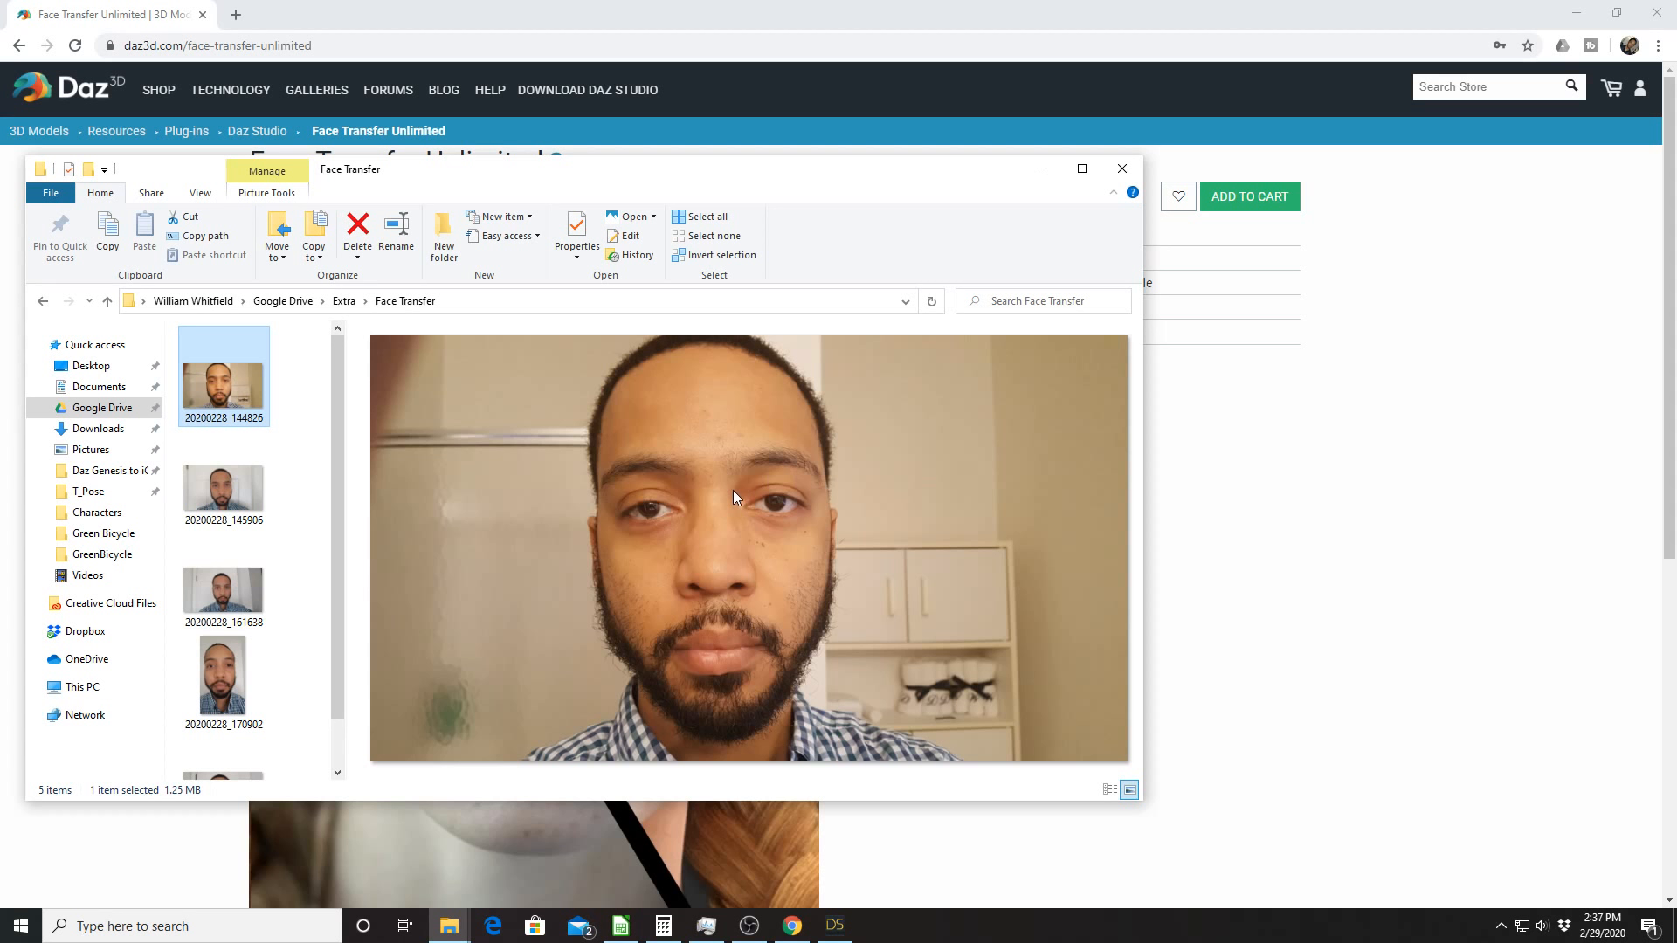
mouse_move(670, 531)
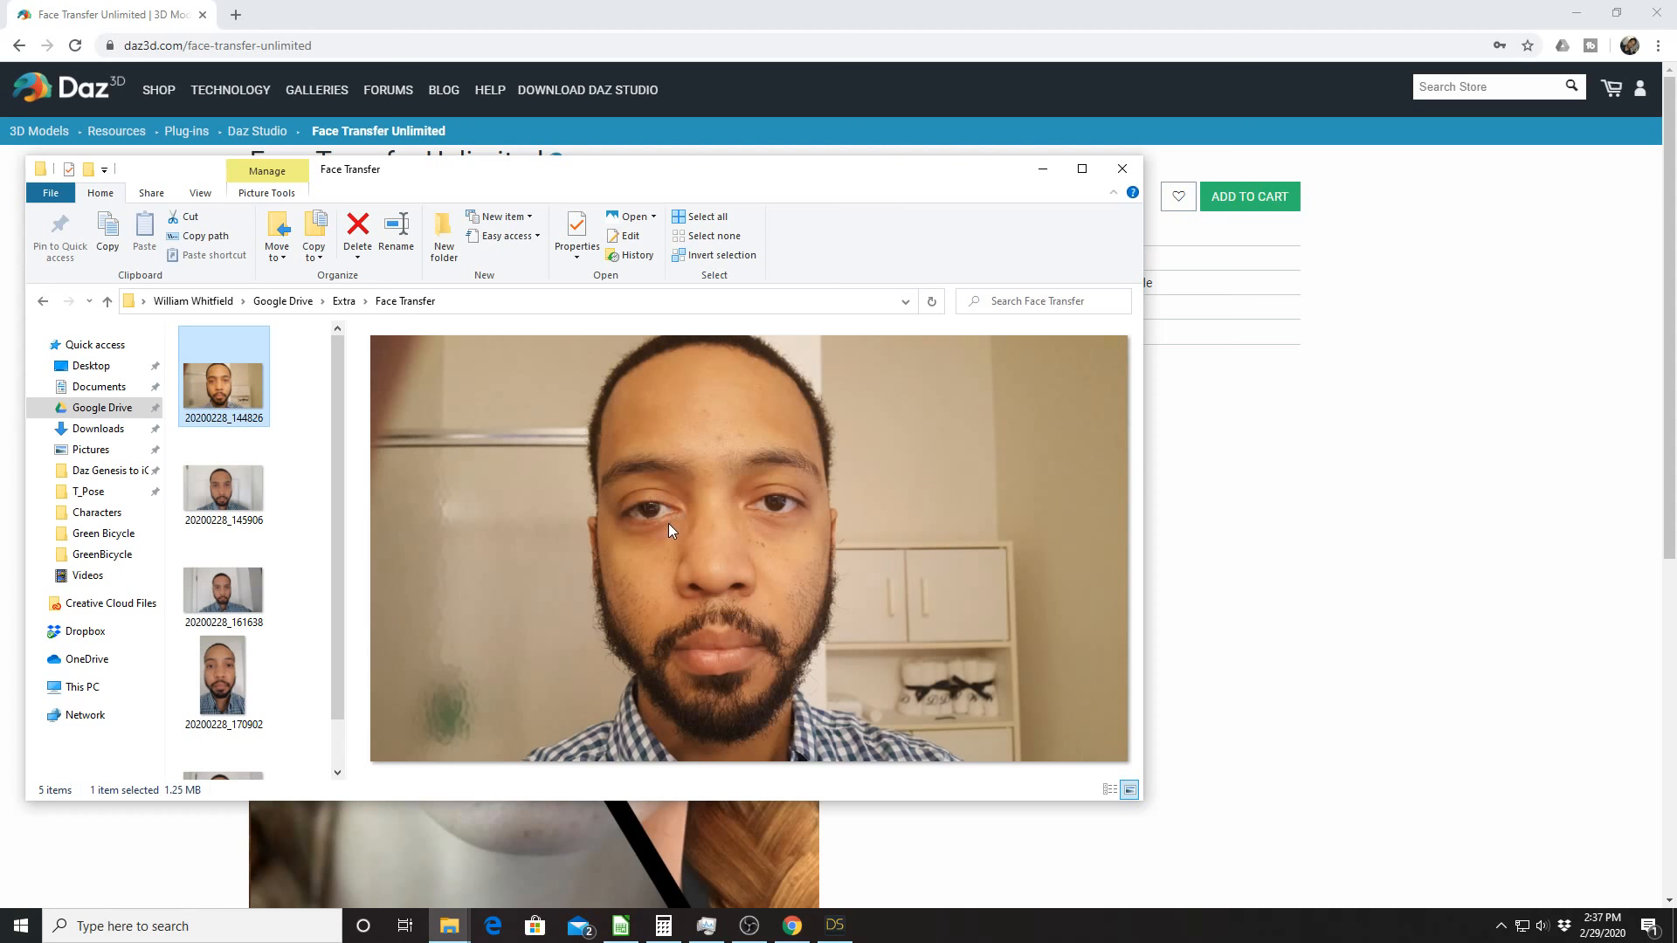
mouse_move(682, 492)
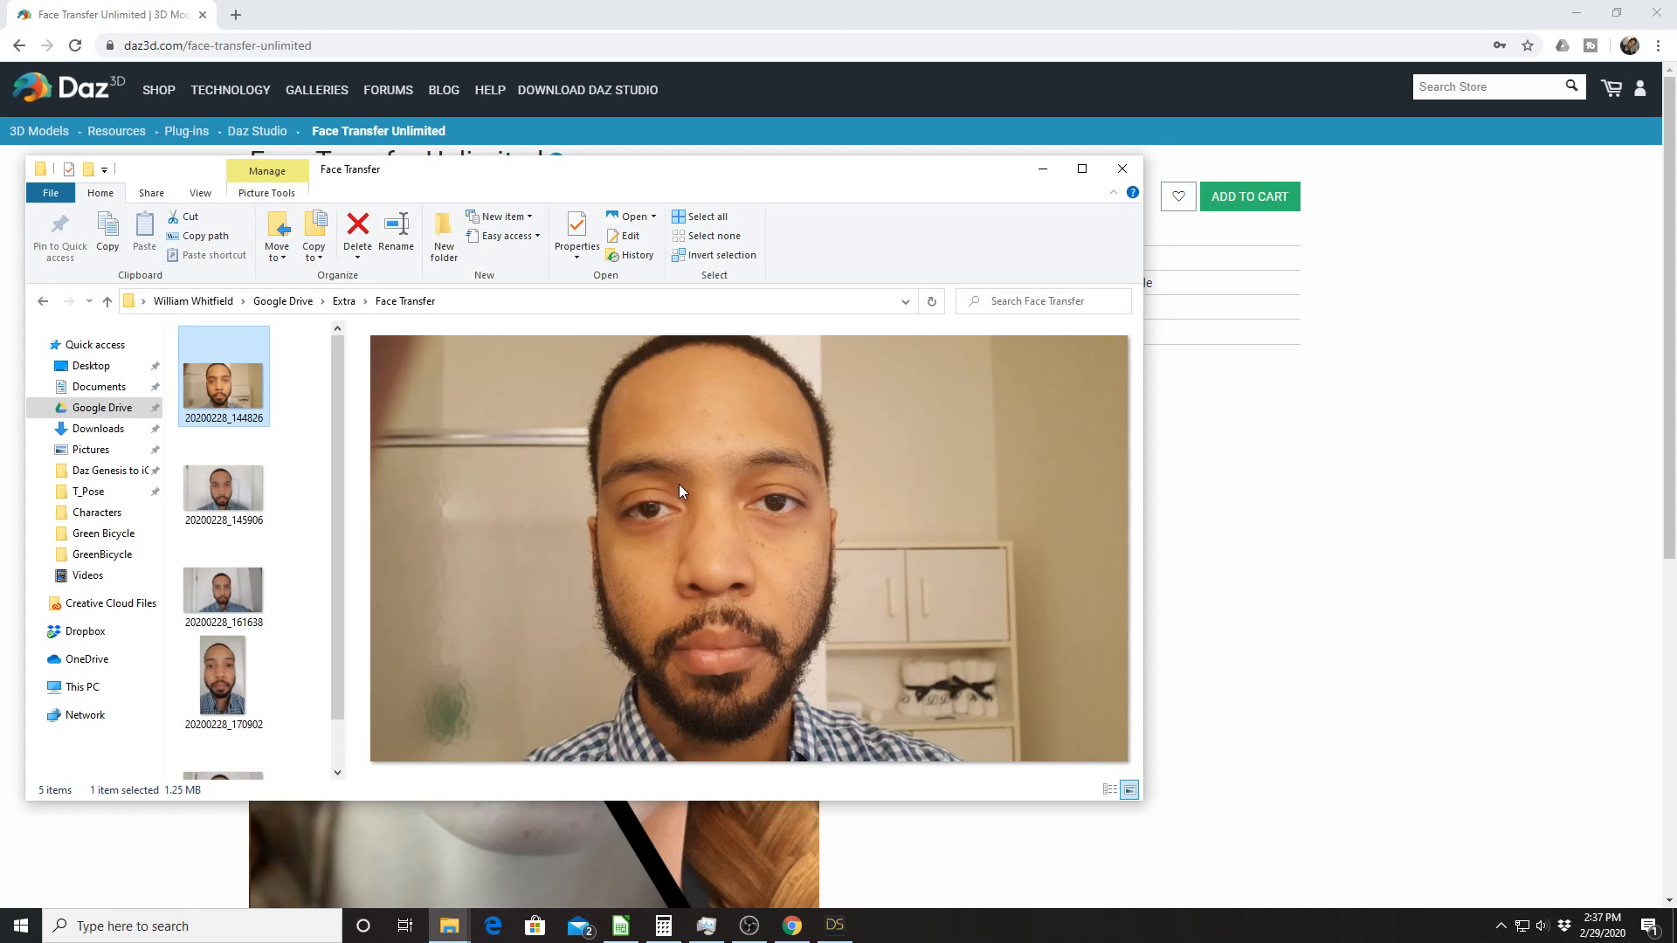
mouse_move(693, 510)
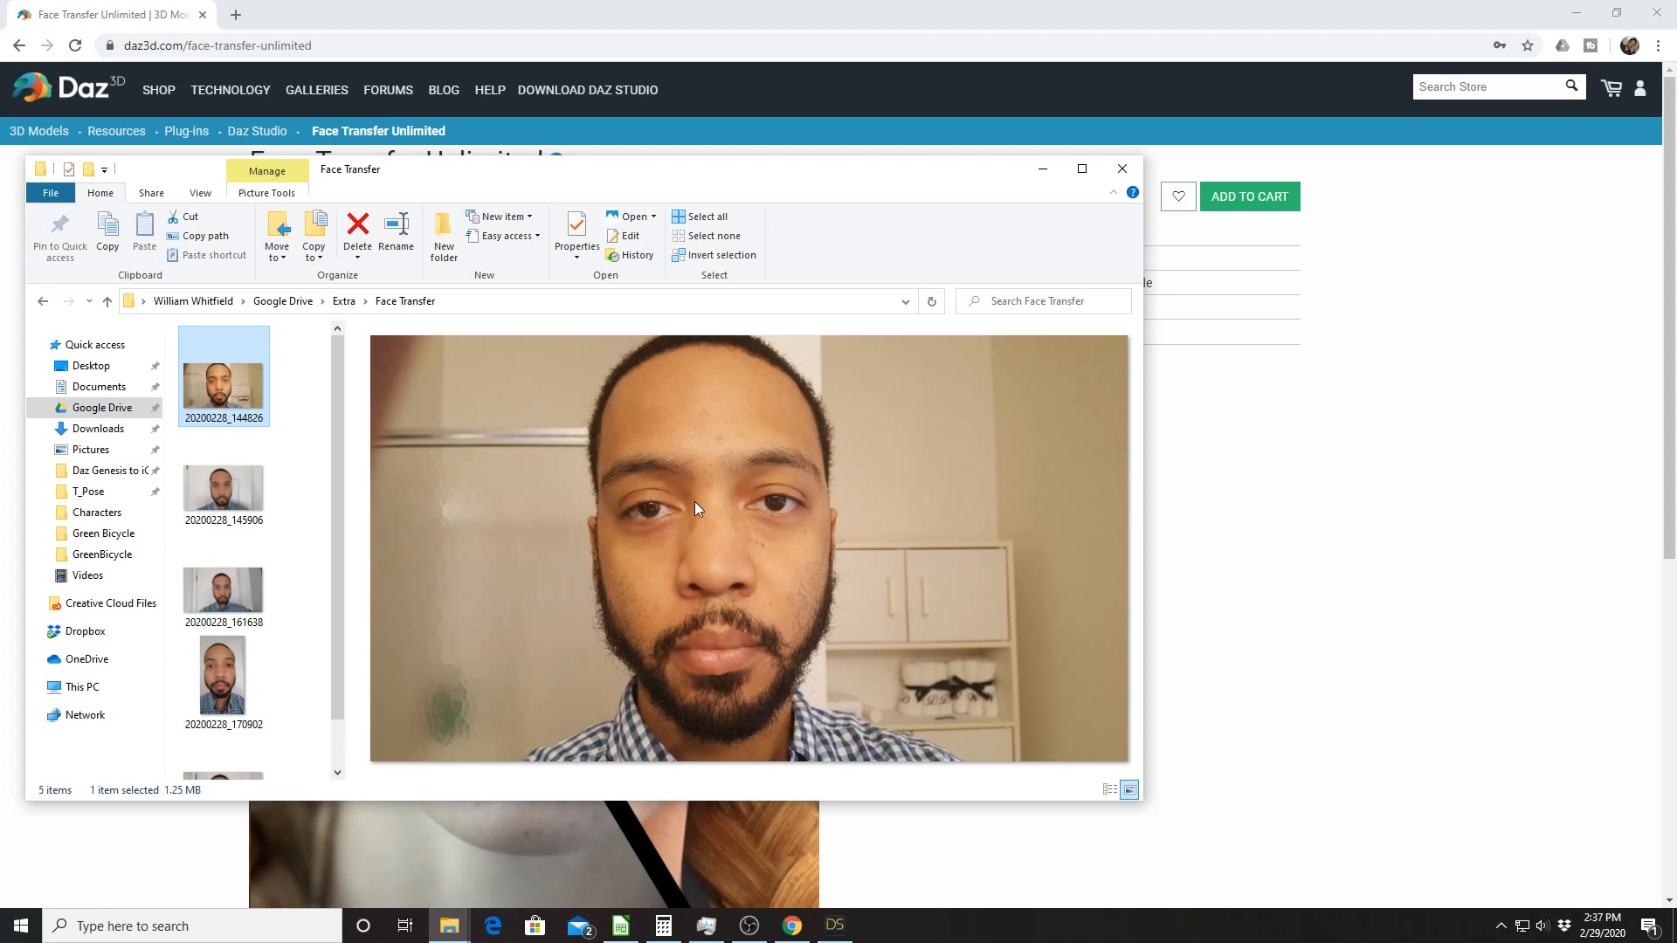
mouse_move(660, 510)
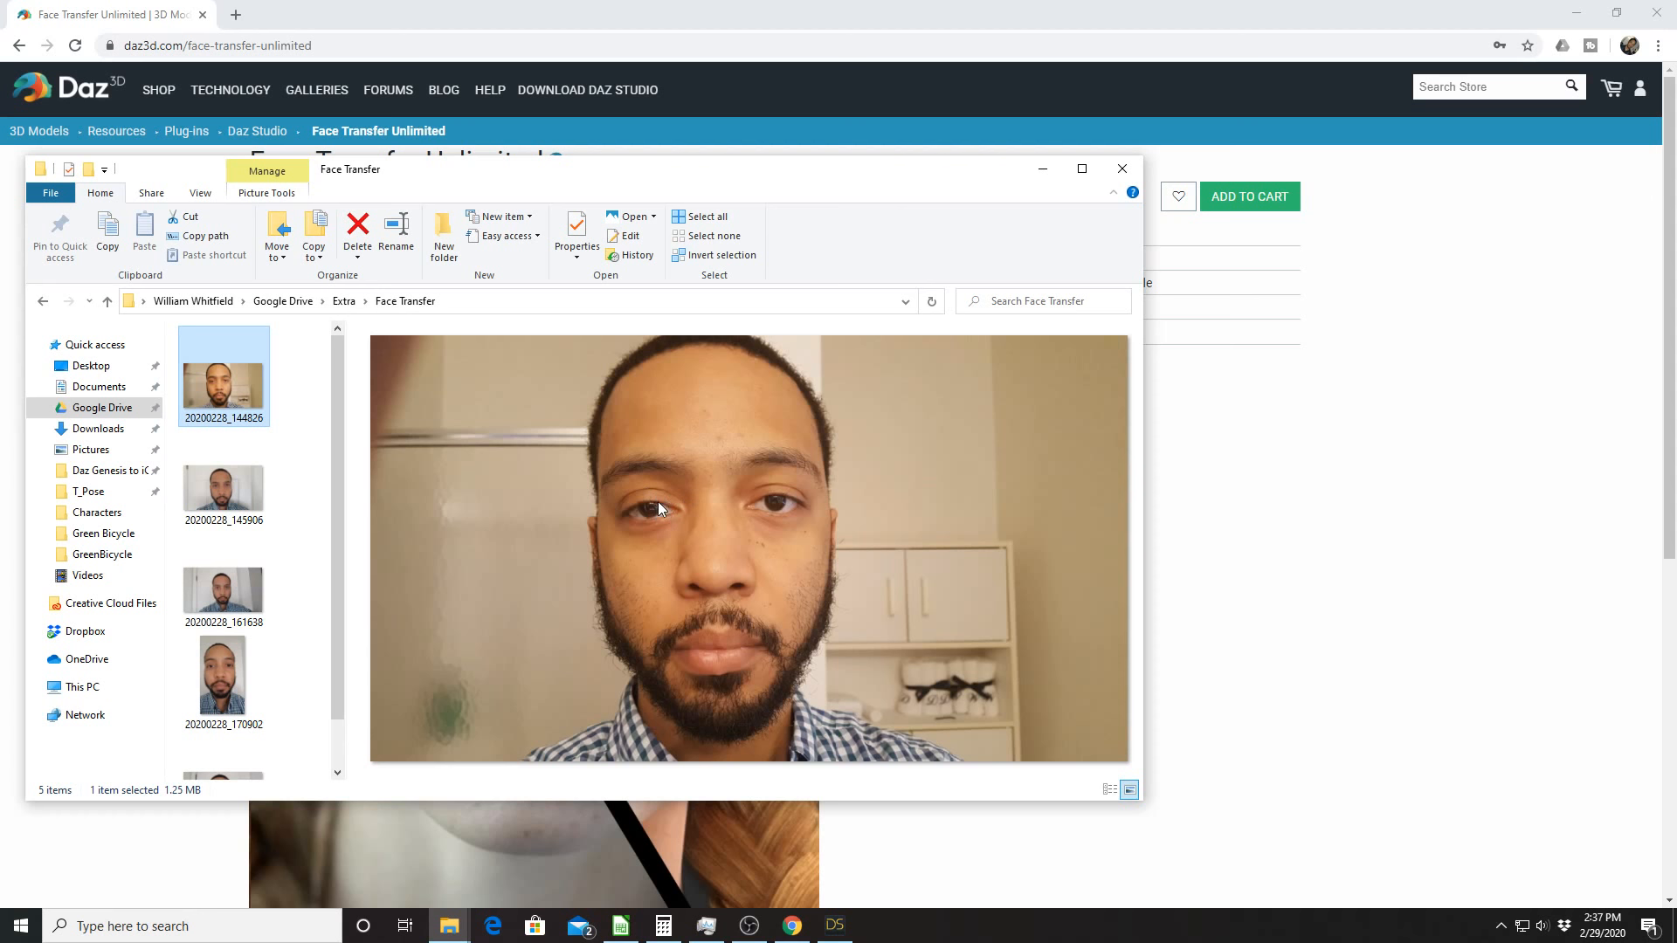
mouse_move(694, 496)
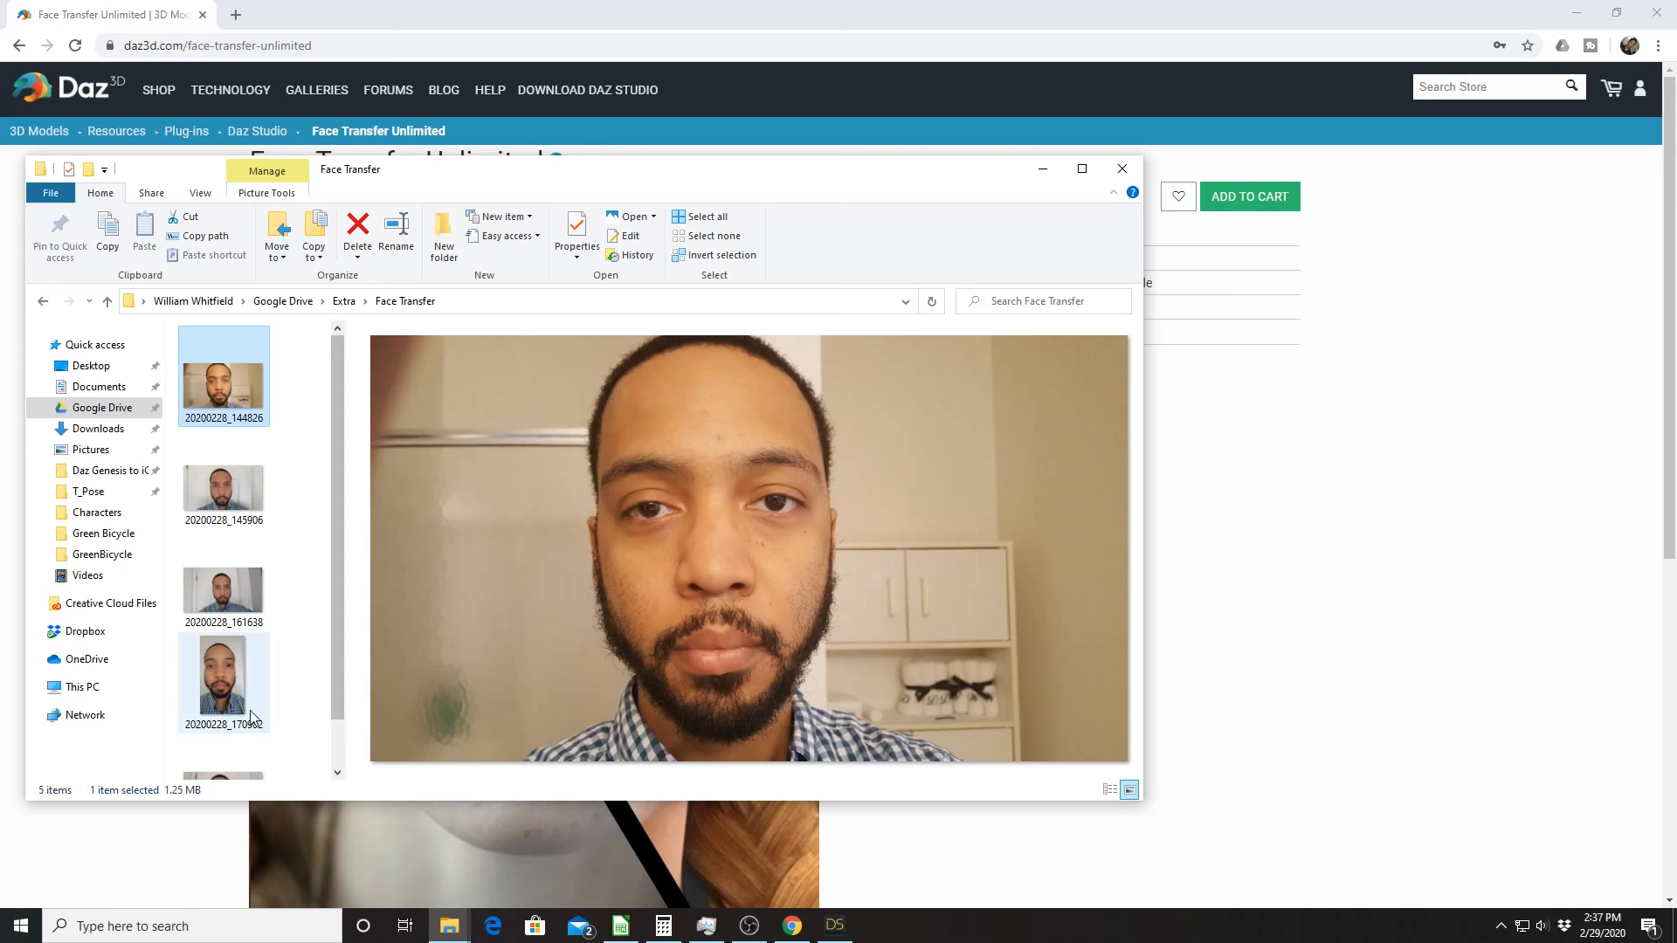
Preview photos 20200228_170902 and 20200228_171929, then return to the Face Transfer store page.
click(224, 680)
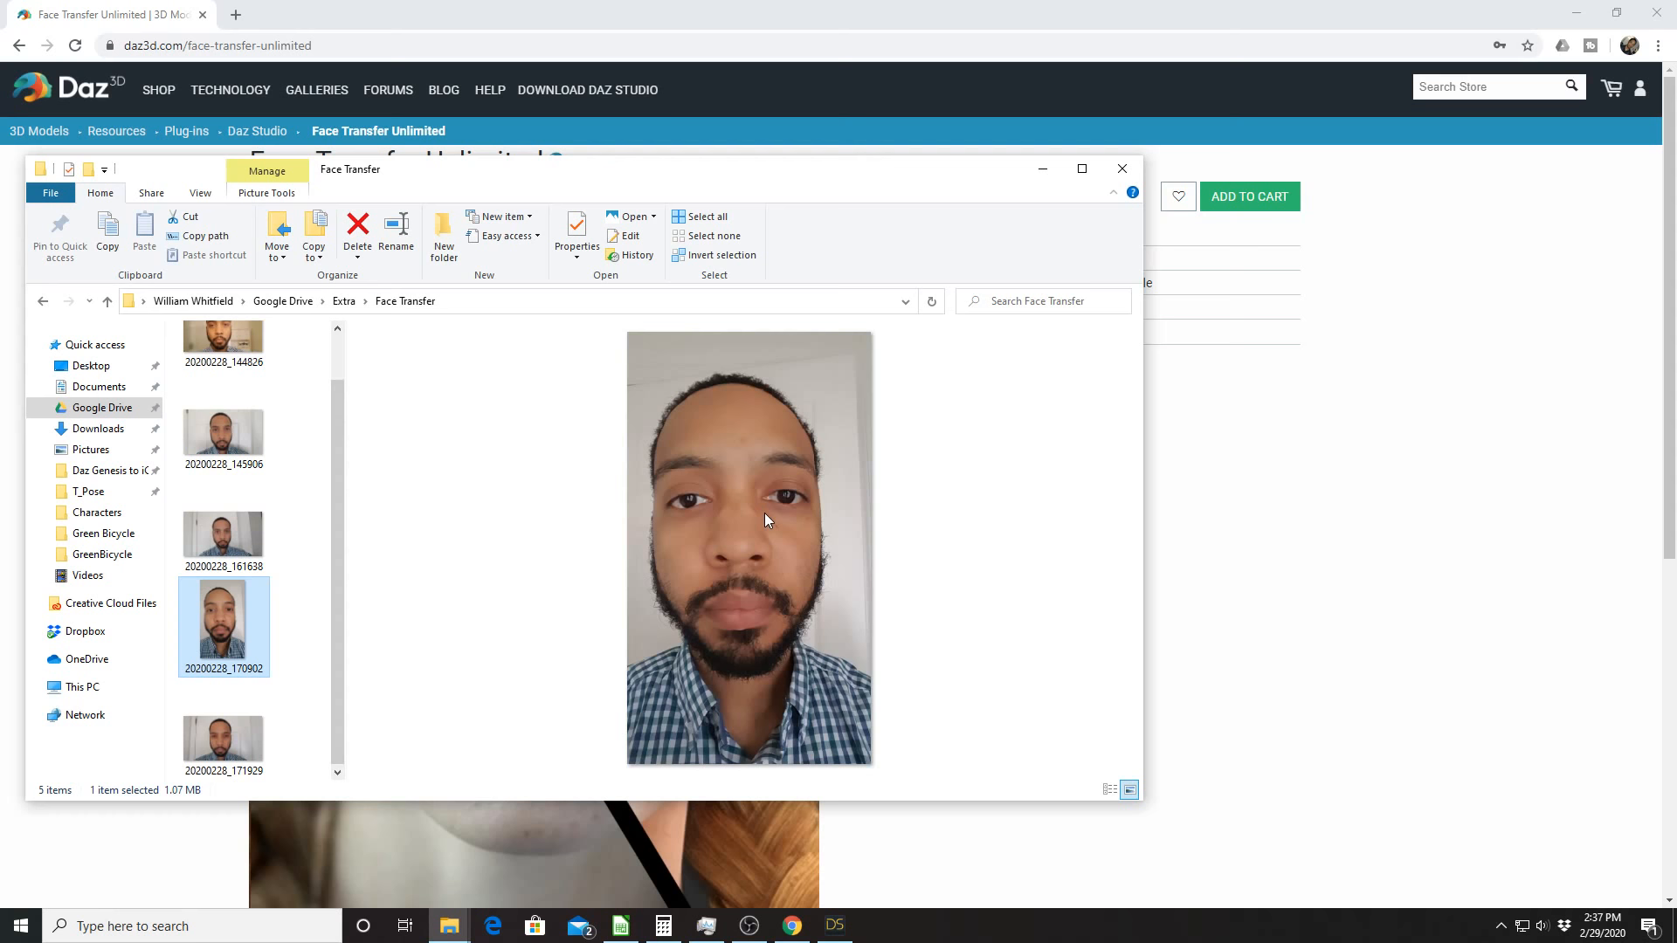
click(222, 727)
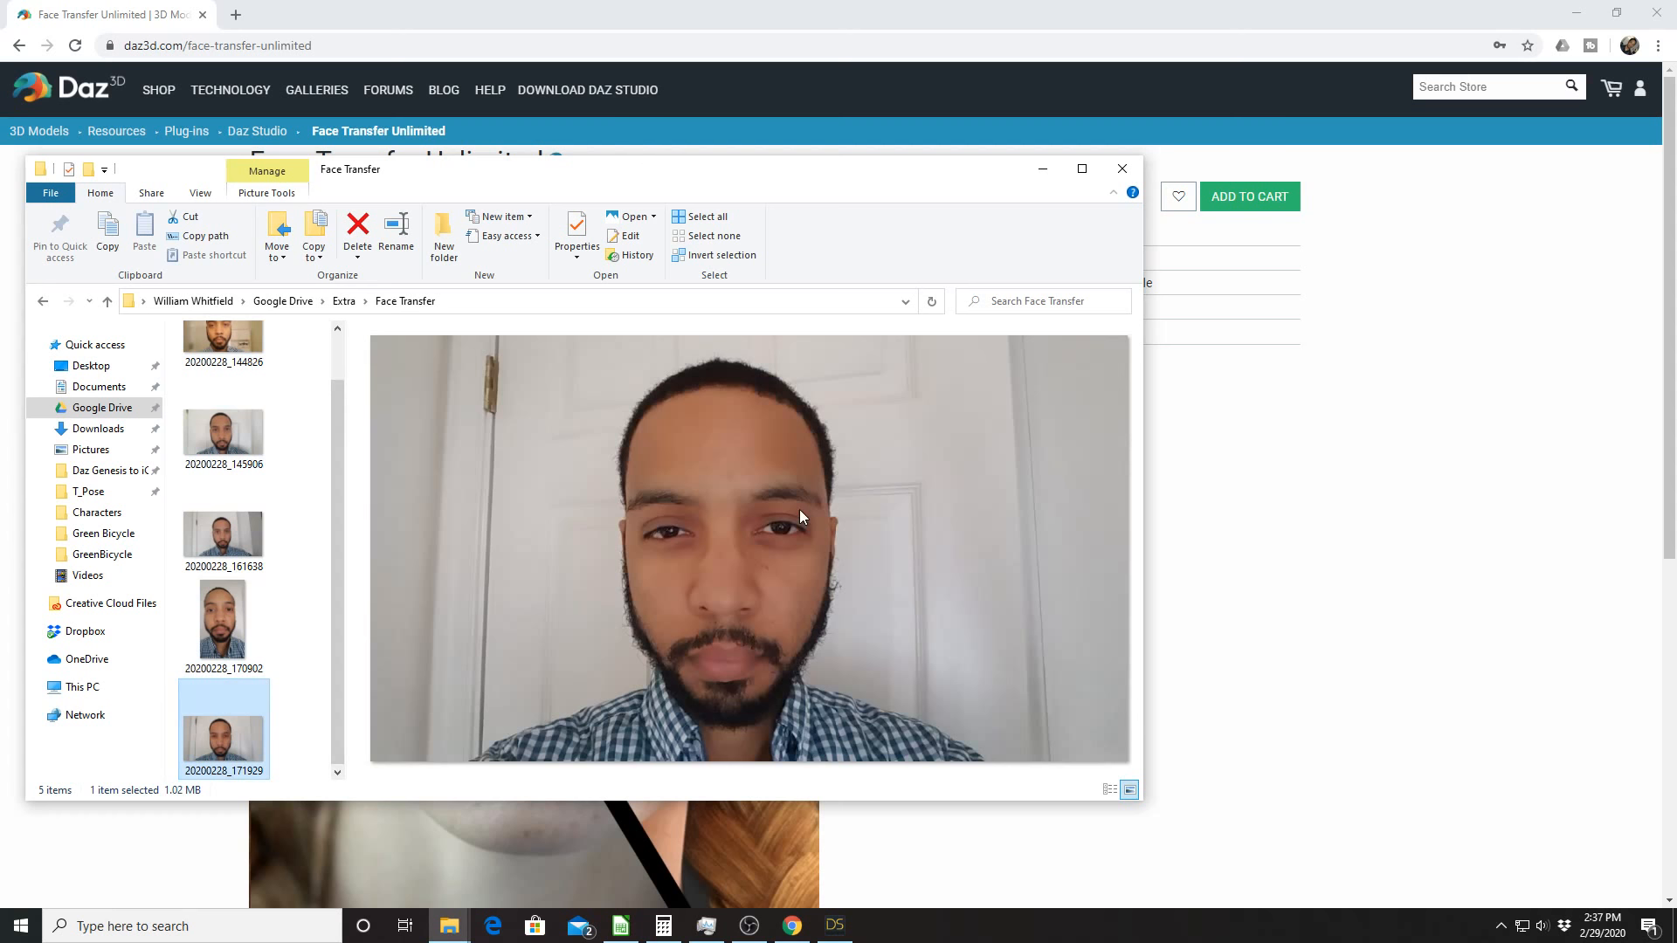
click(1121, 168)
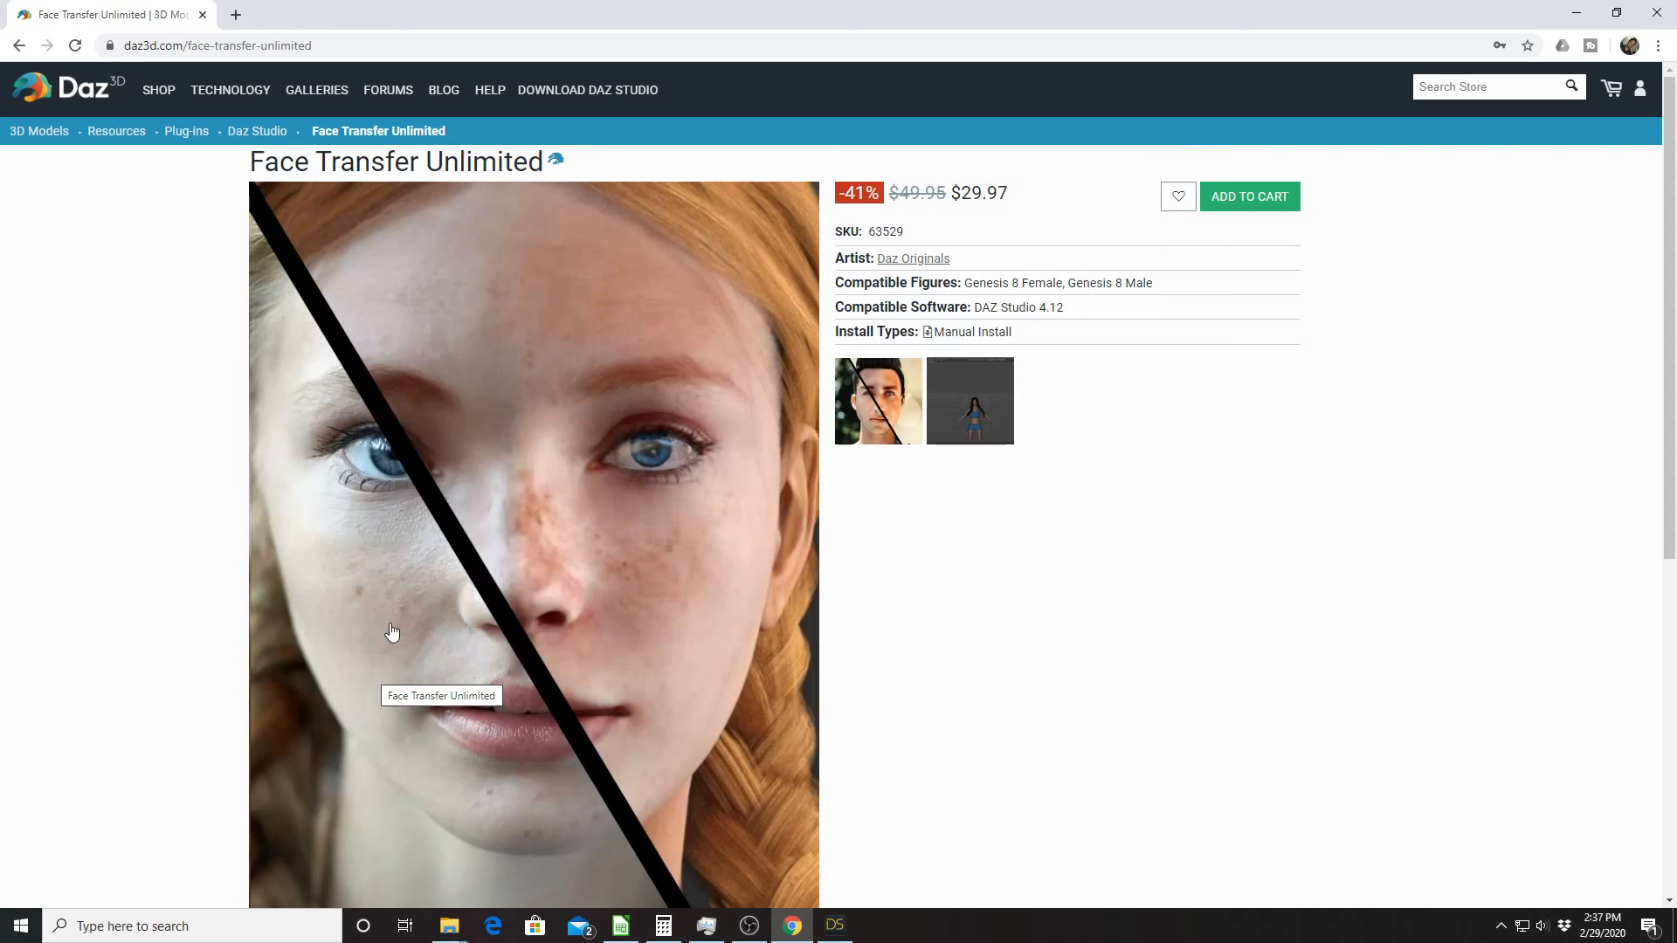
mouse_move(659, 633)
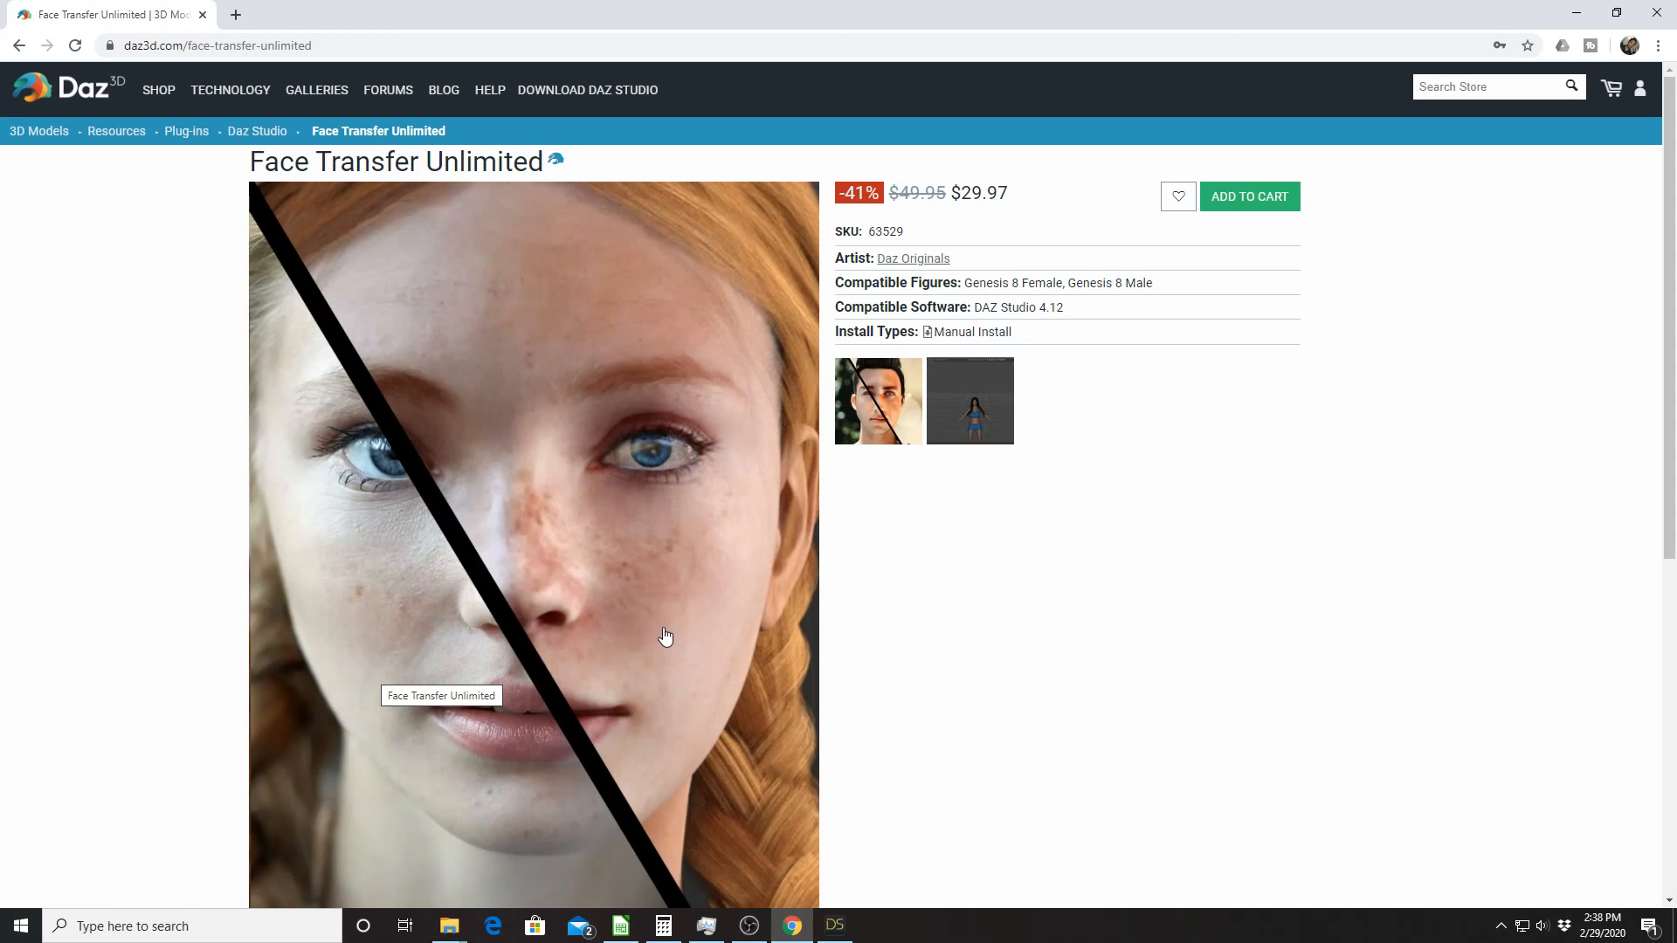
mouse_move(517, 713)
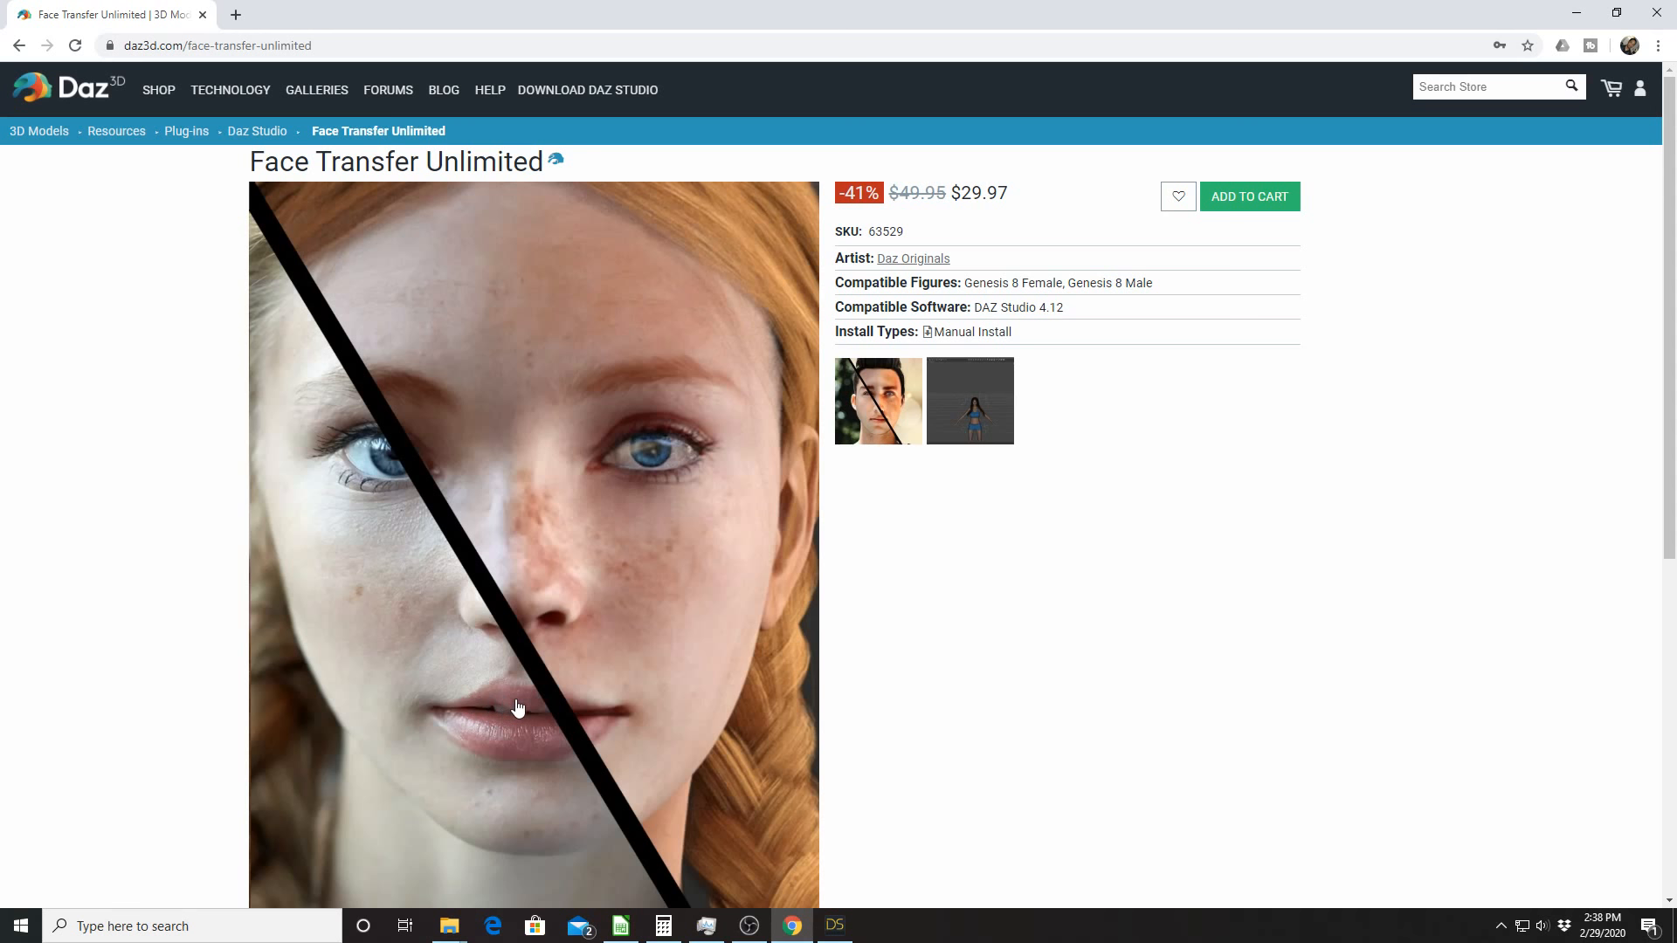
mouse_move(483, 713)
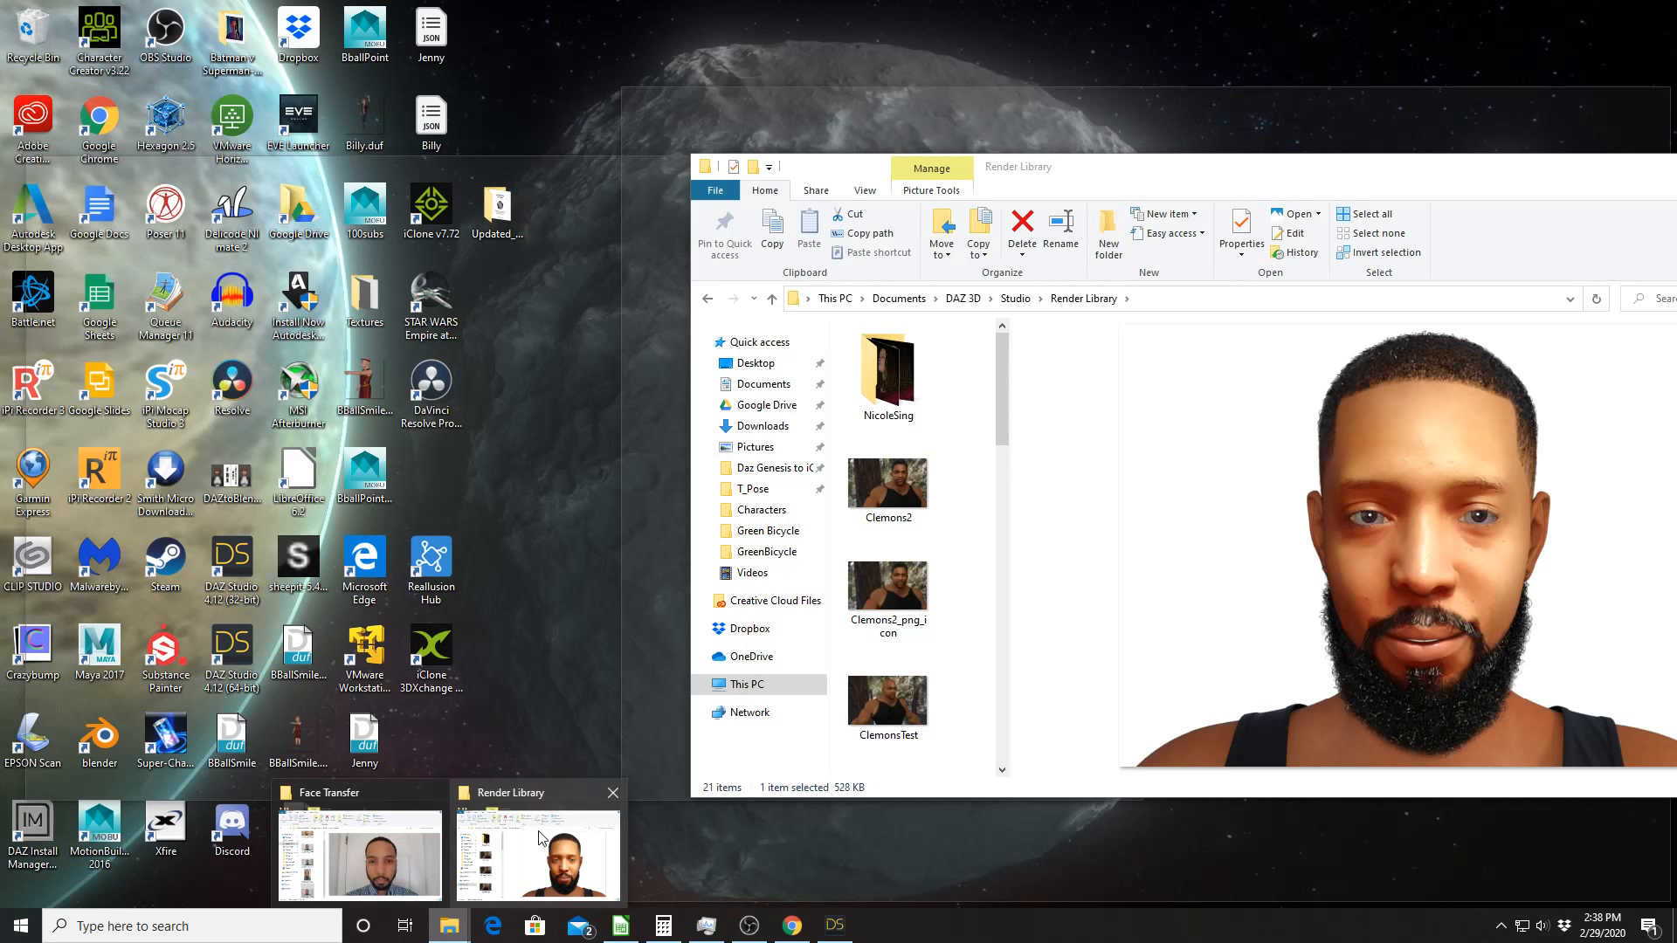
Switch to Daz Studio and show the Window menu's list of available panes.
click(790, 926)
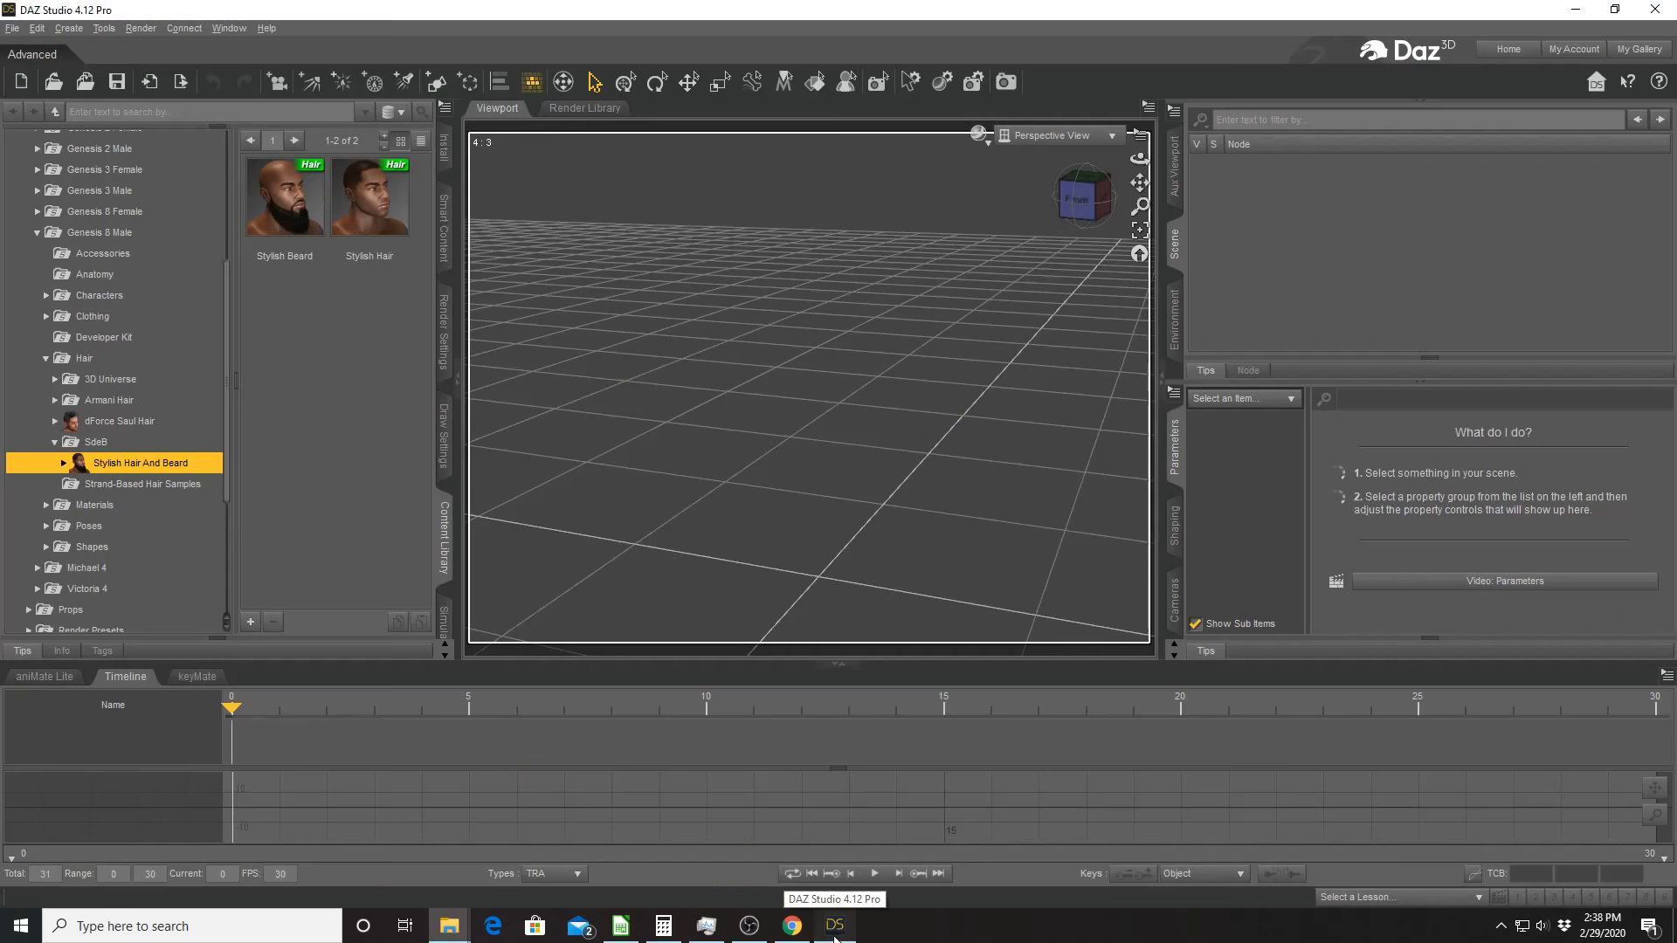
mouse_move(103, 28)
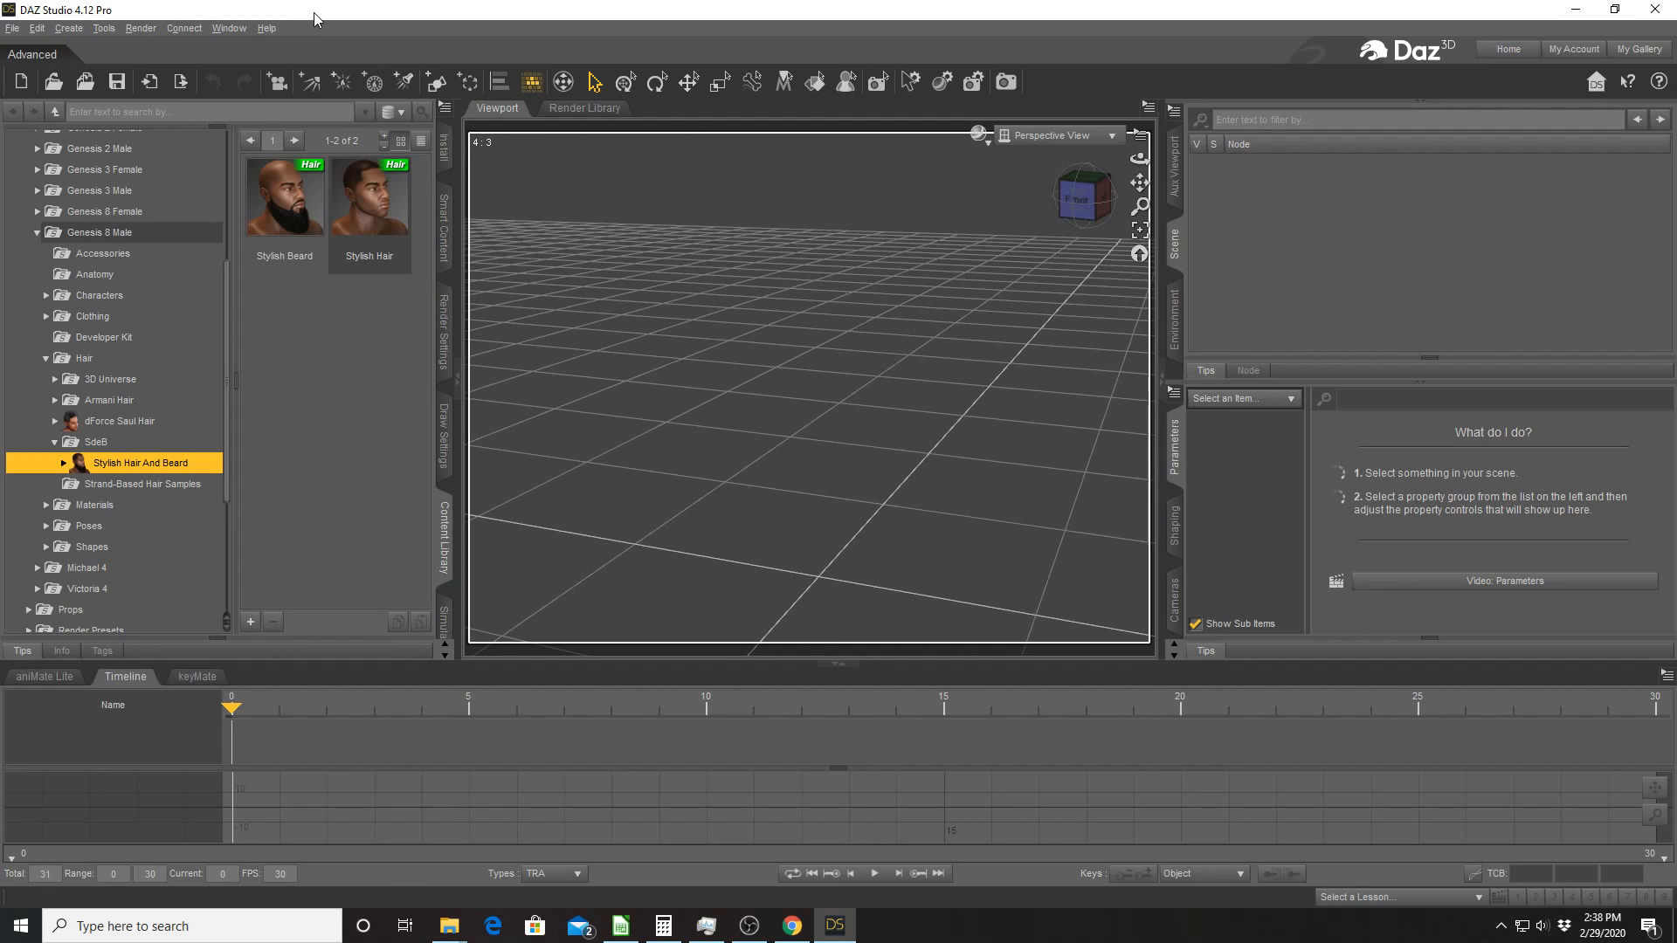
click(228, 28)
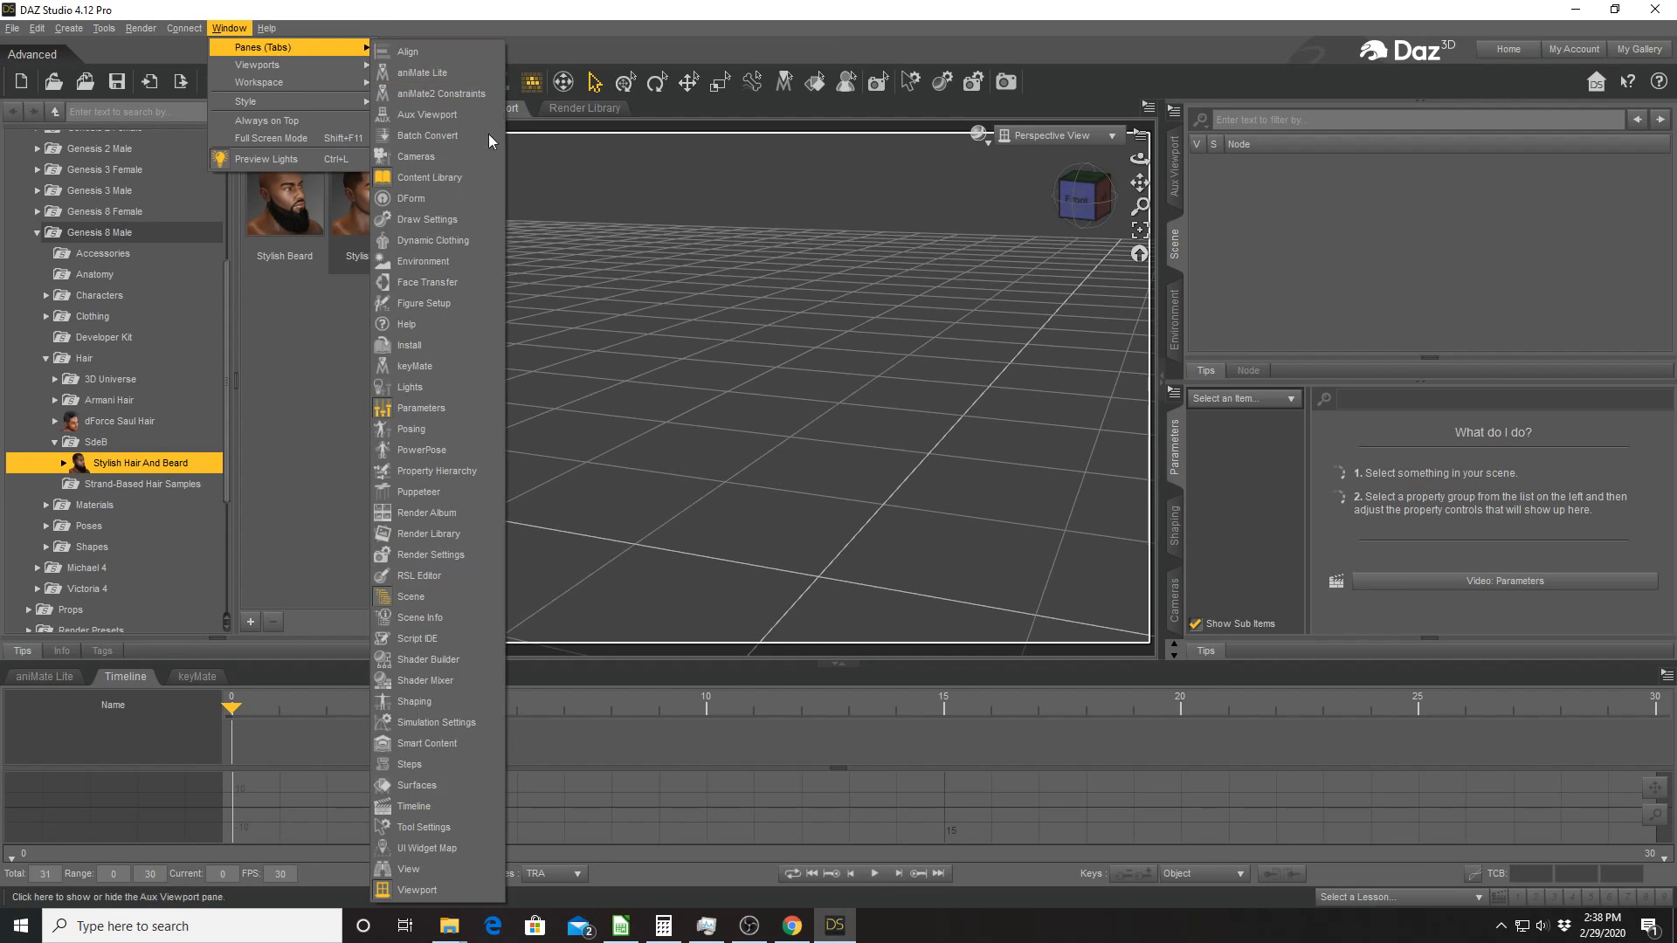
Show the Face Transfer pane and browse for a Source Image file.
click(426, 282)
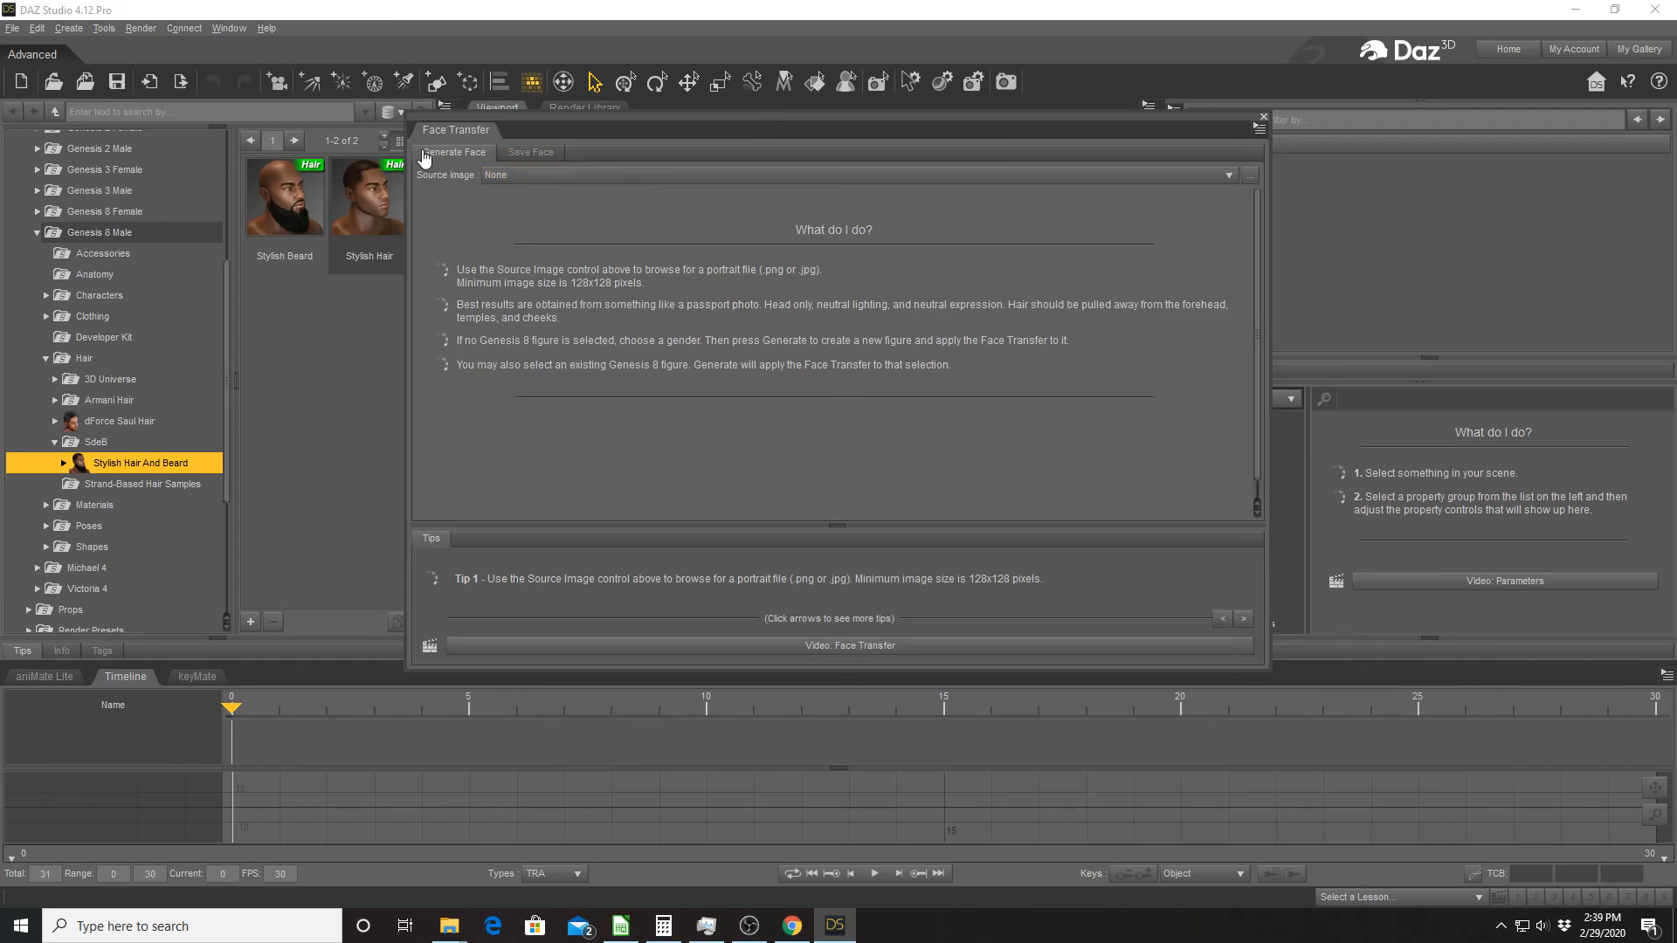
click(1247, 175)
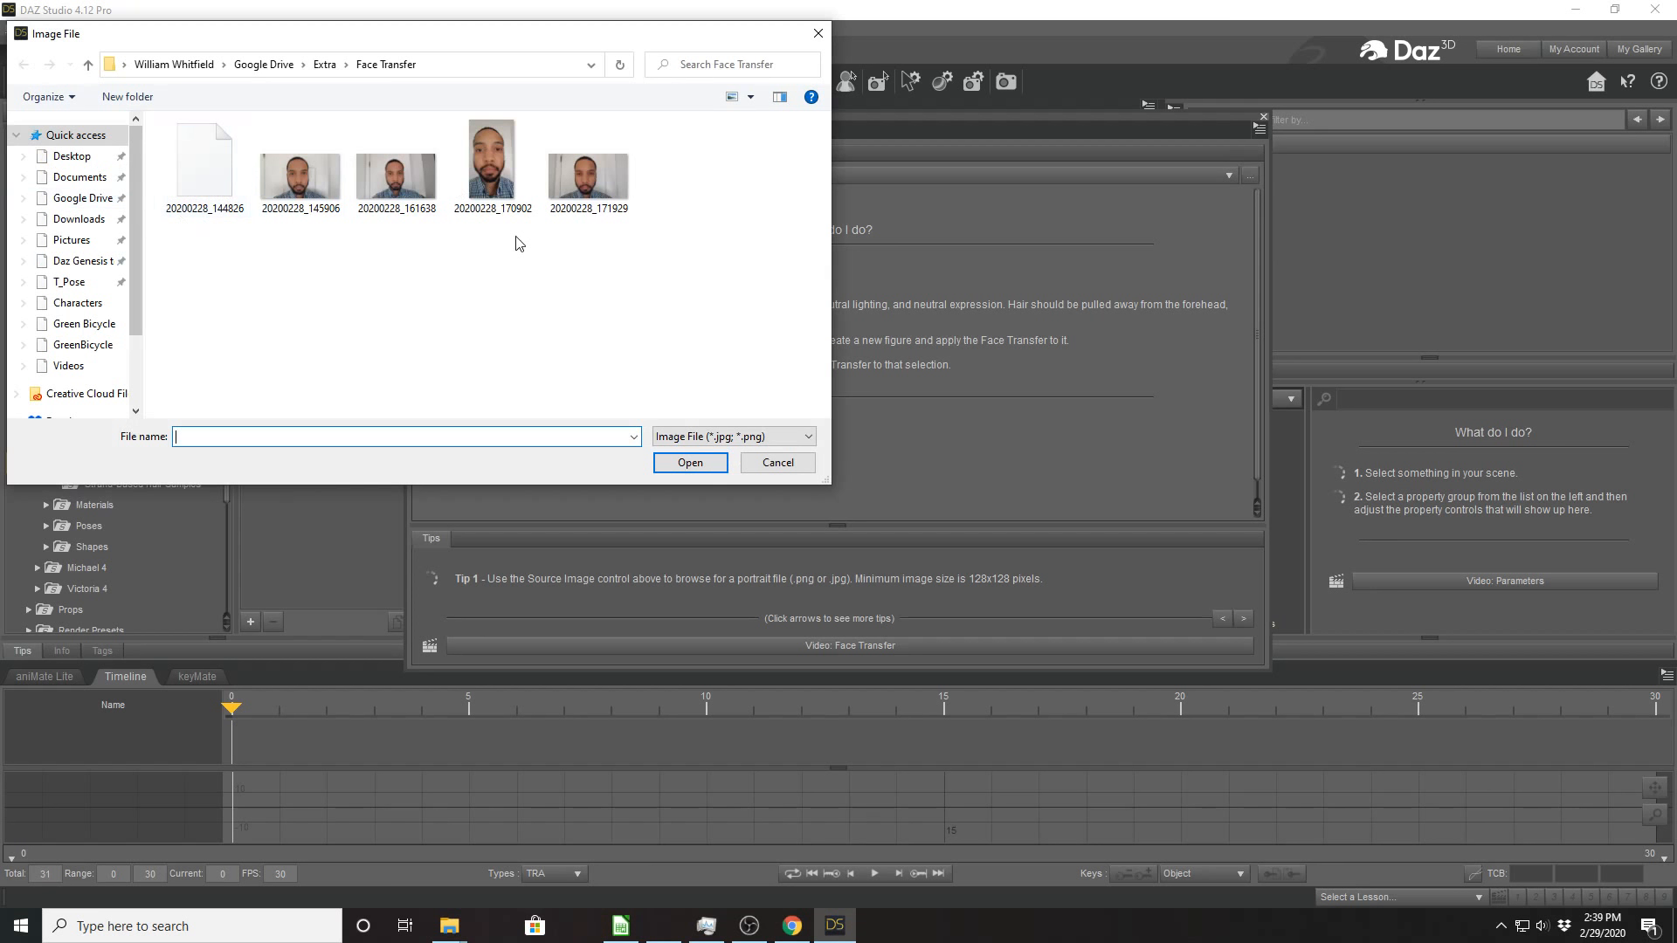
Load photo 20200228_171929 as the Face Transfer source image.
click(589, 160)
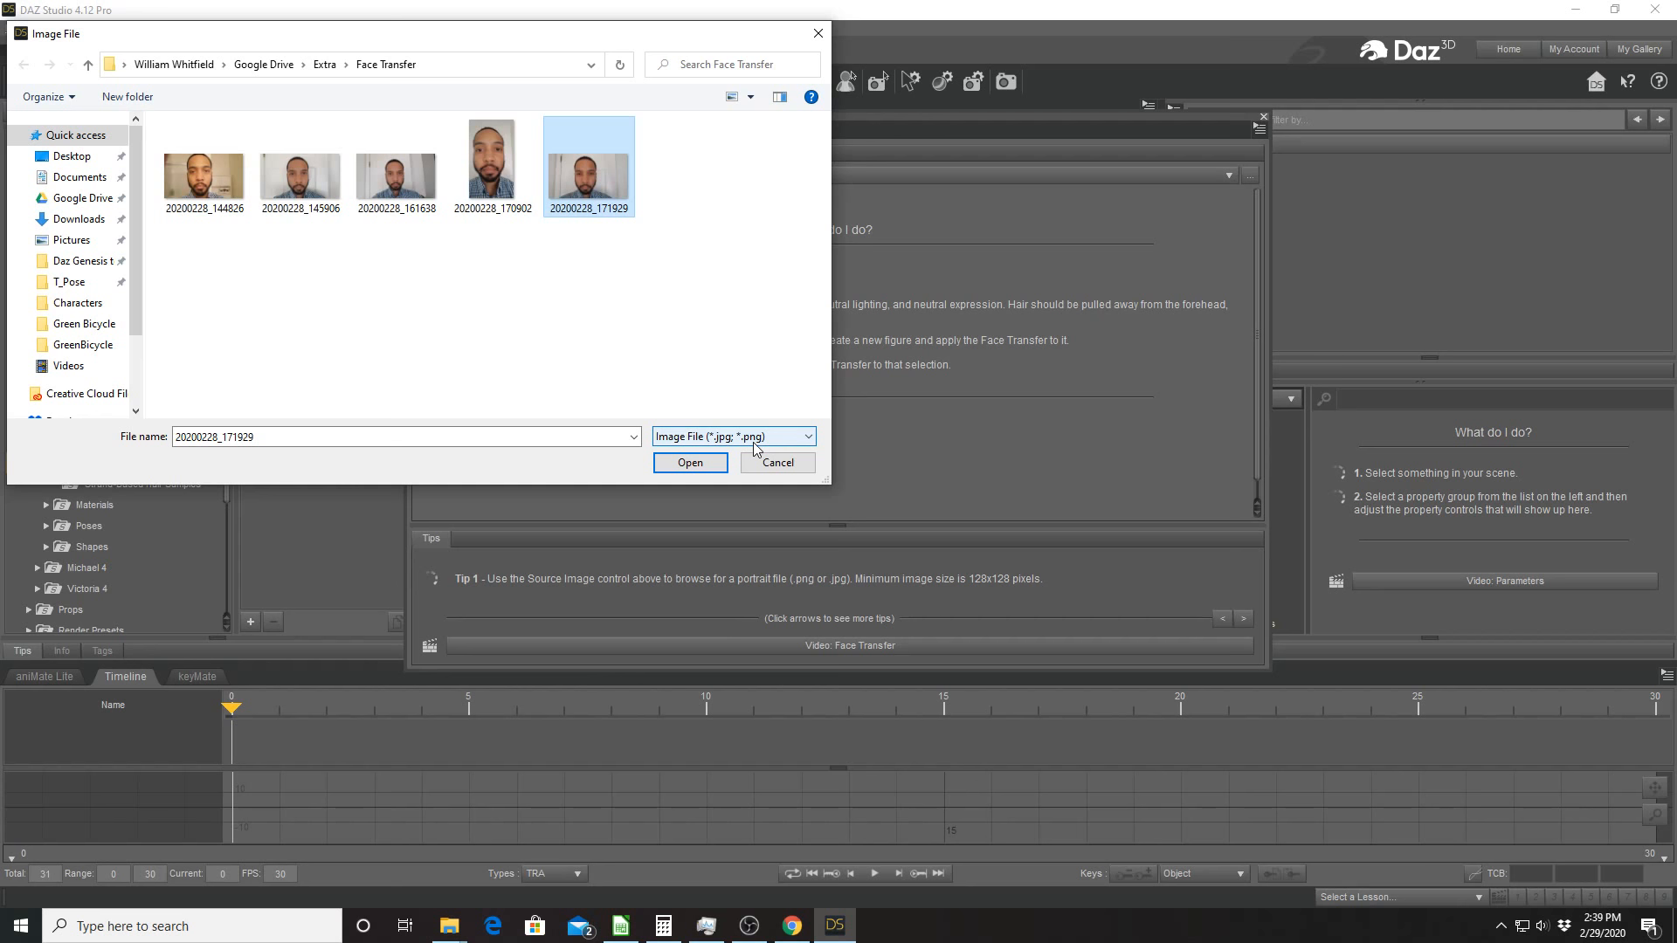
click(690, 462)
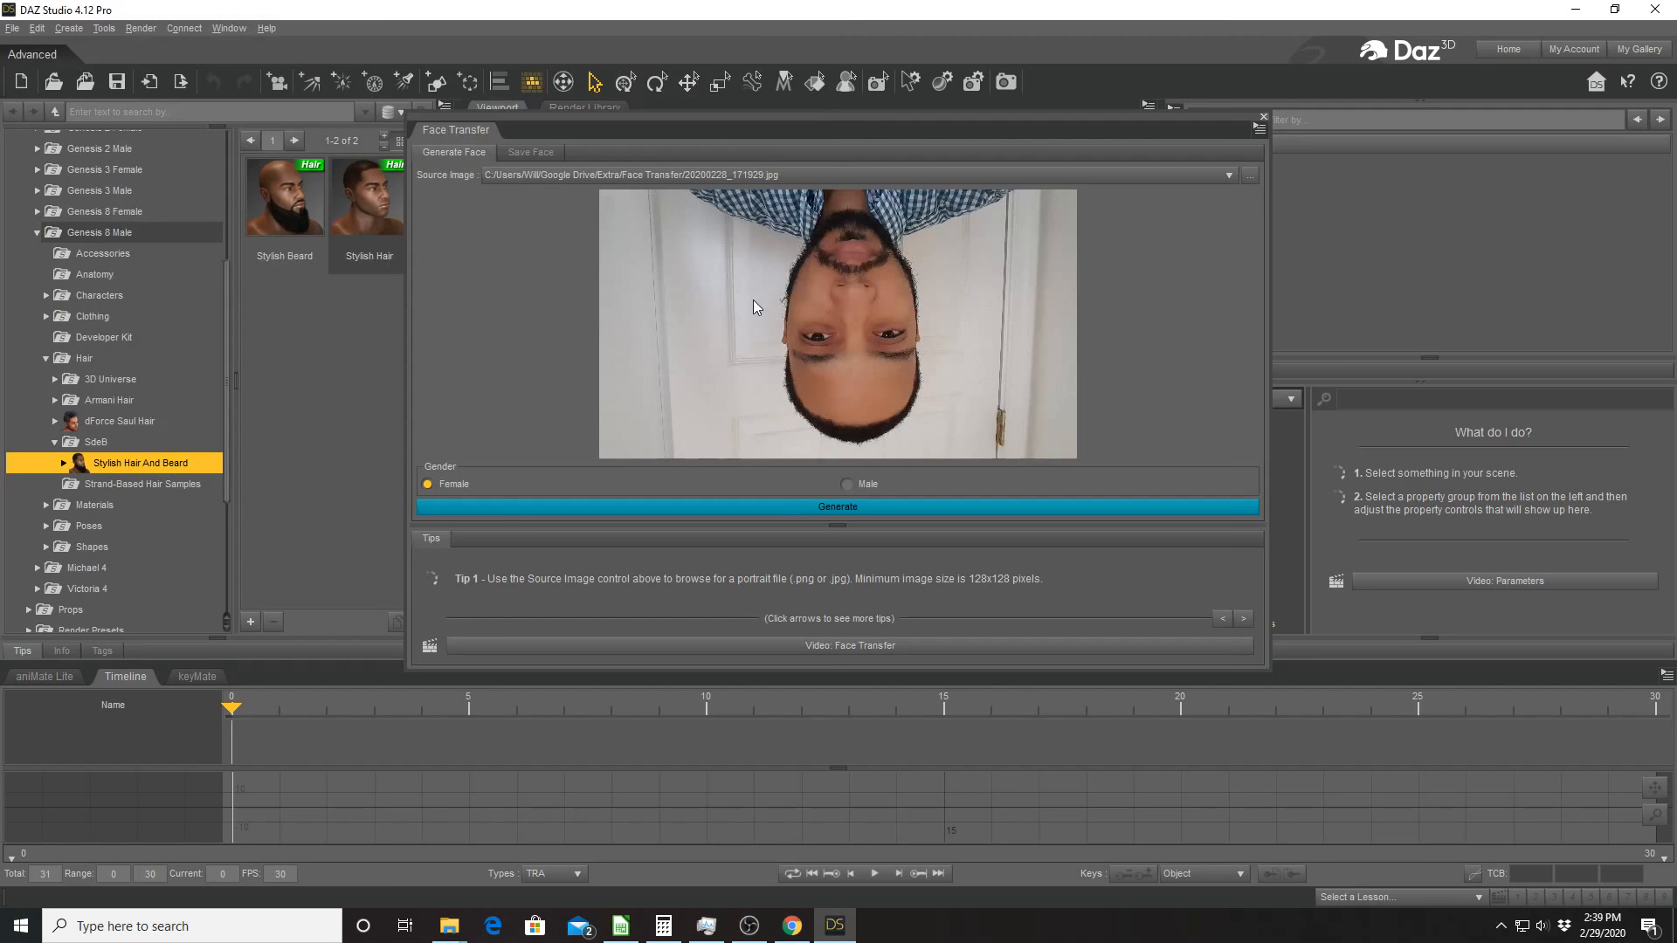
mouse_move(812, 408)
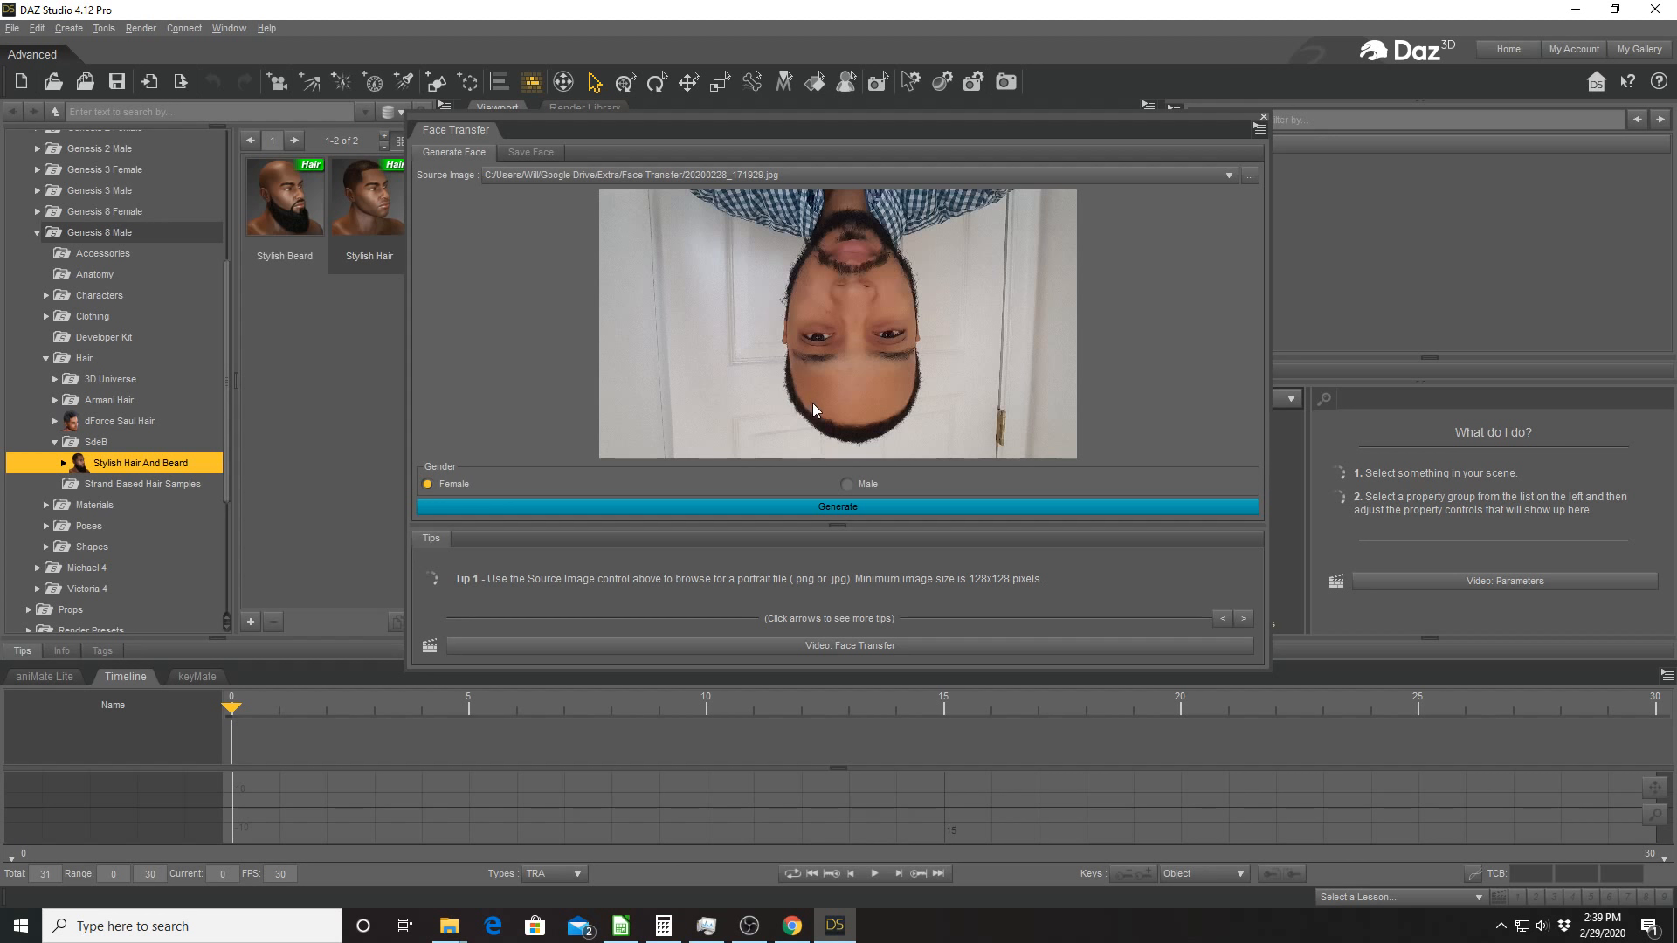
mouse_move(782, 291)
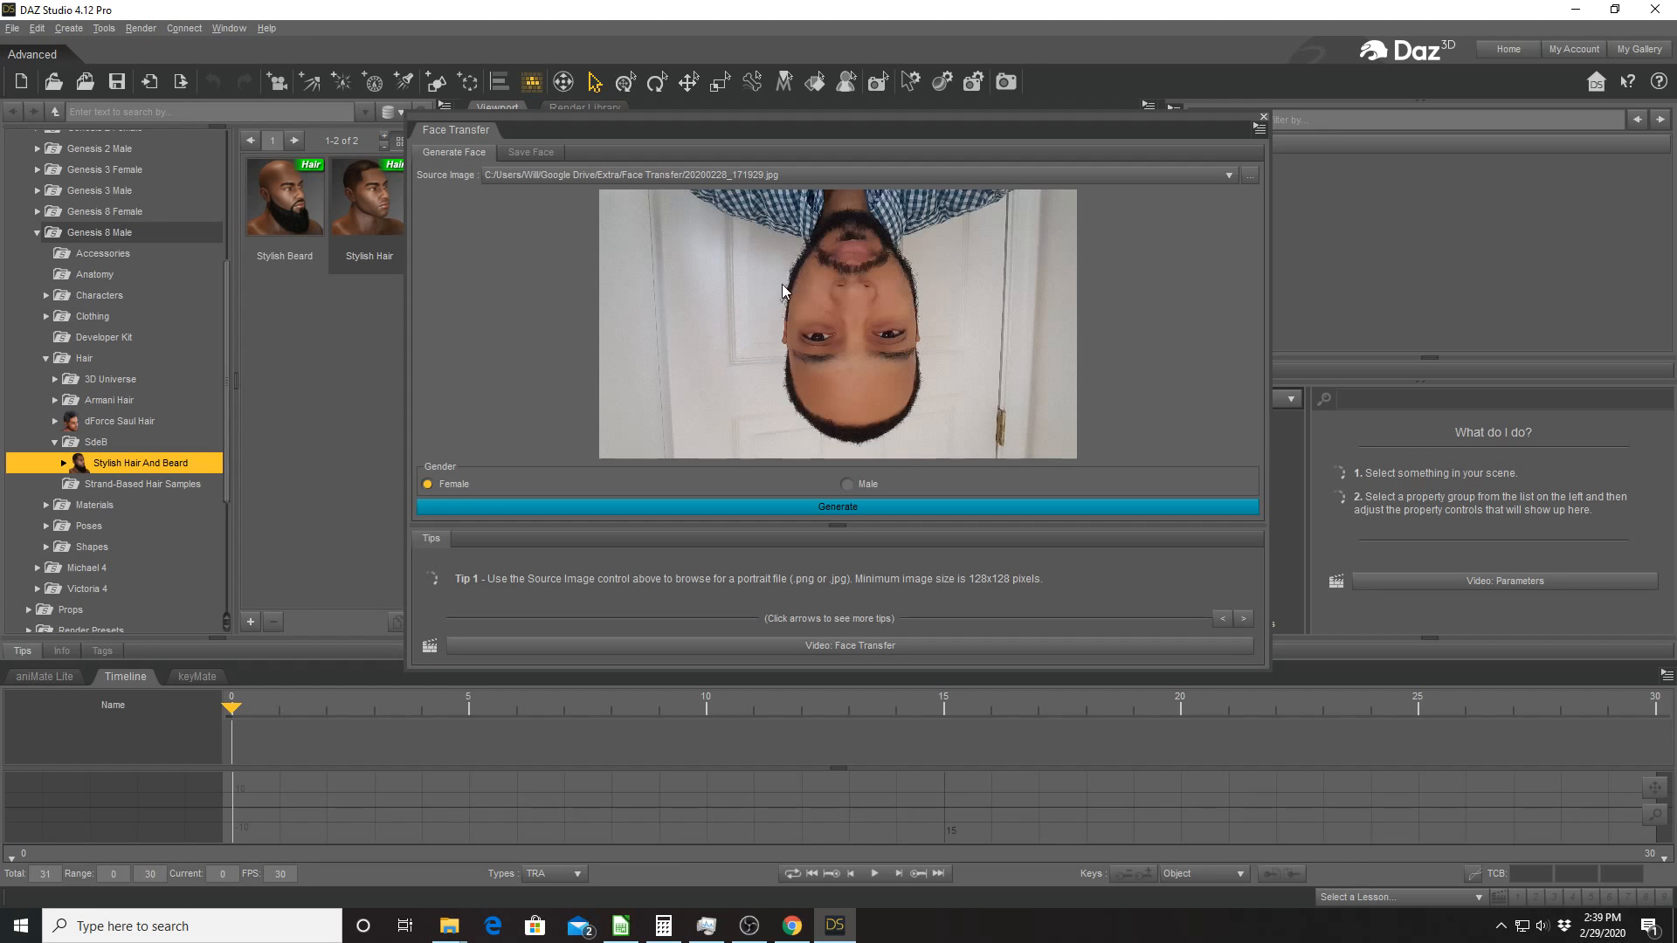
mouse_move(893, 248)
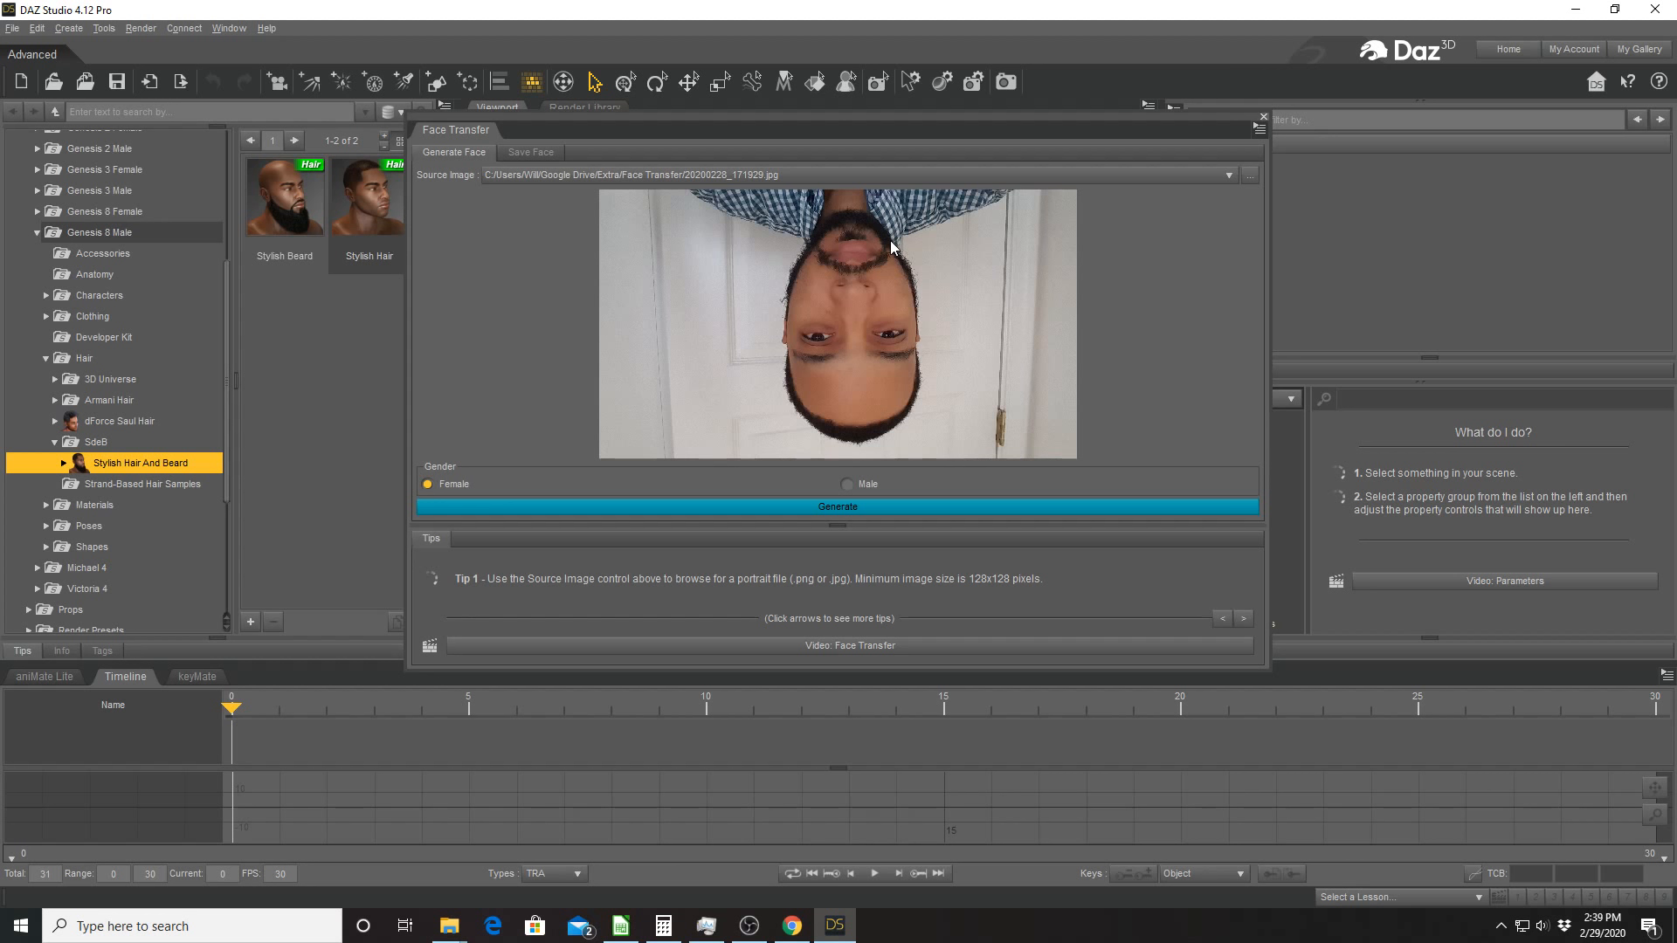
mouse_move(878, 313)
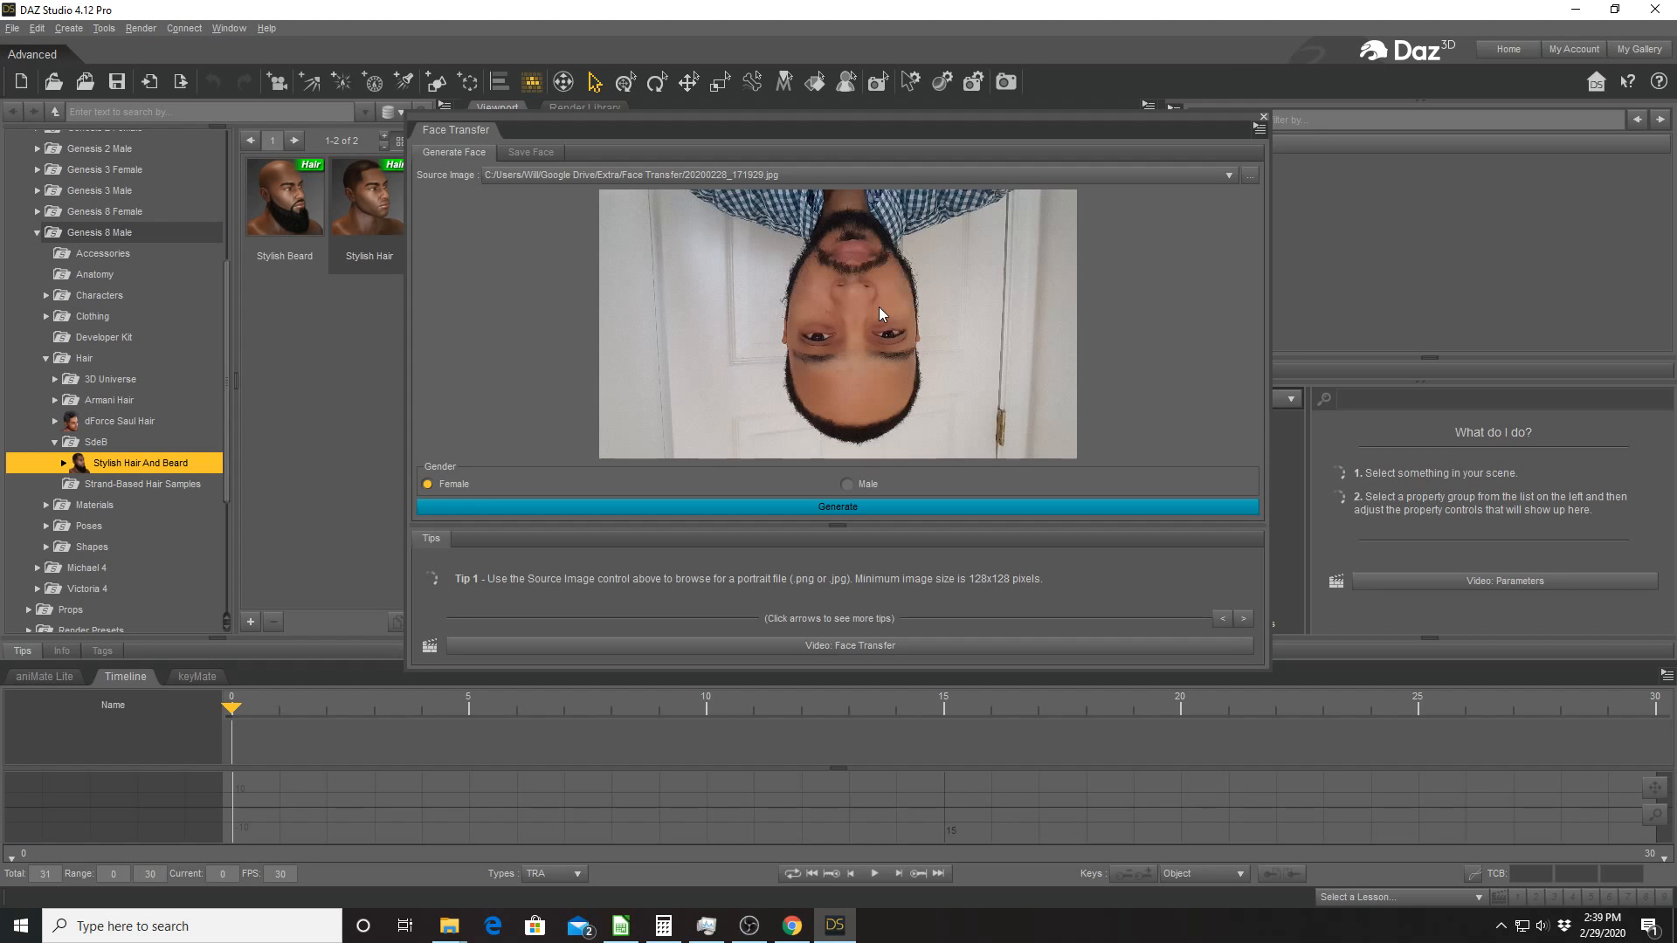
mouse_move(884, 395)
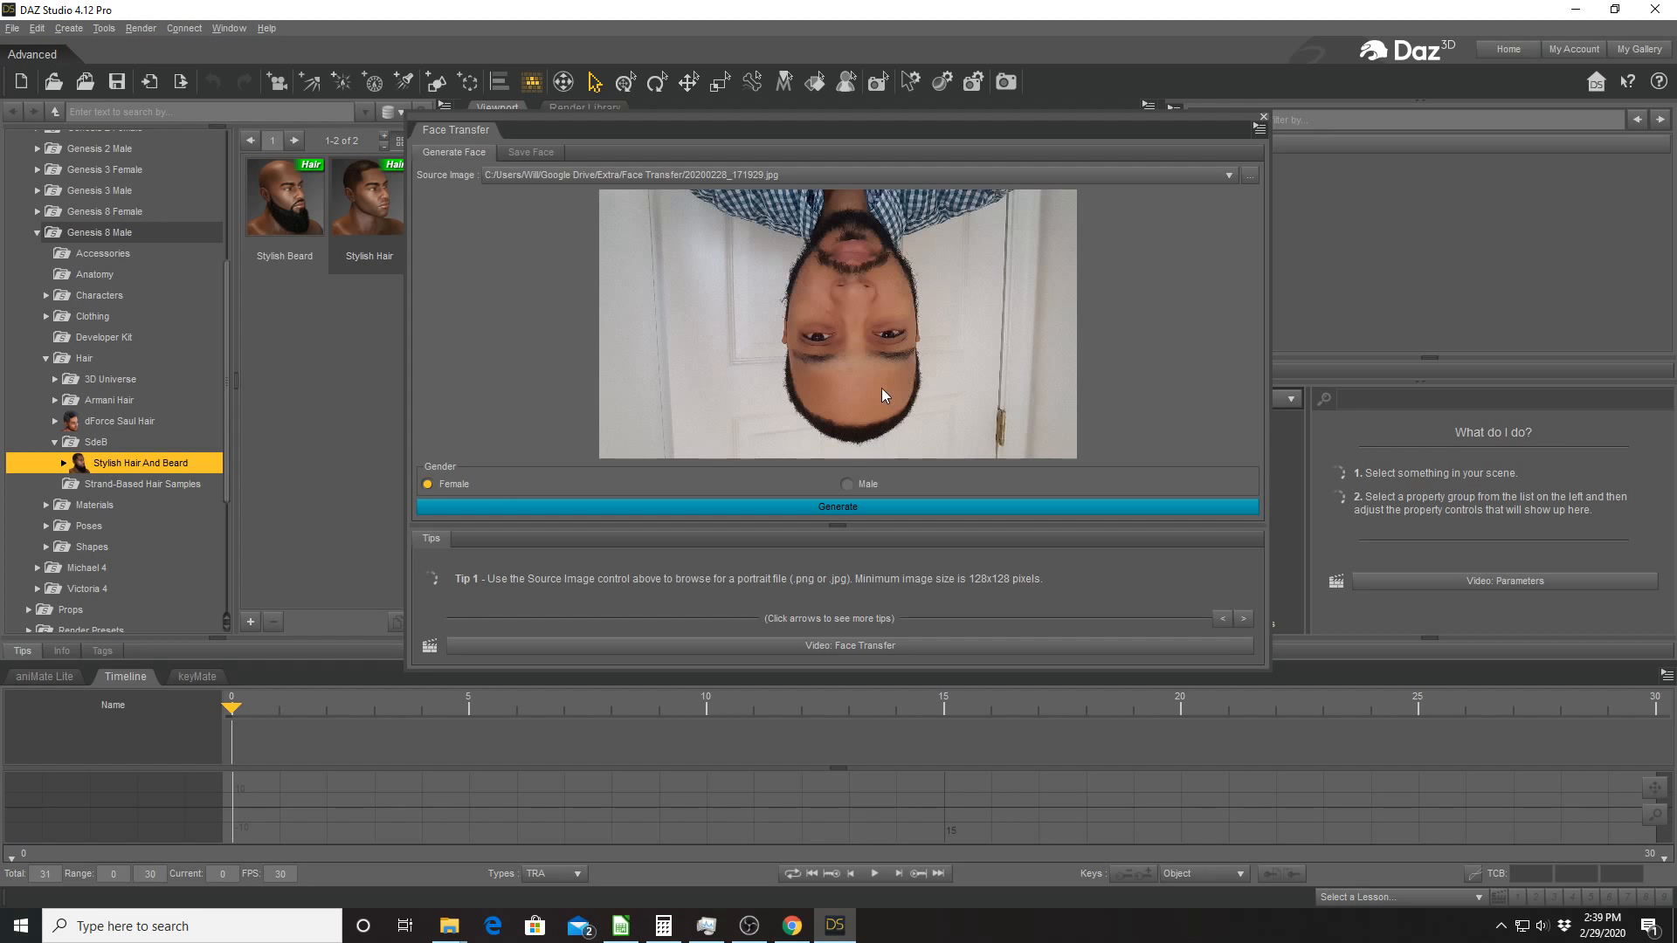
mouse_move(901, 318)
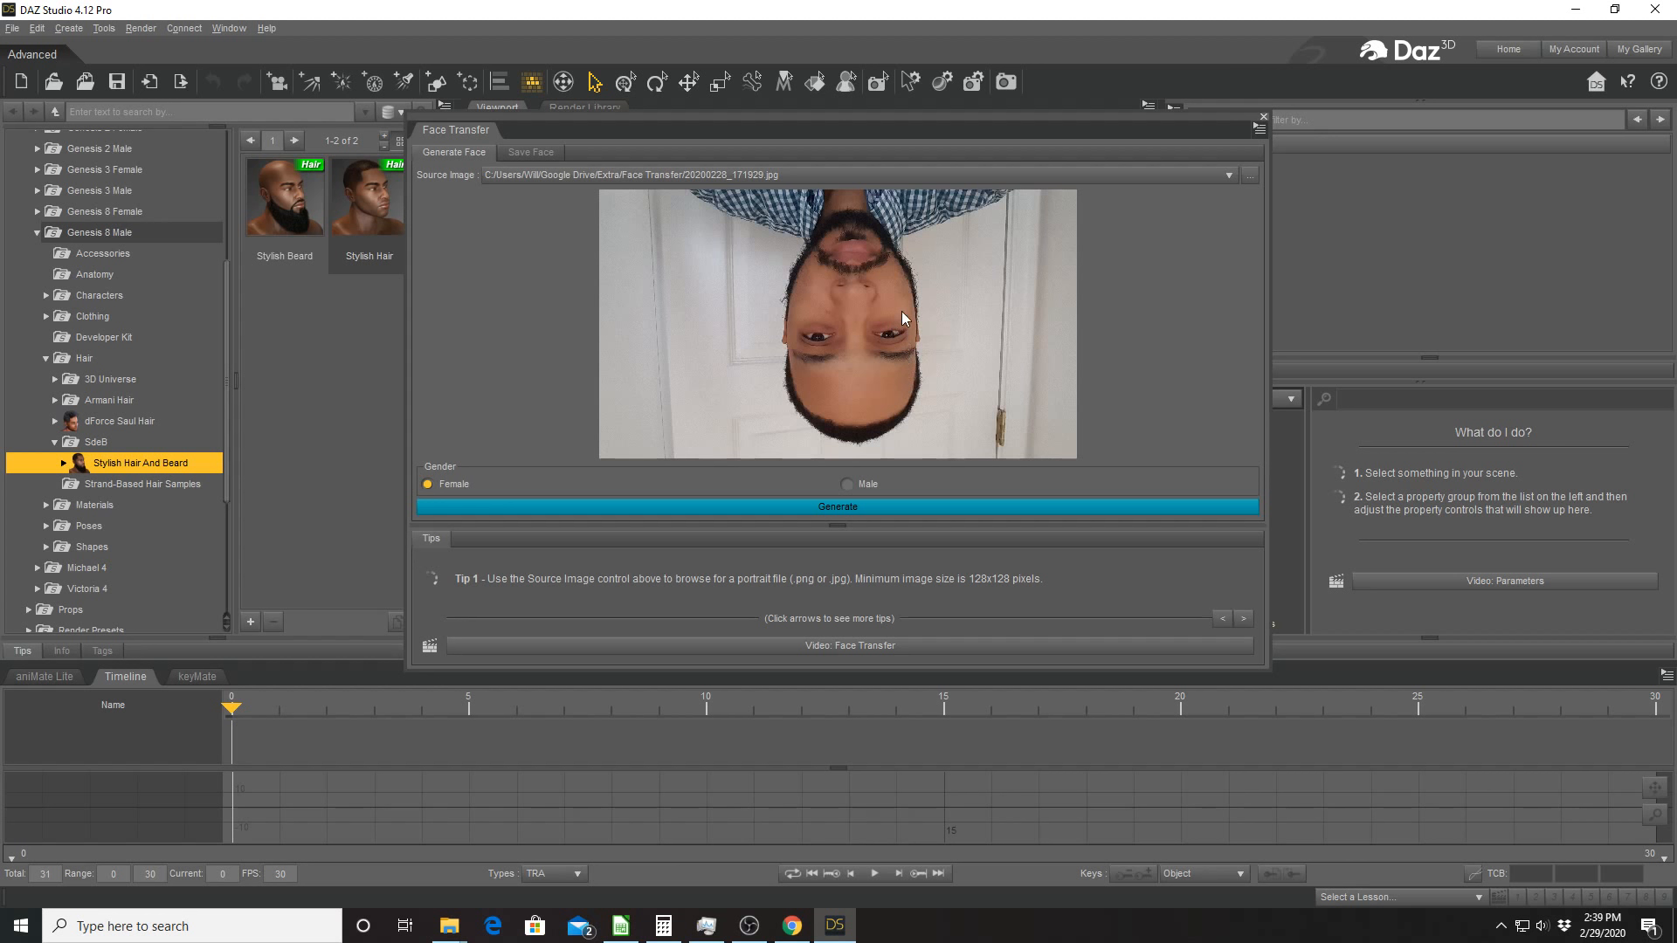
mouse_move(901, 325)
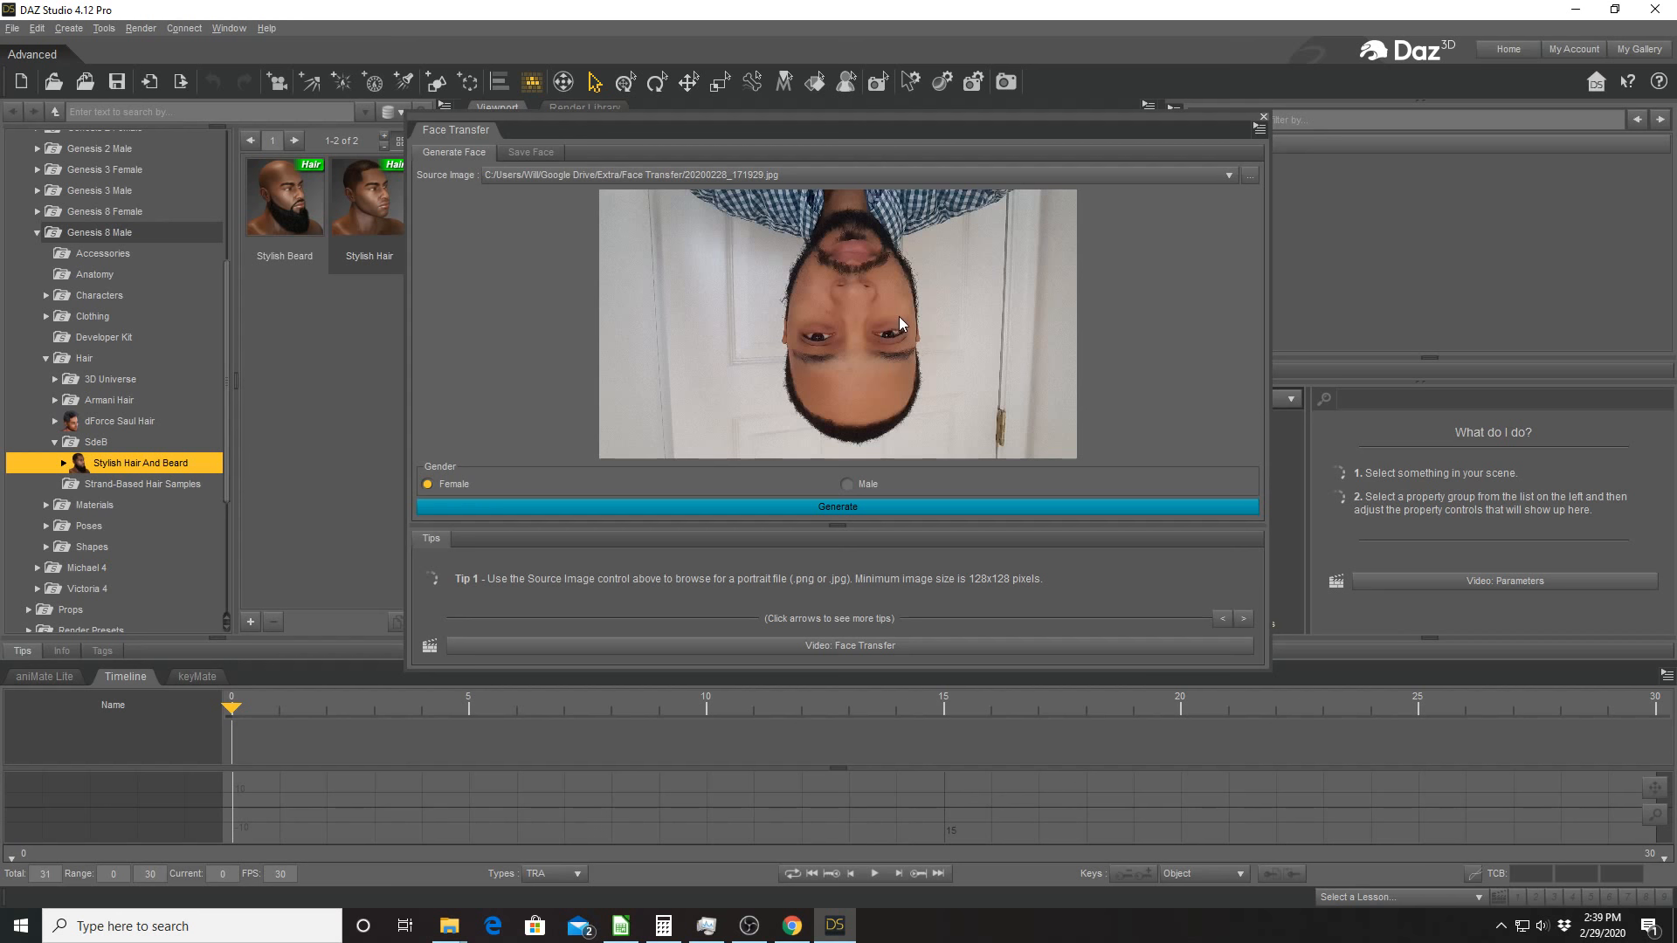
mouse_move(975, 431)
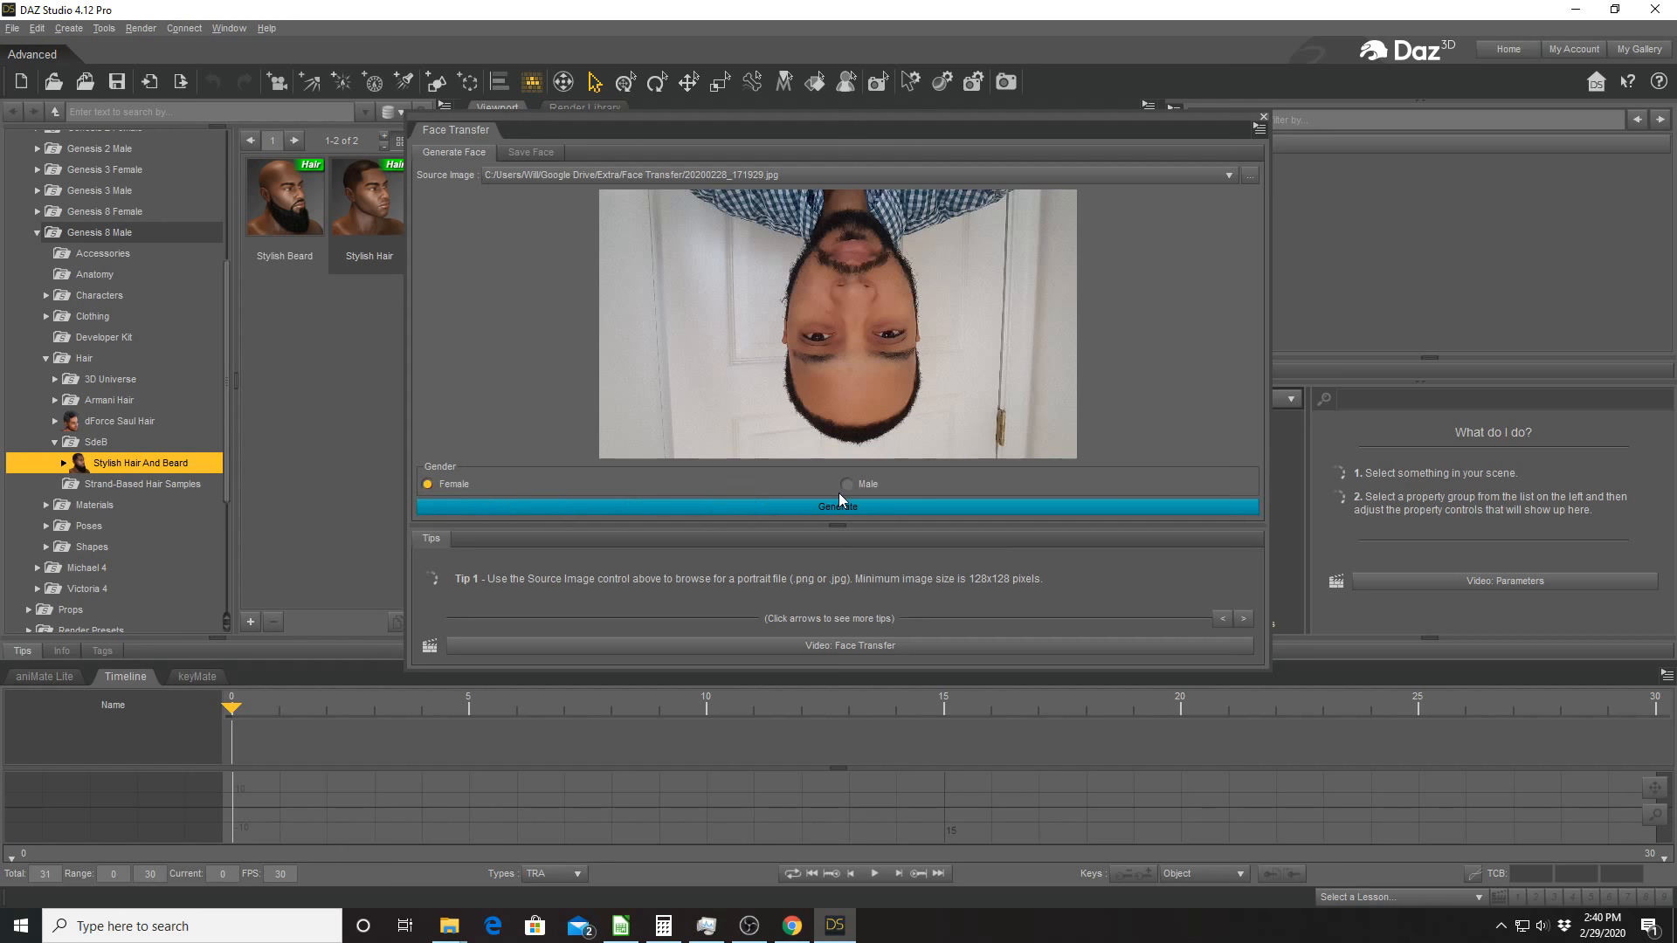
Set gender to Male and generate the face-transferred Genesis 8 figure.
click(837, 507)
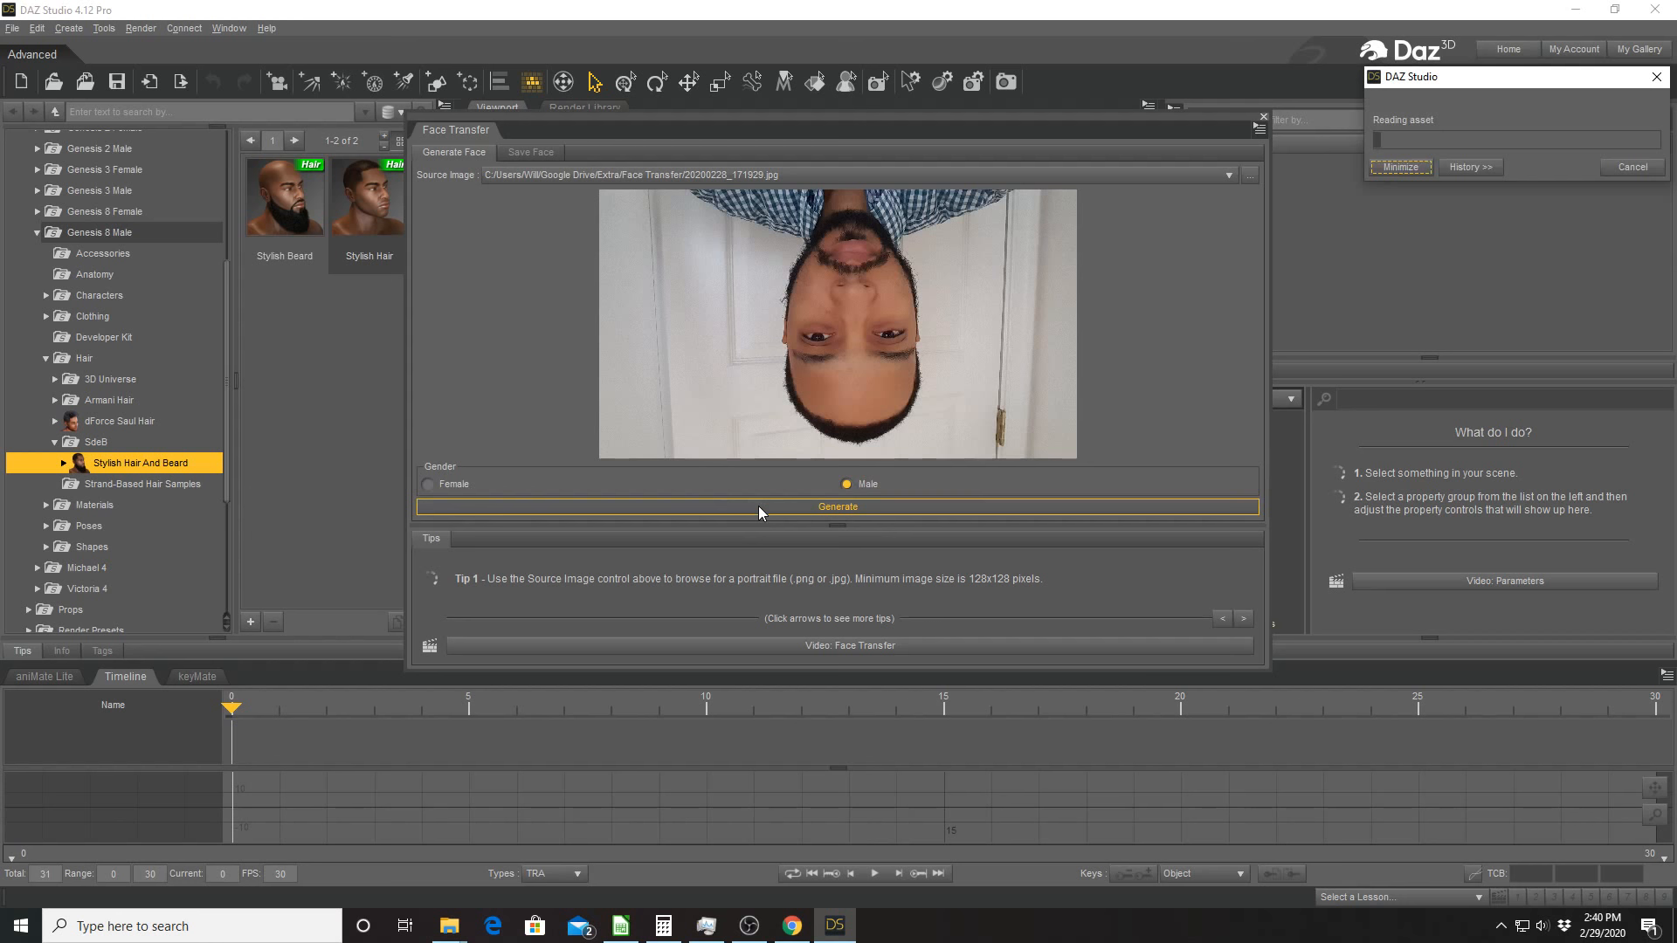
click(837, 507)
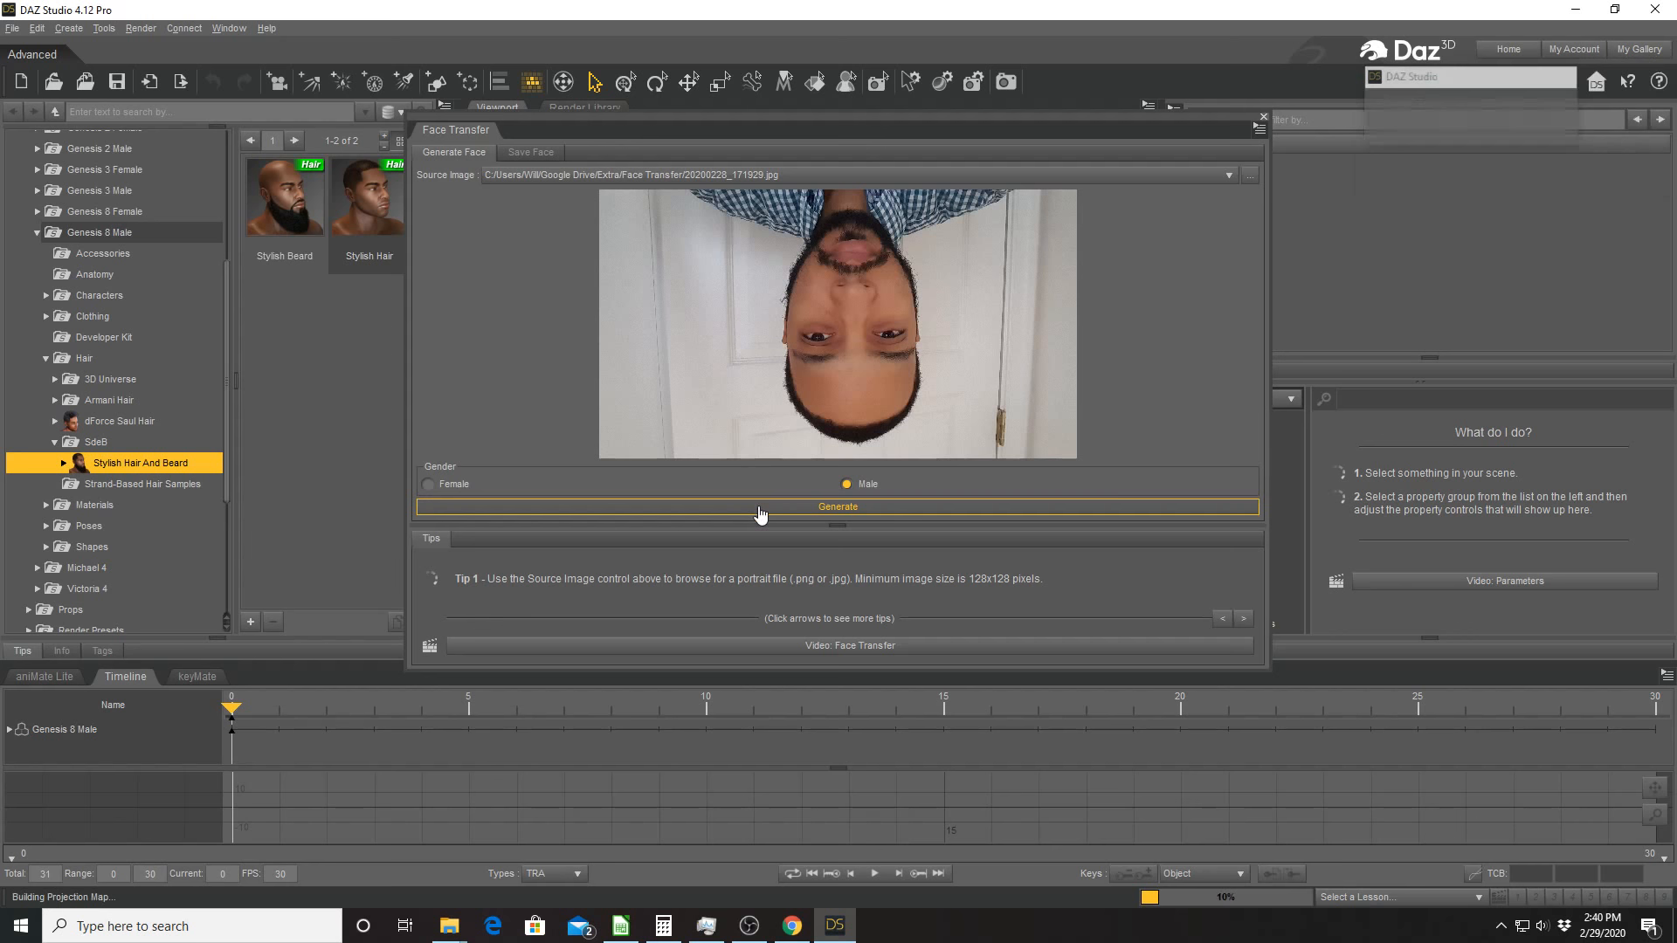
click(836, 507)
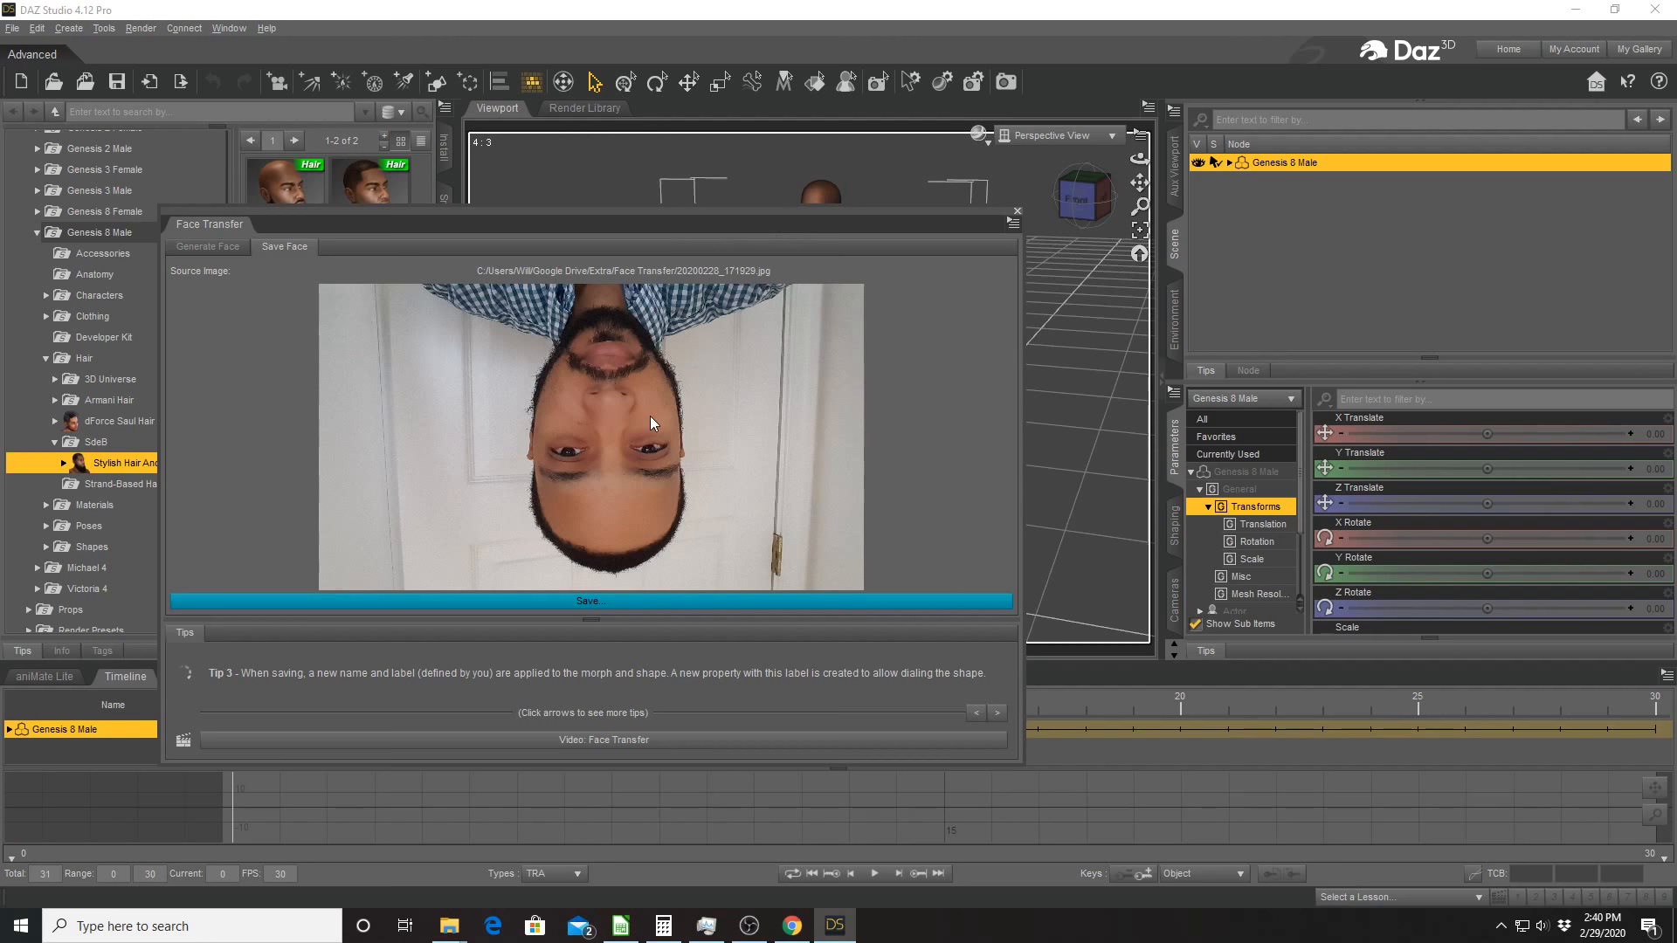
Save the generated face as shape 'FaceTutorialDaz', kept as a scene subset, and accept.
click(589, 600)
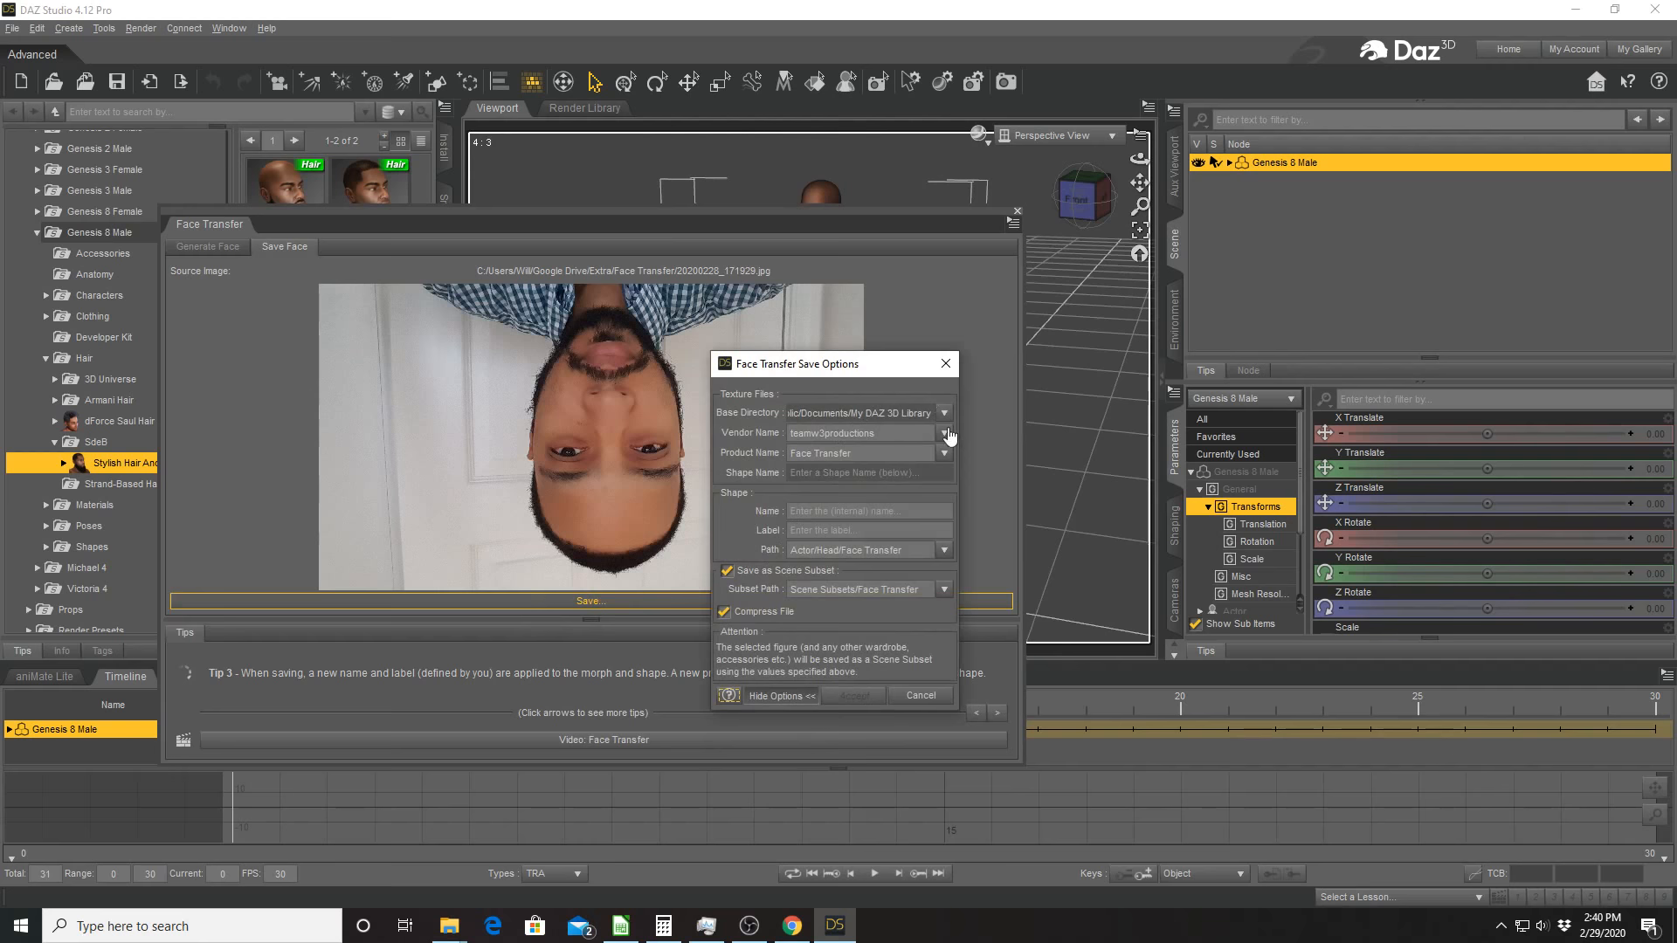
click(781, 697)
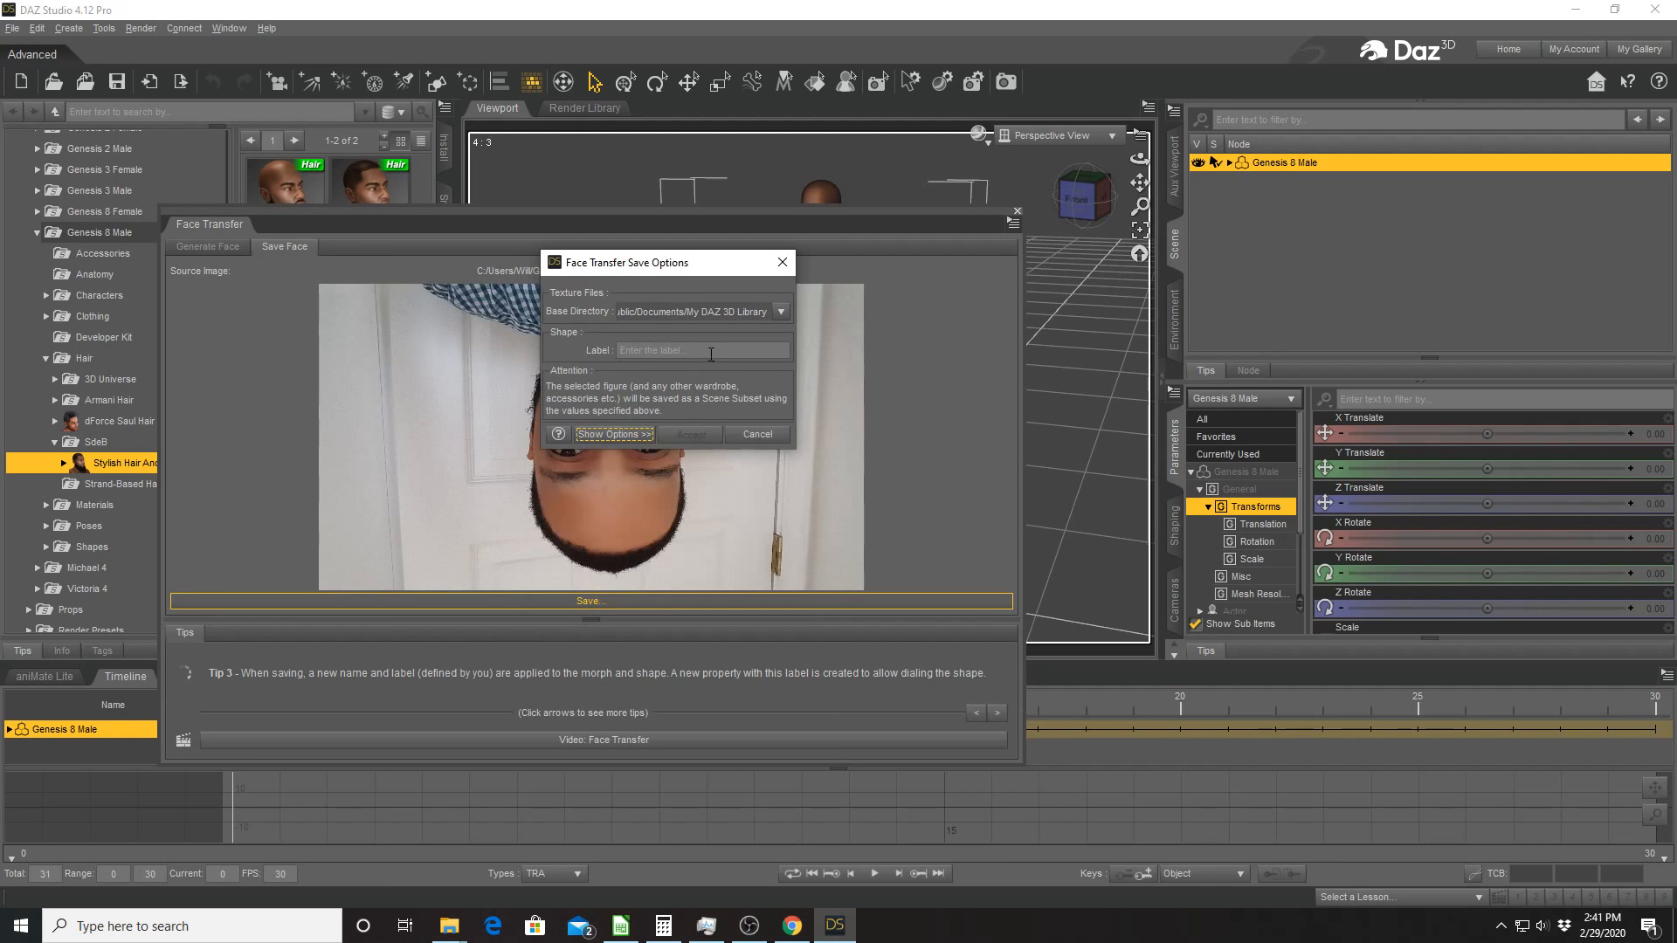
click(610, 434)
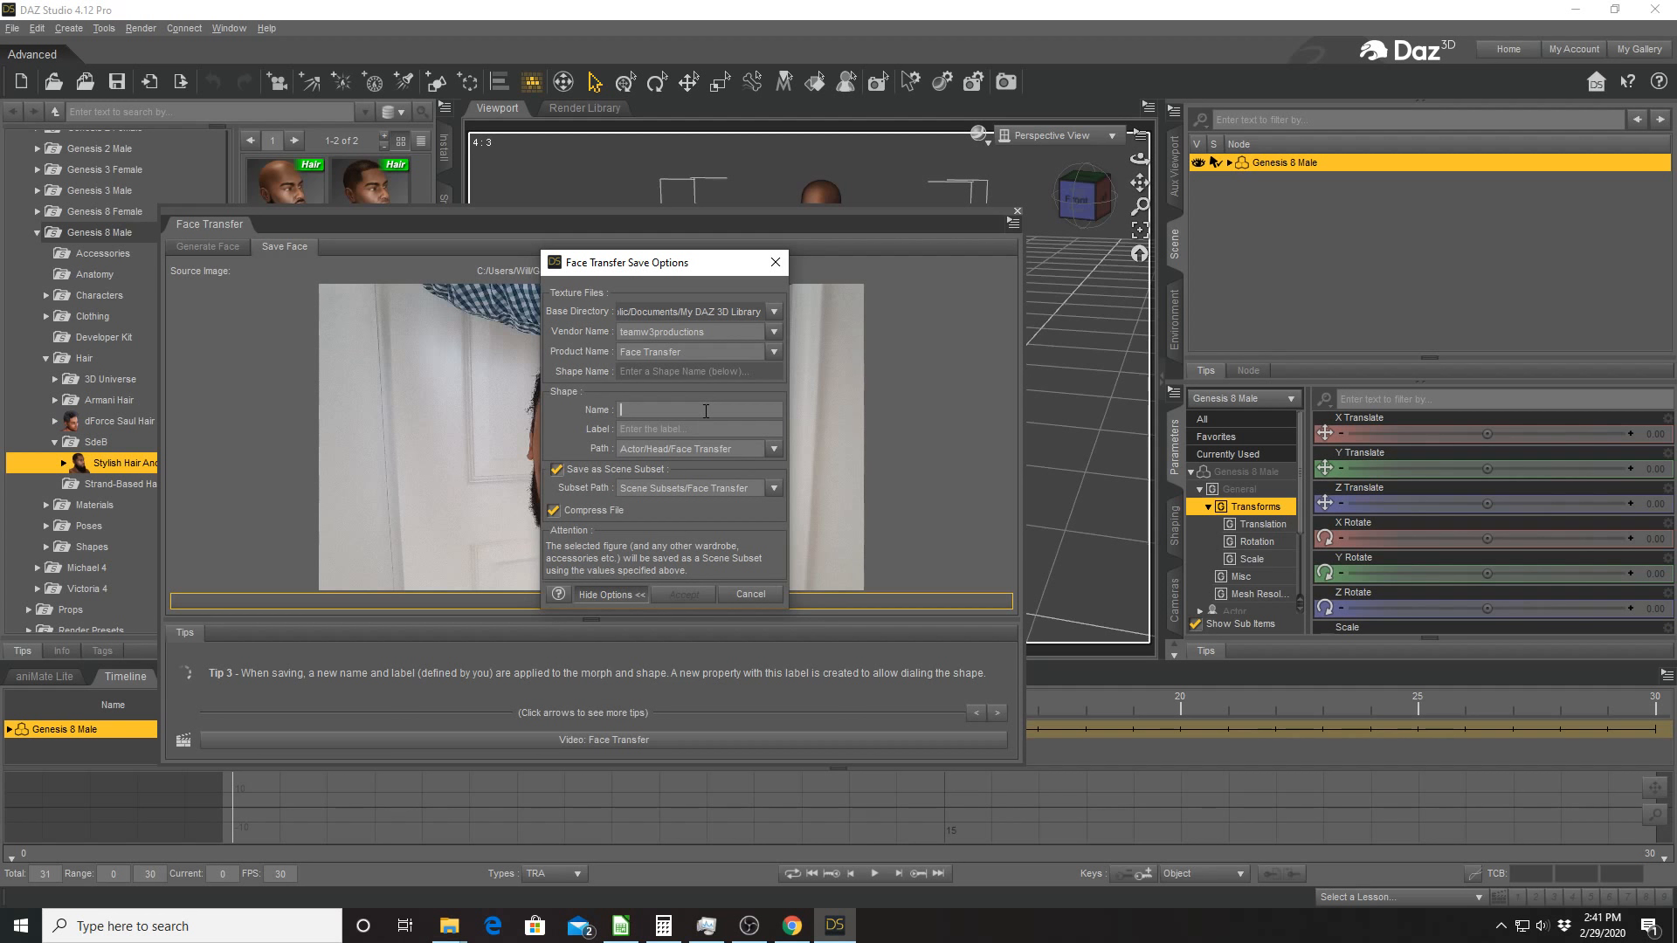
text(FaceTutoria)
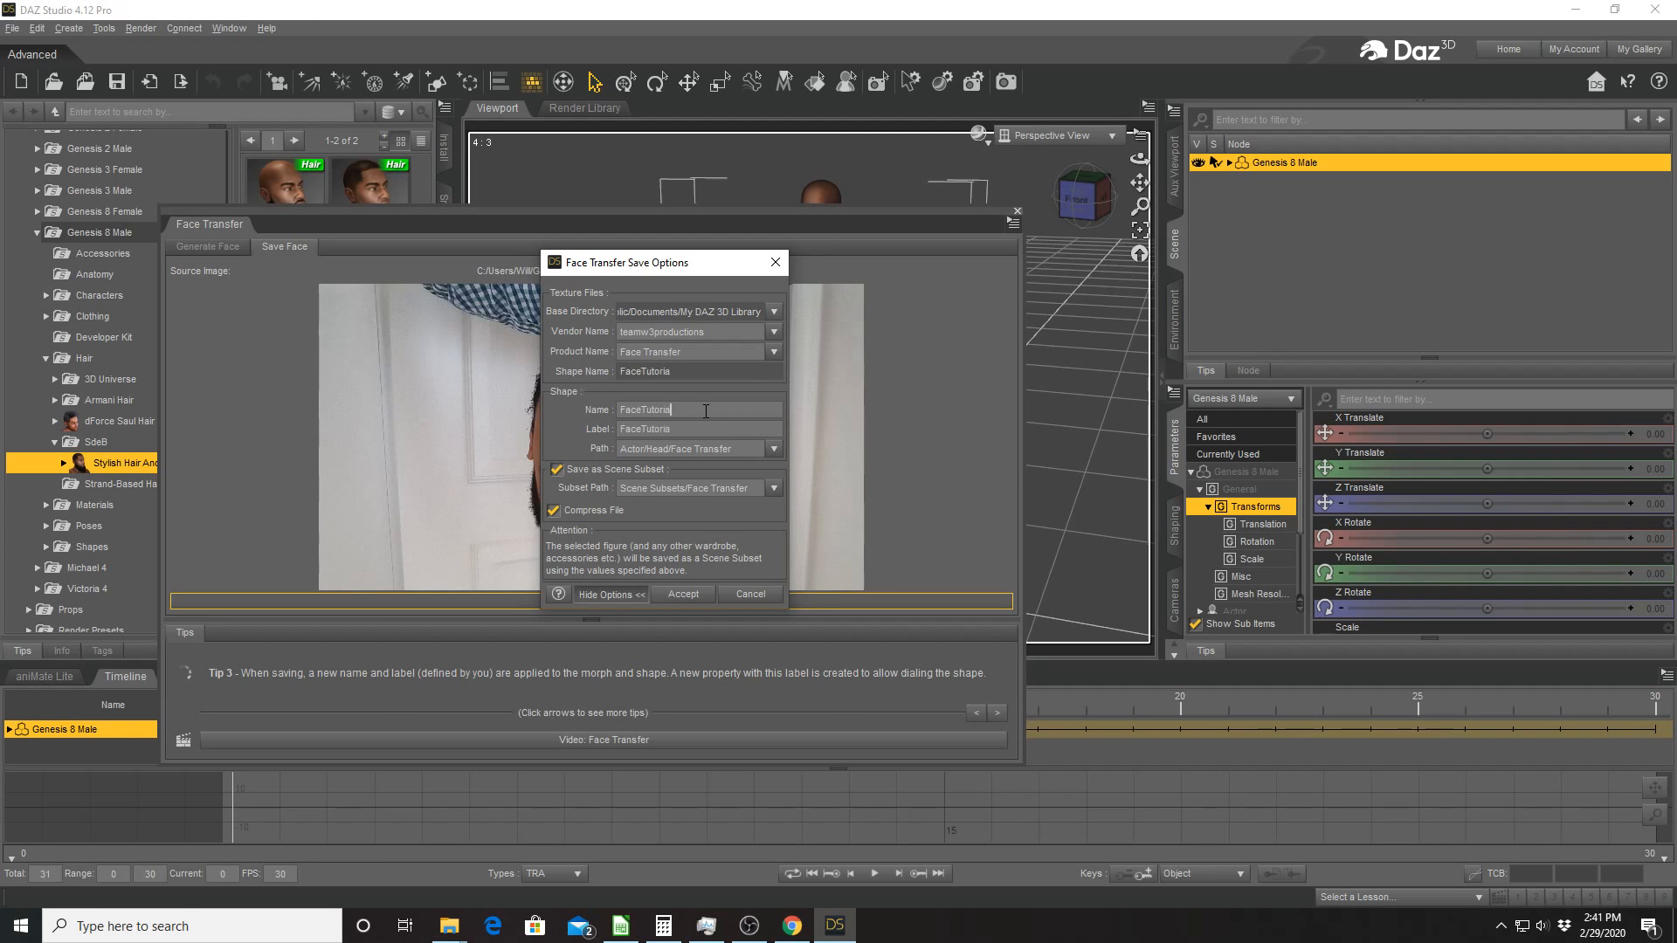
text(Daz)
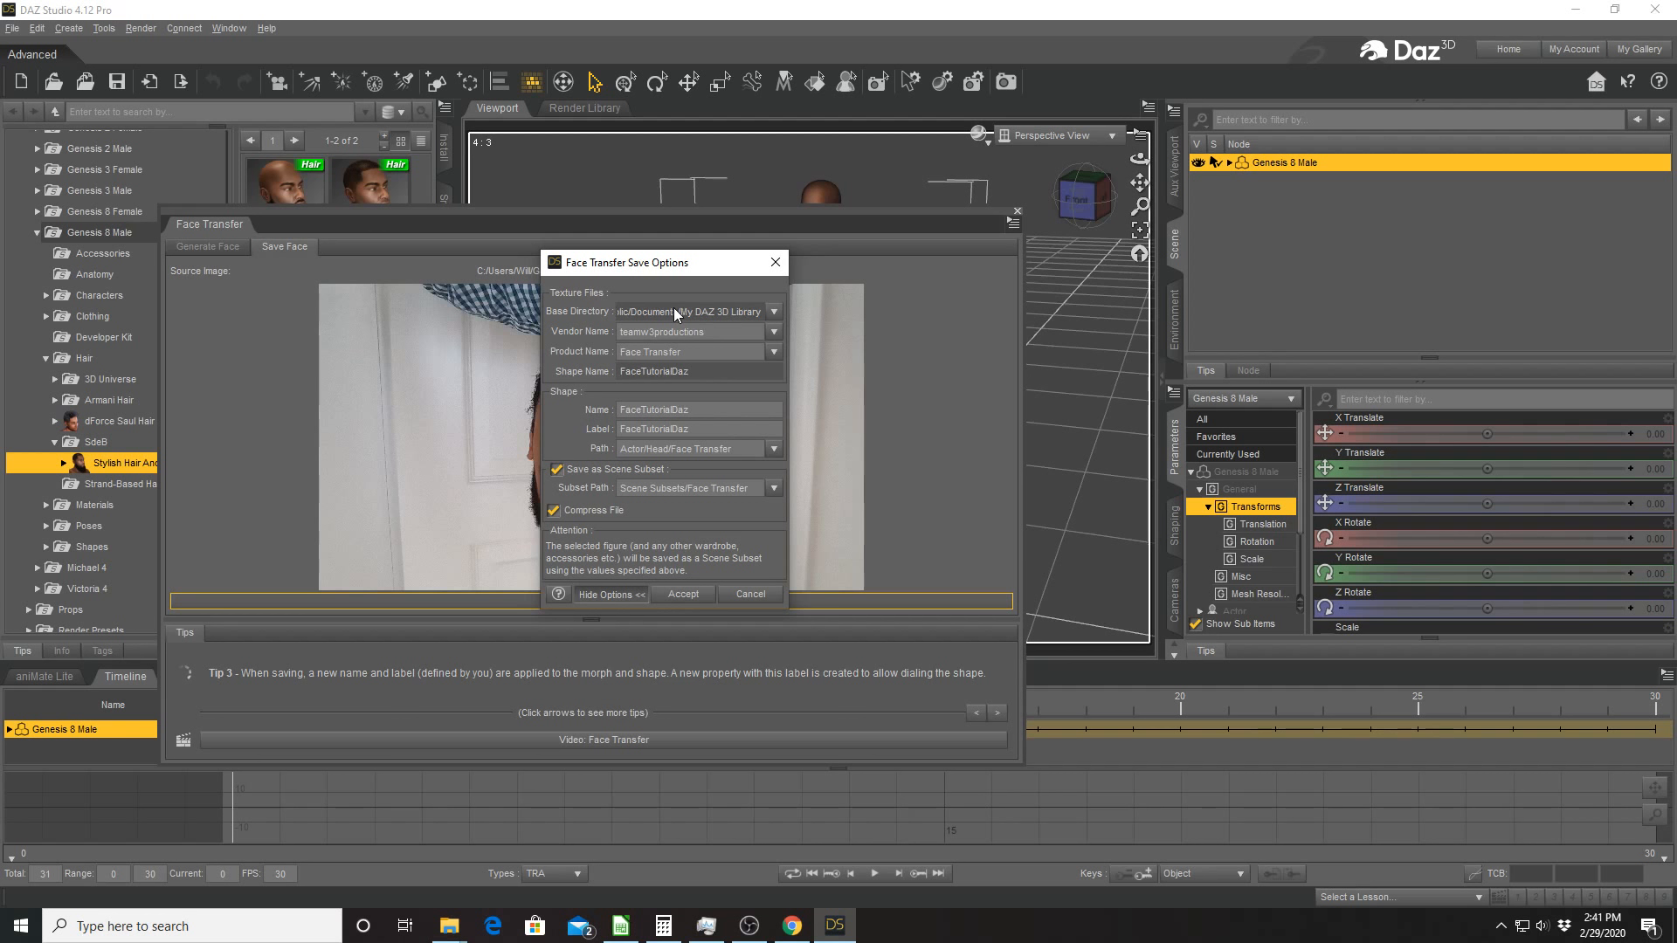
mouse_move(723, 290)
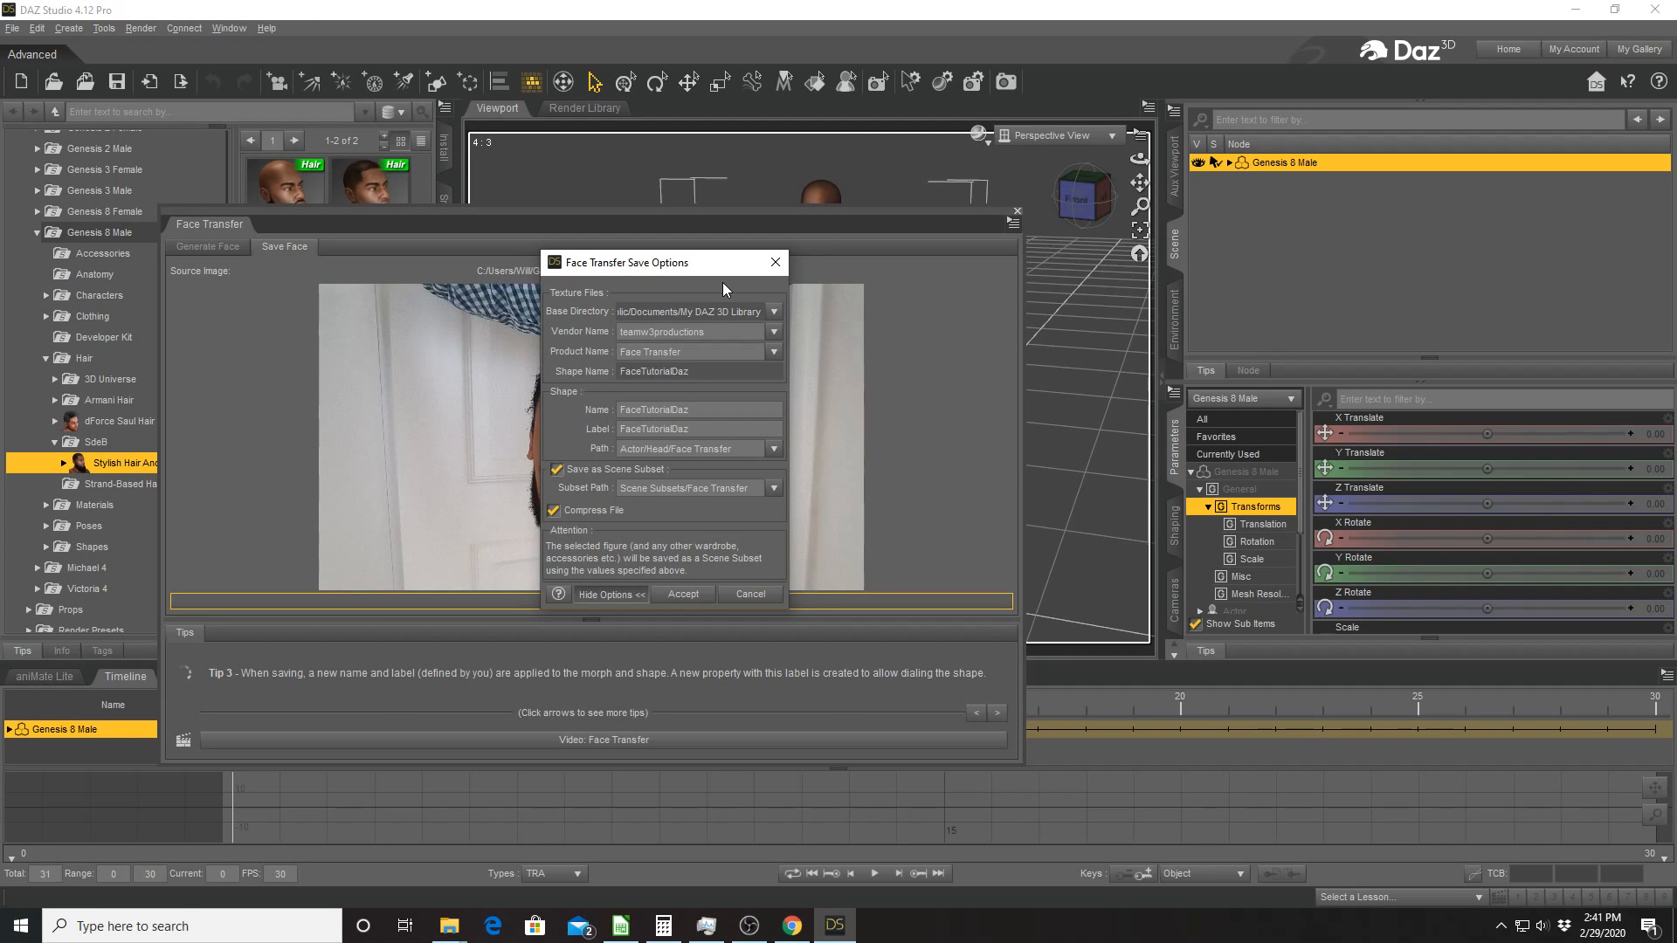
mouse_move(683, 374)
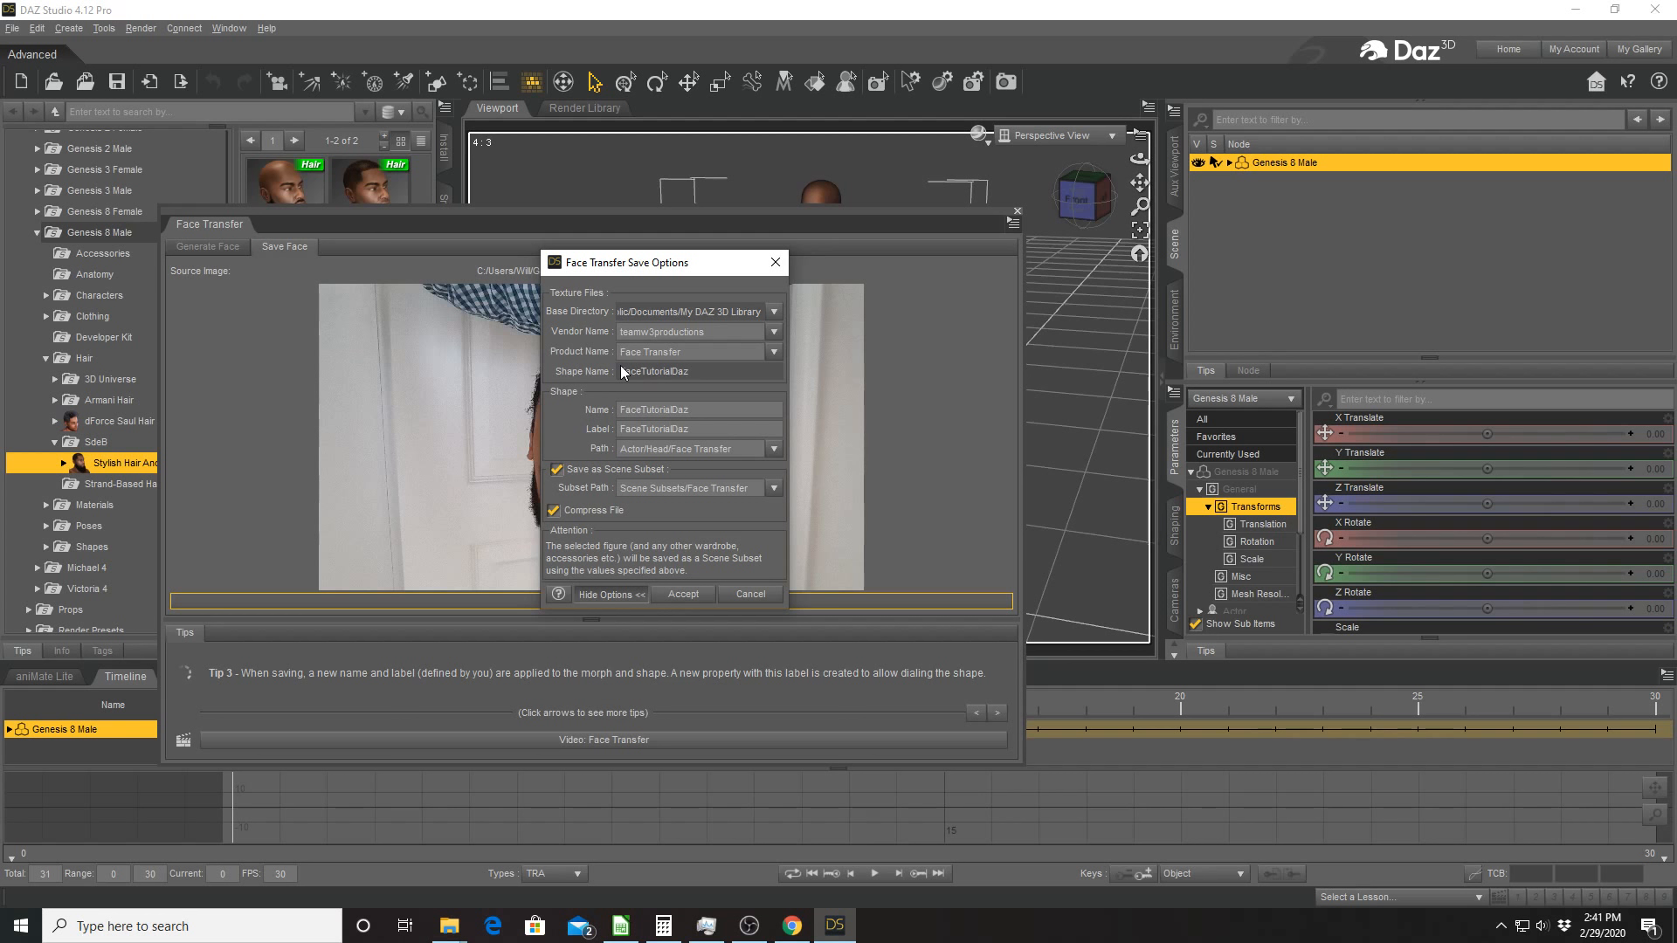
mouse_move(599, 461)
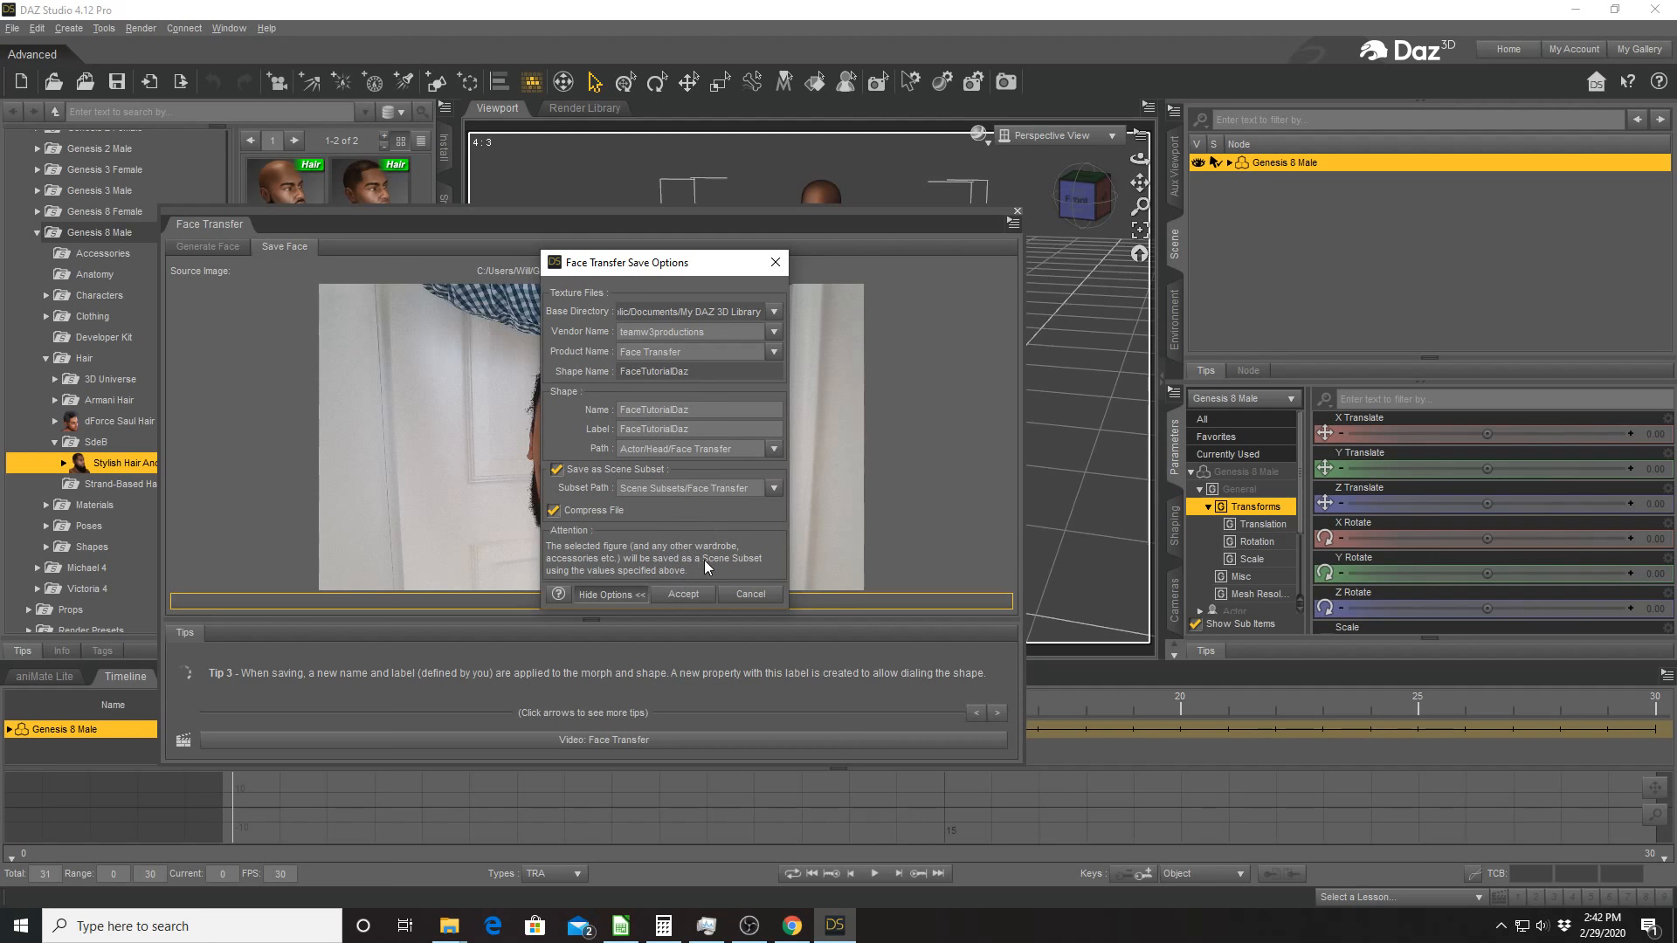
click(681, 594)
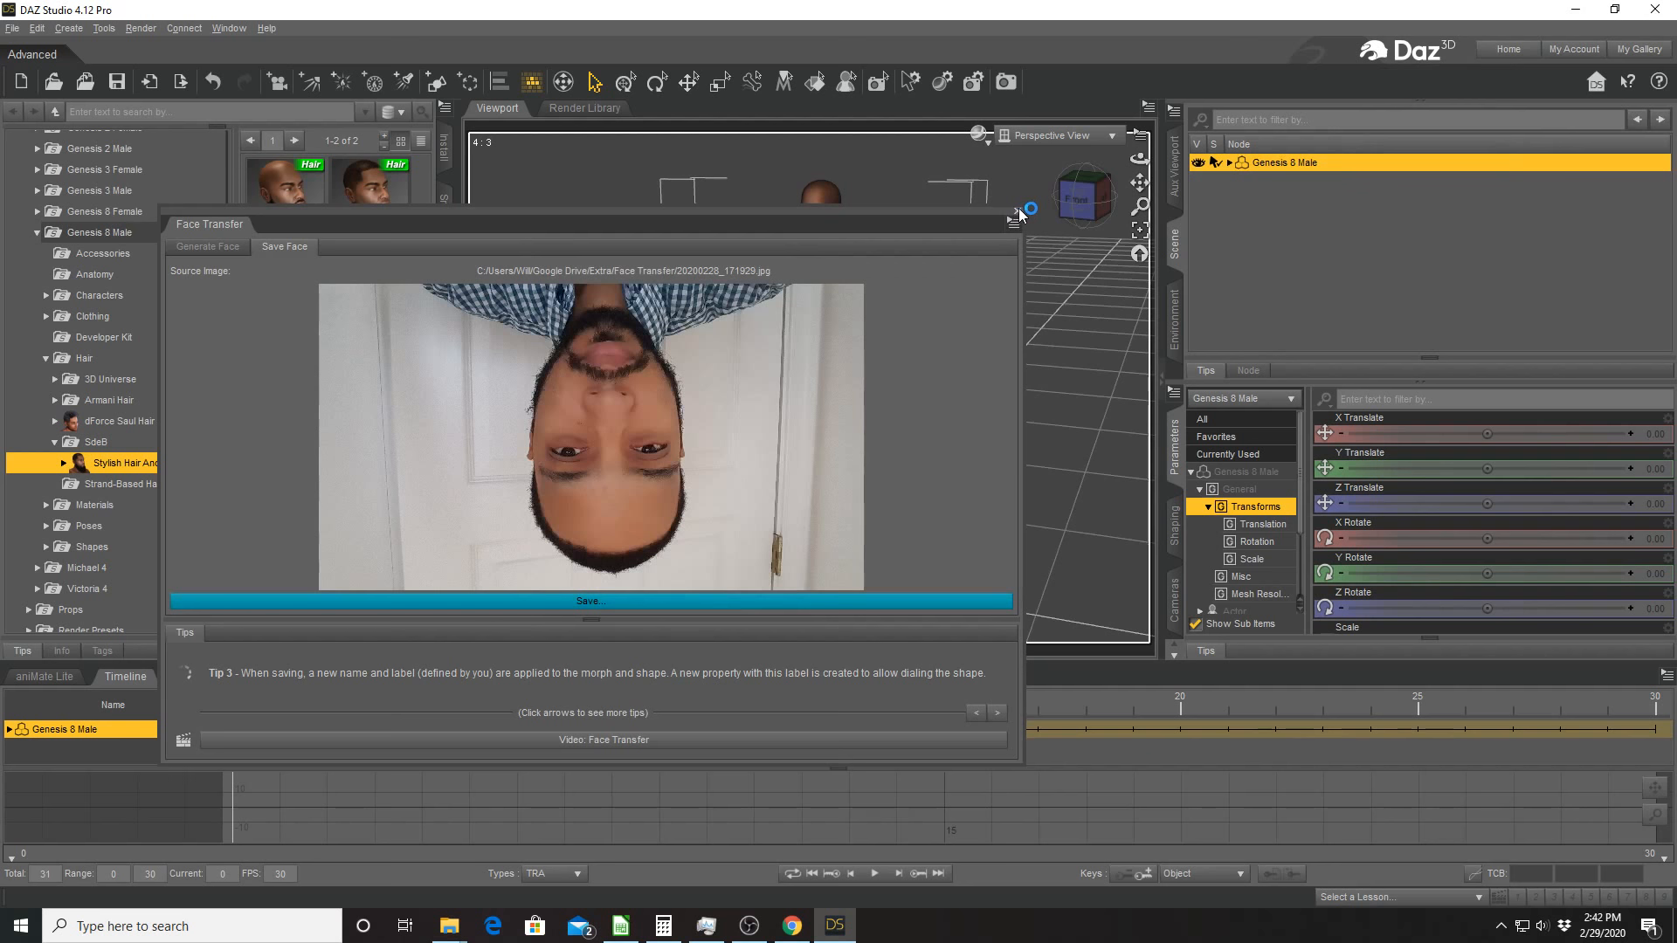
Close the Face Transfer pane, revealing the bearded Genesis 8 Male figure.
click(1016, 212)
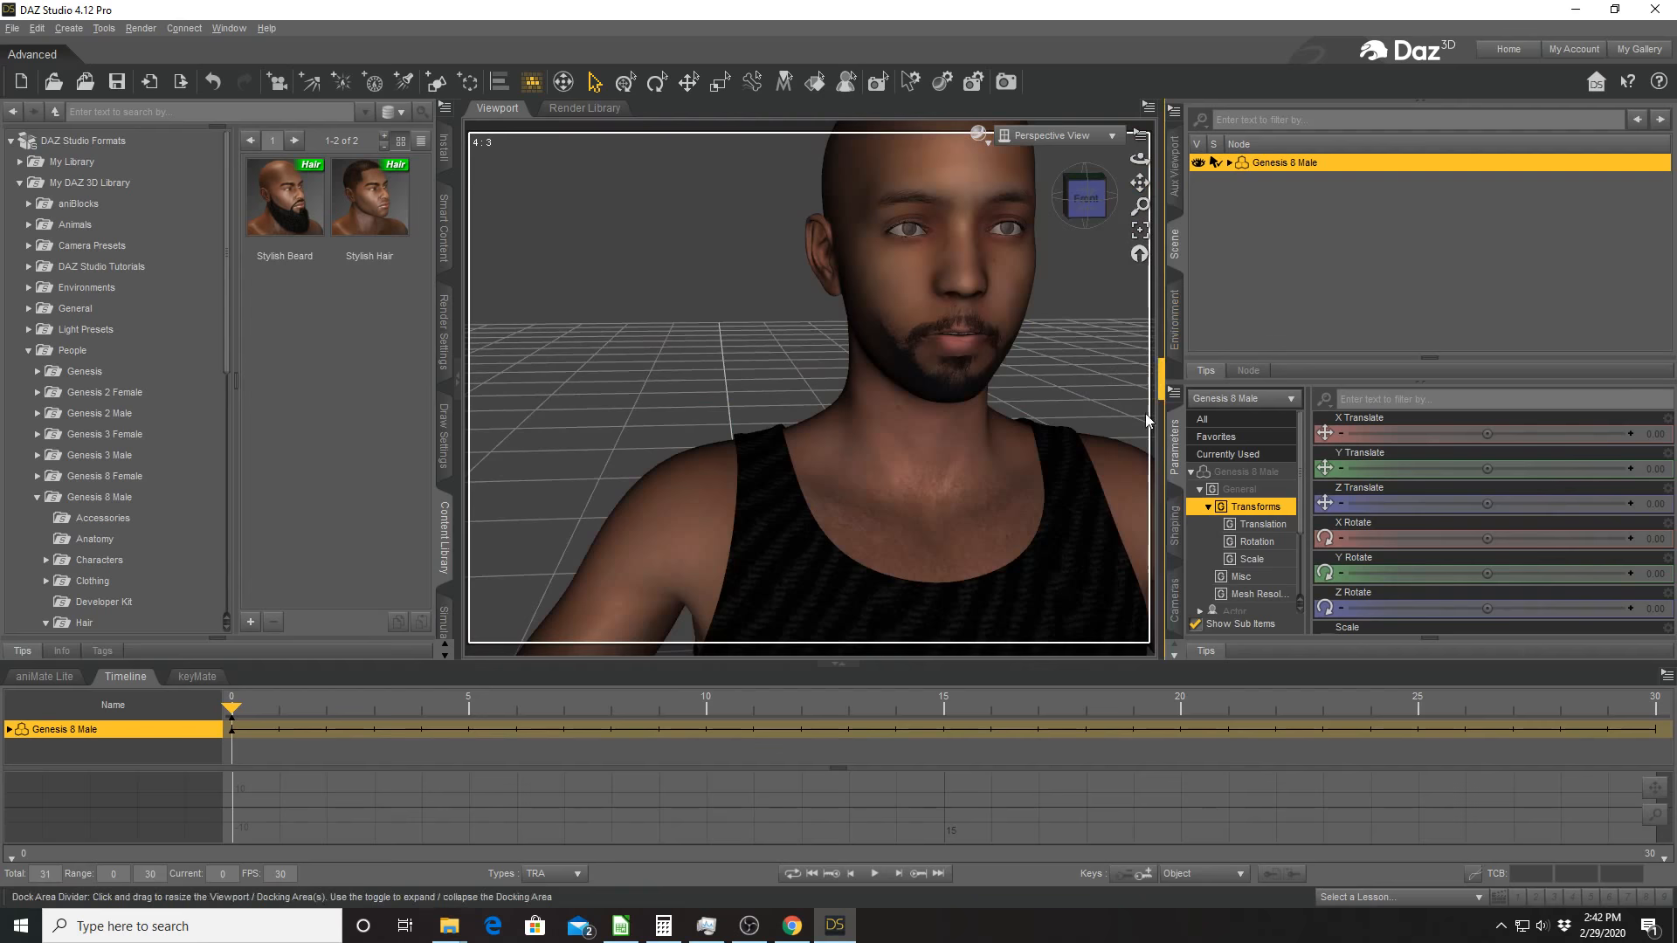
mouse_move(1141, 159)
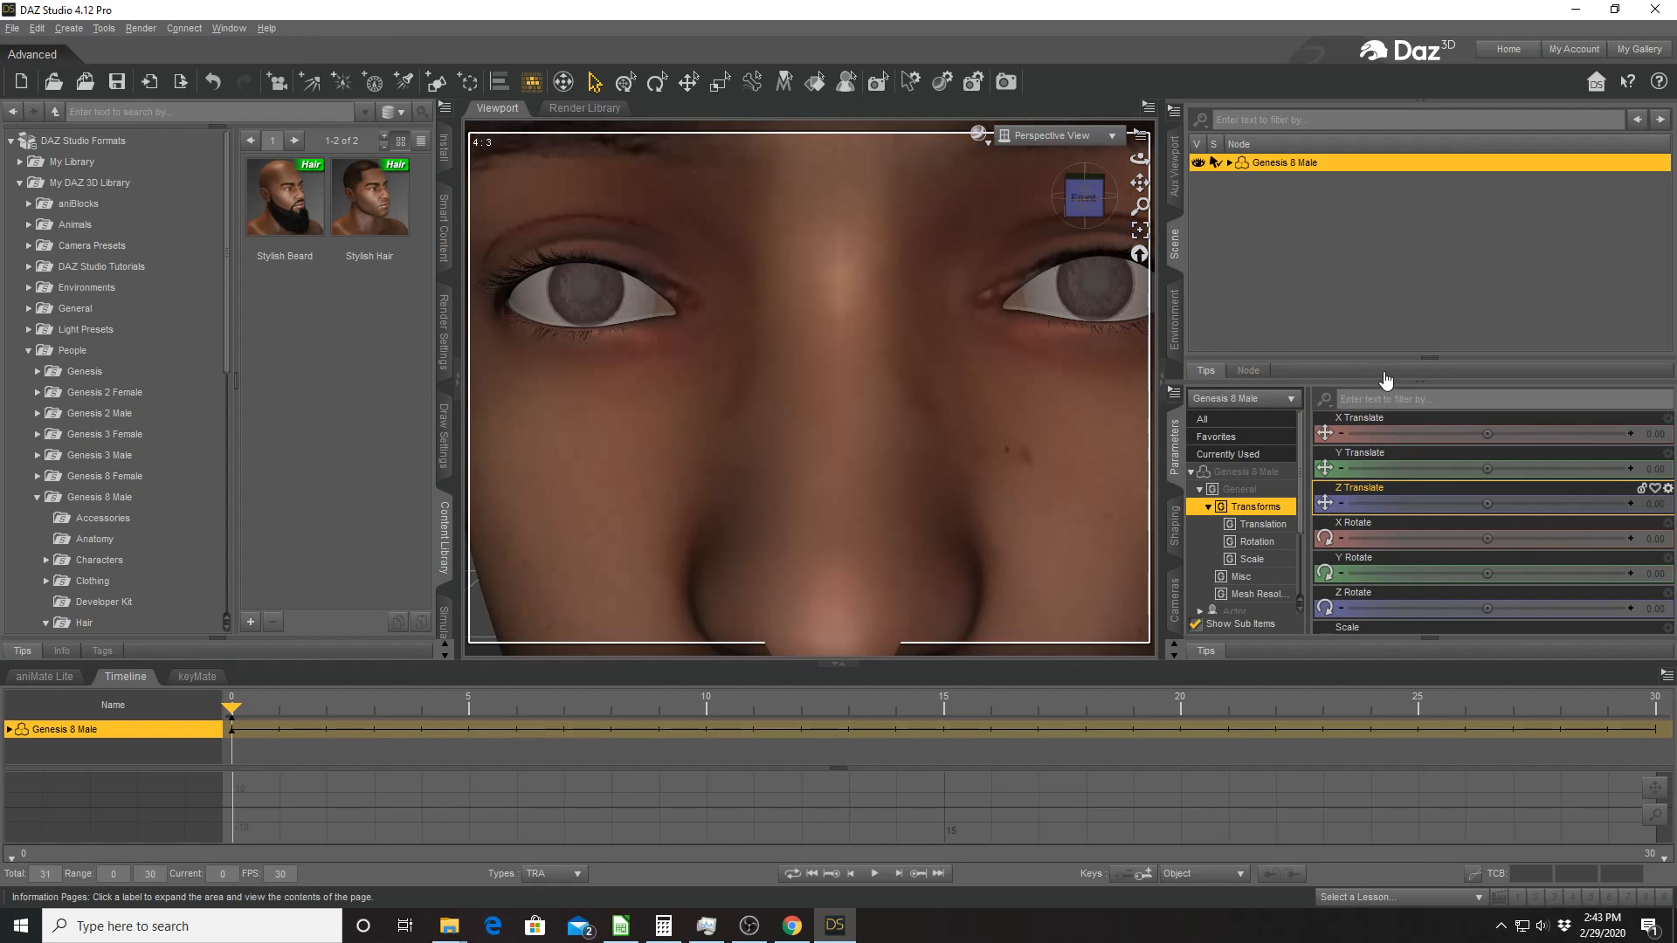
mouse_move(1390, 379)
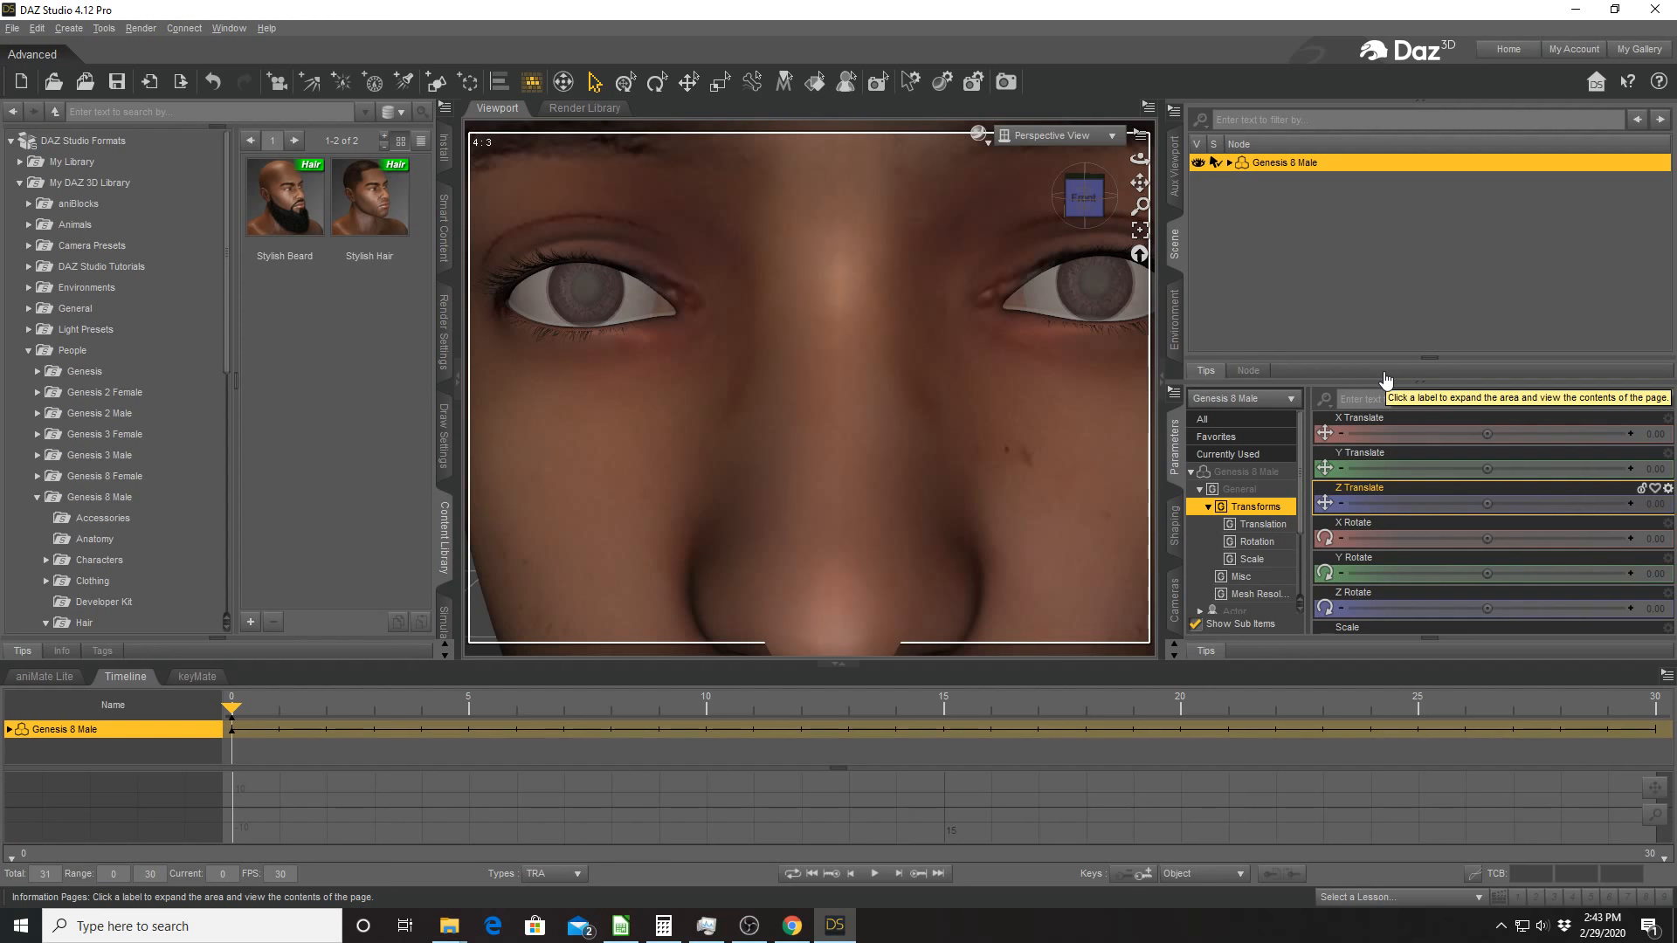
Expand Genesis 8 Male through Hip, Abdomen, Chest and Neck to select the Head bone.
click(1227, 161)
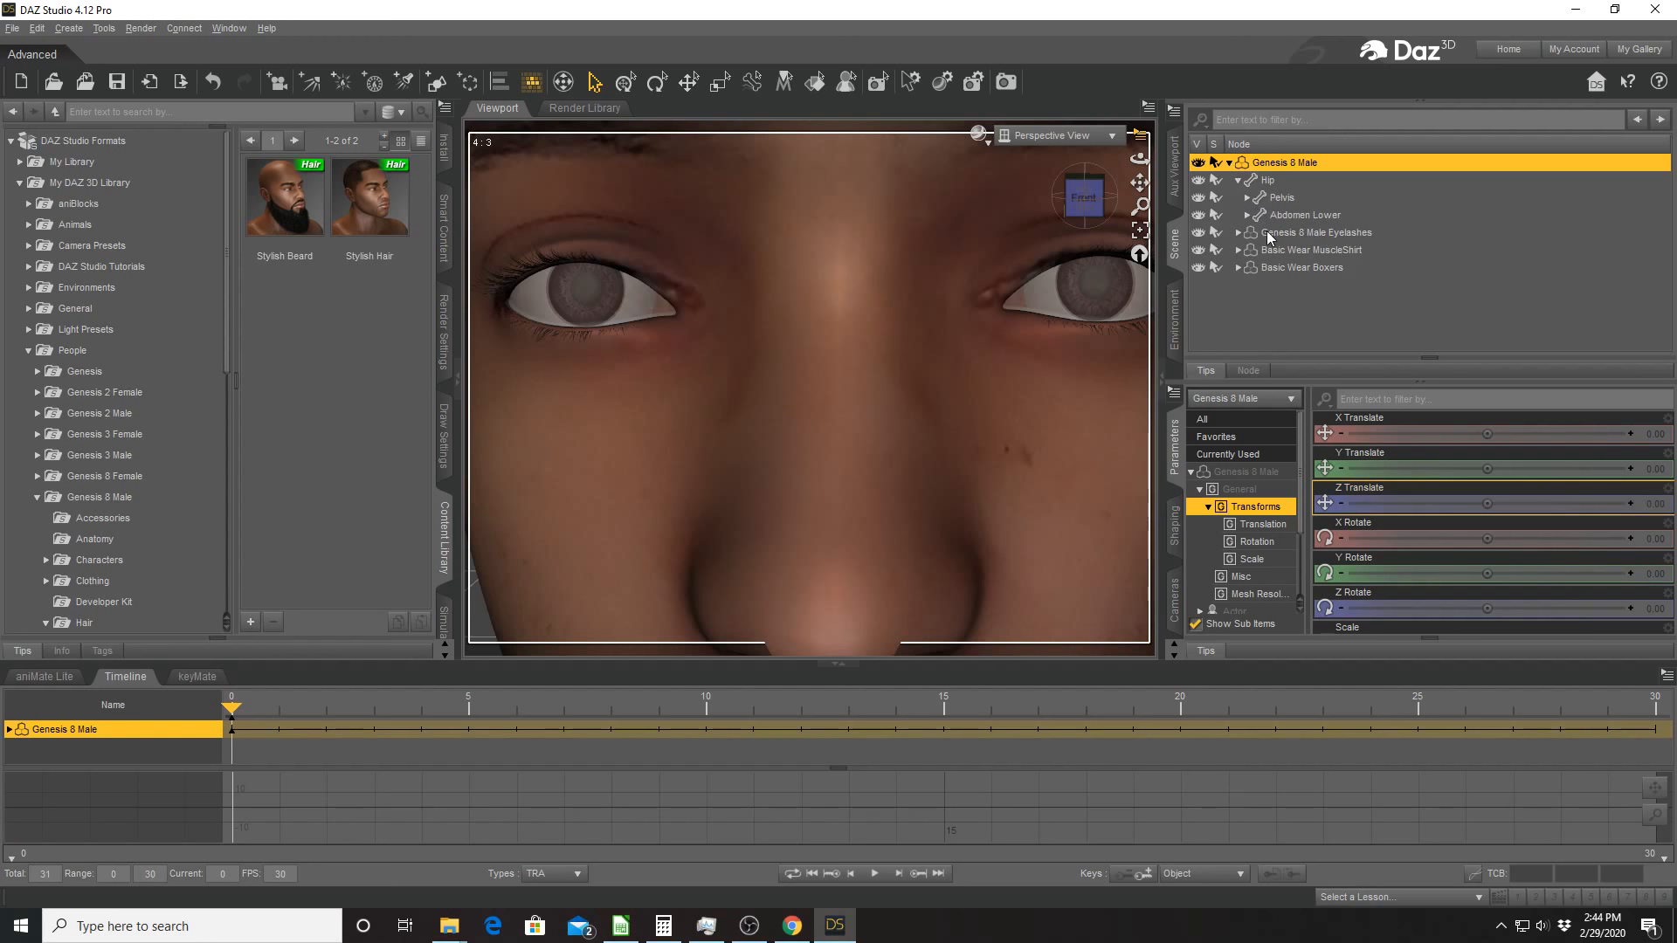
click(1256, 214)
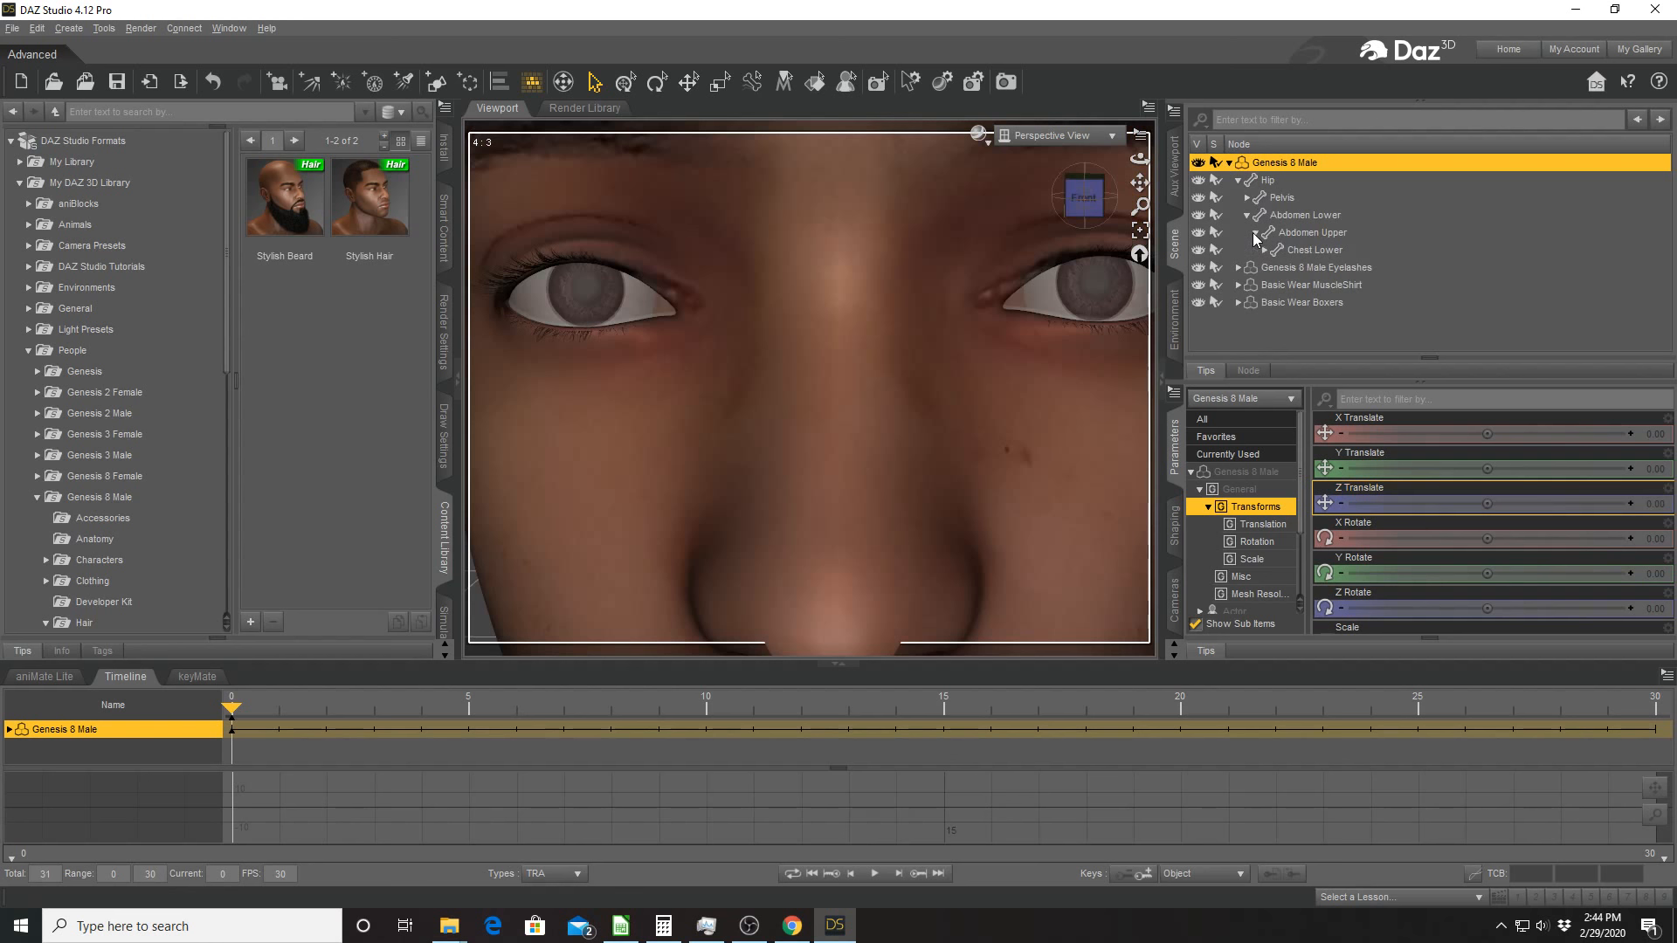
click(1273, 202)
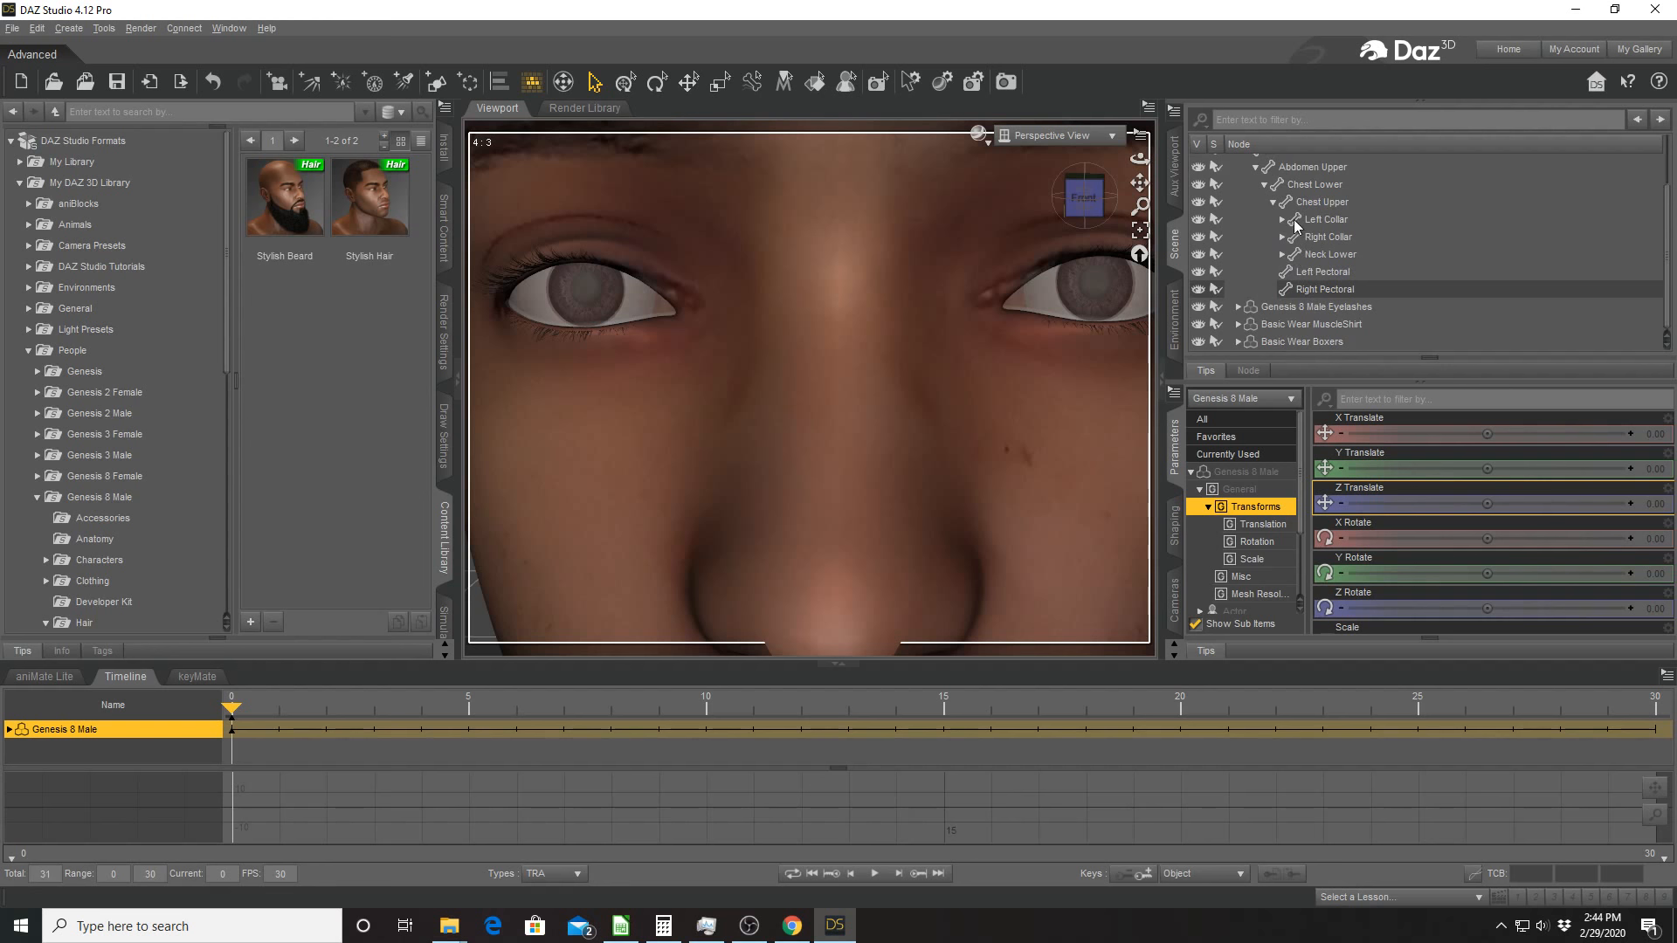
click(1333, 245)
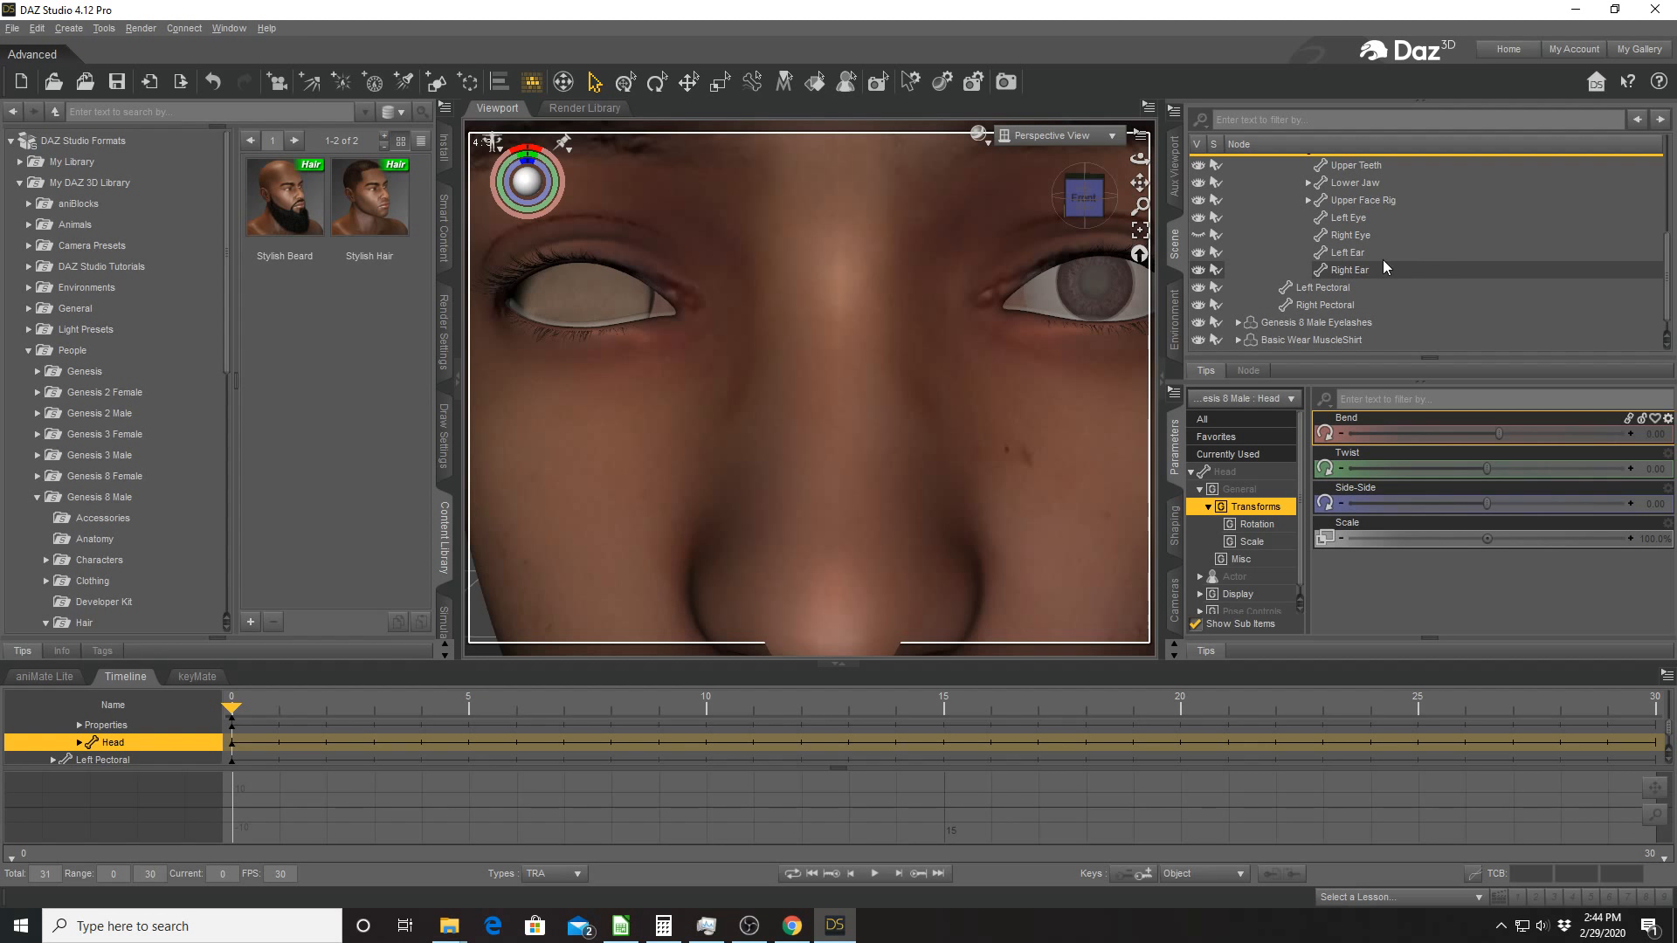
mouse_move(1268, 265)
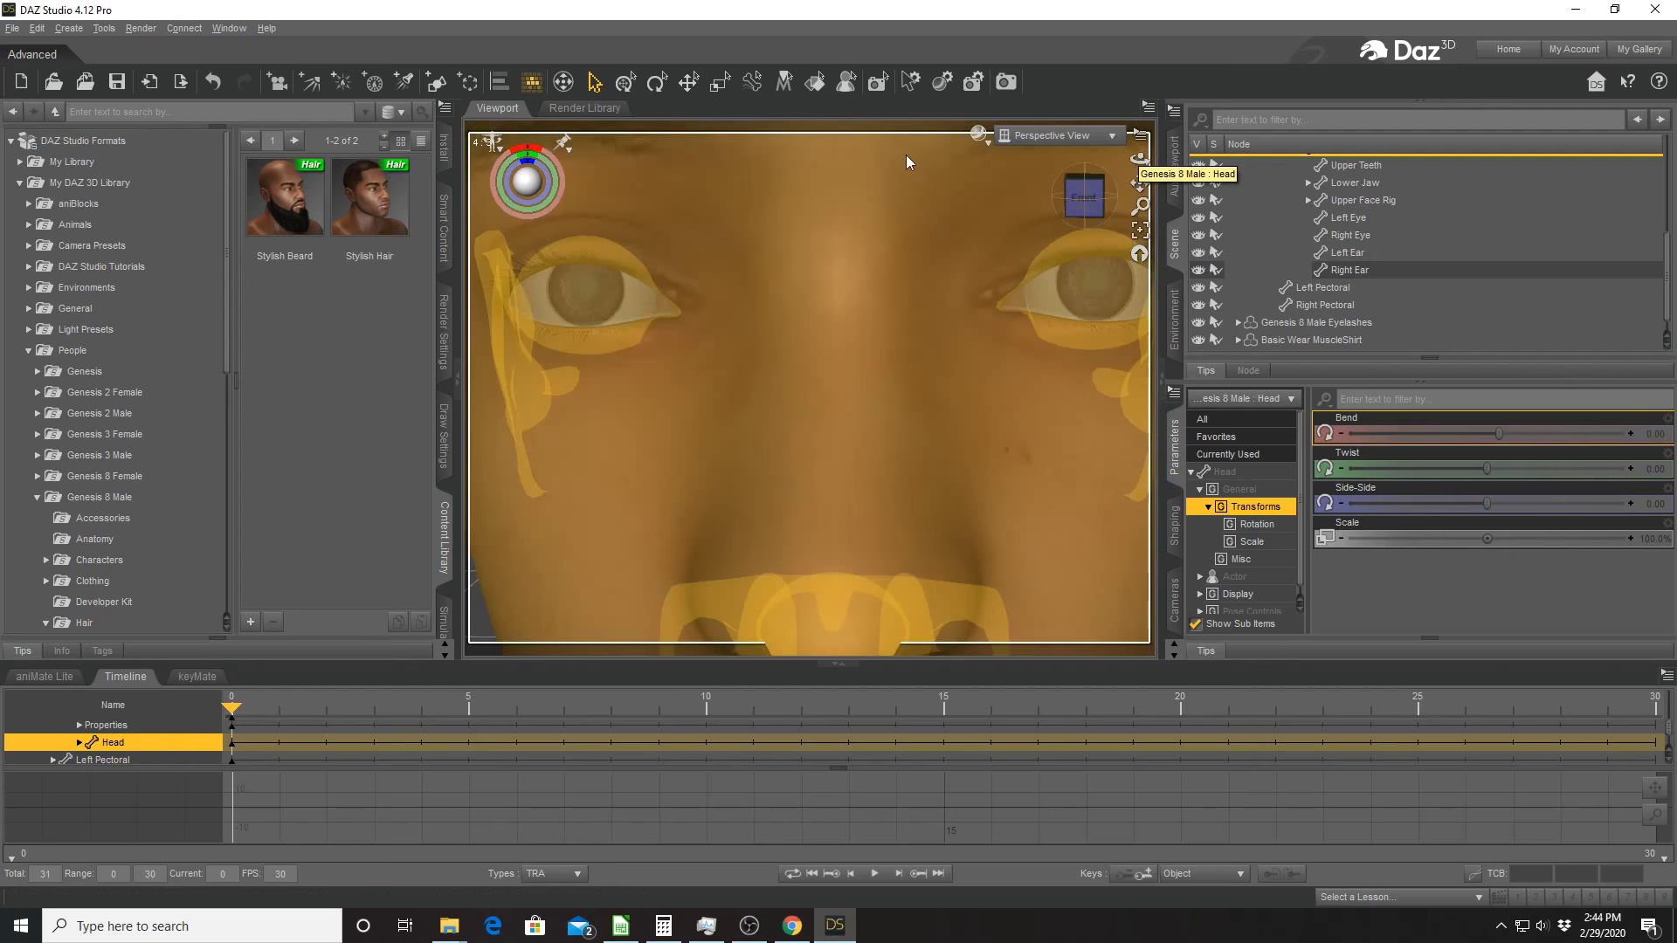
click(100, 500)
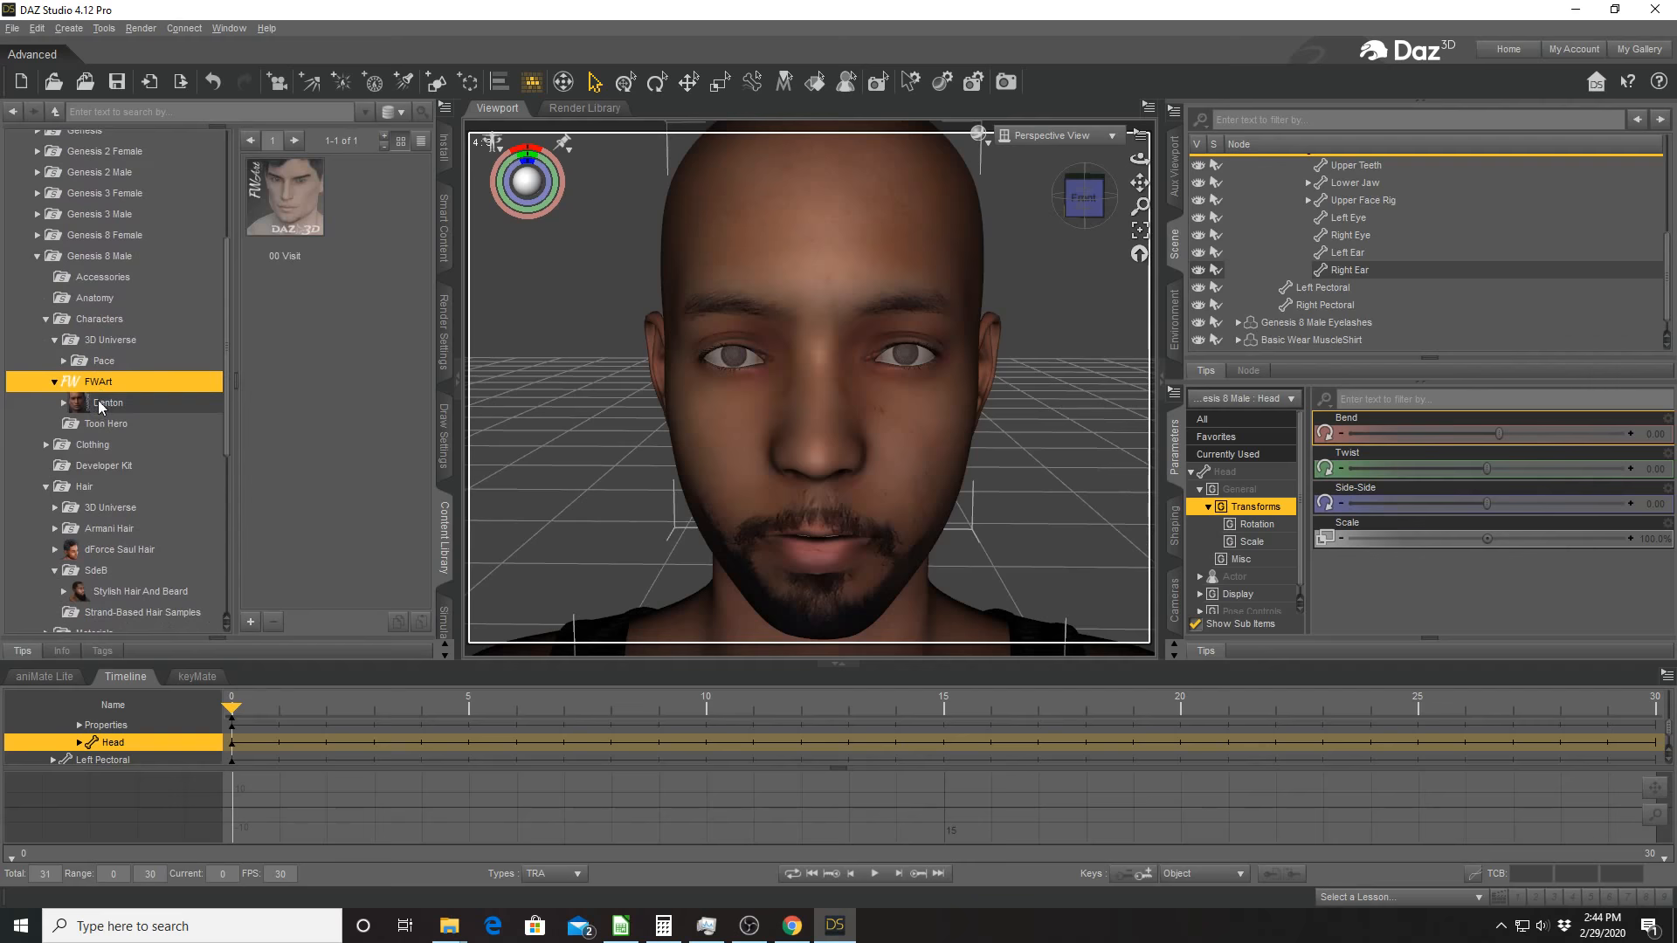
Expand FWArt Denton's contents, select the whole Genesis 8 Male figure, then start a new empty scene.
click(107, 402)
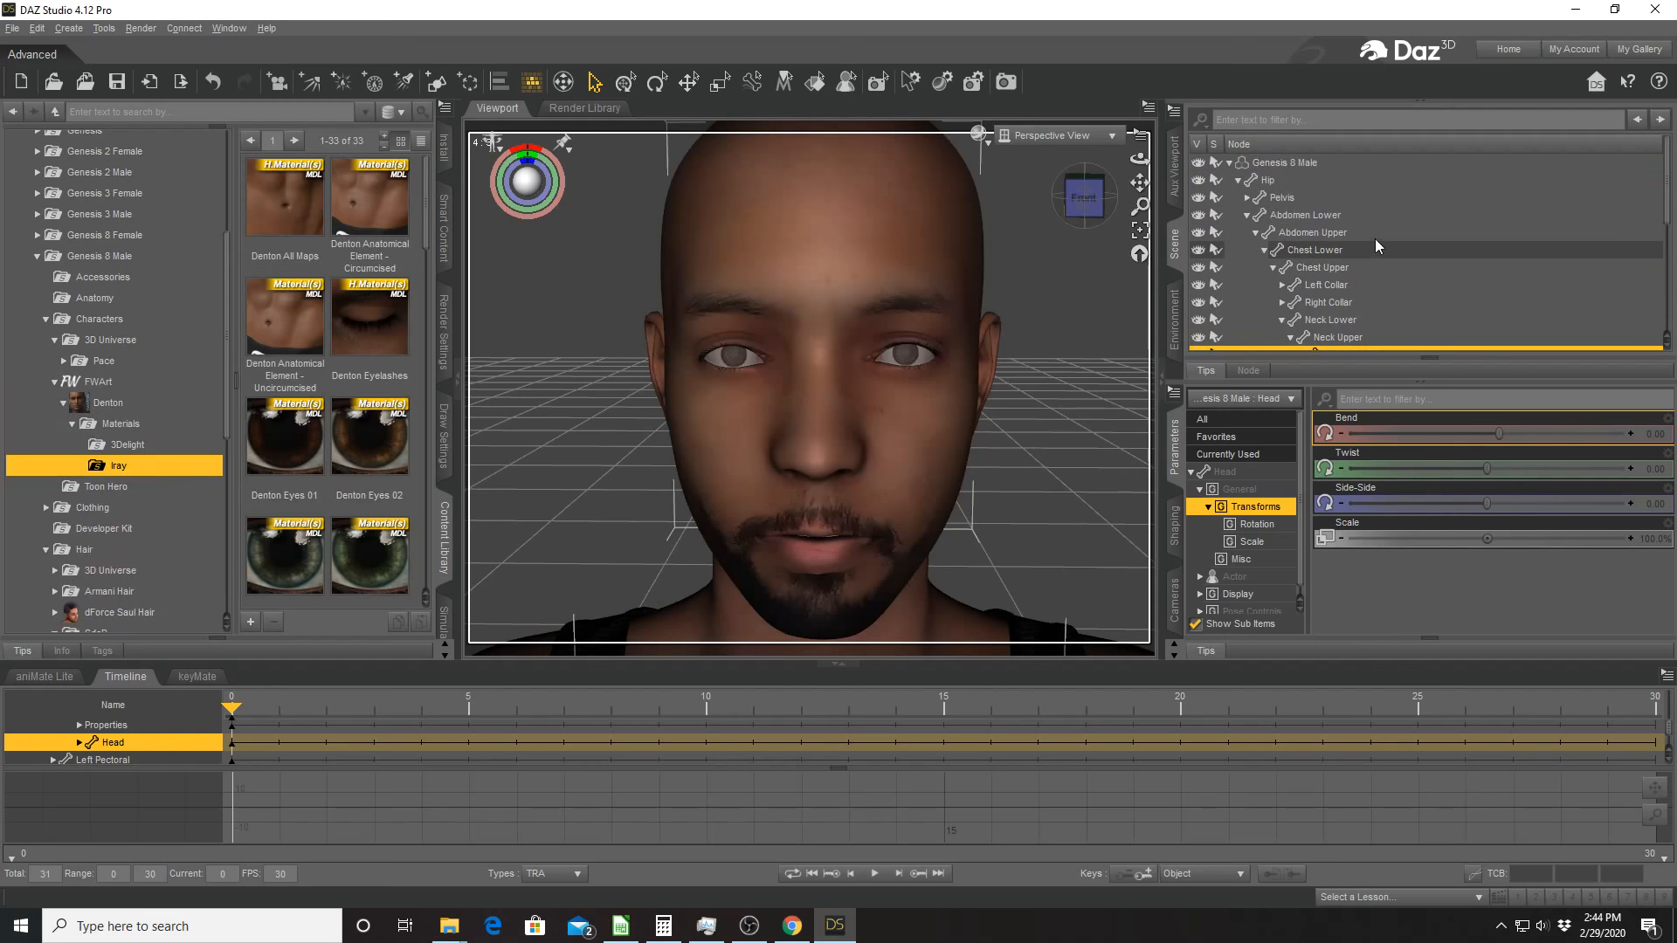
click(1284, 162)
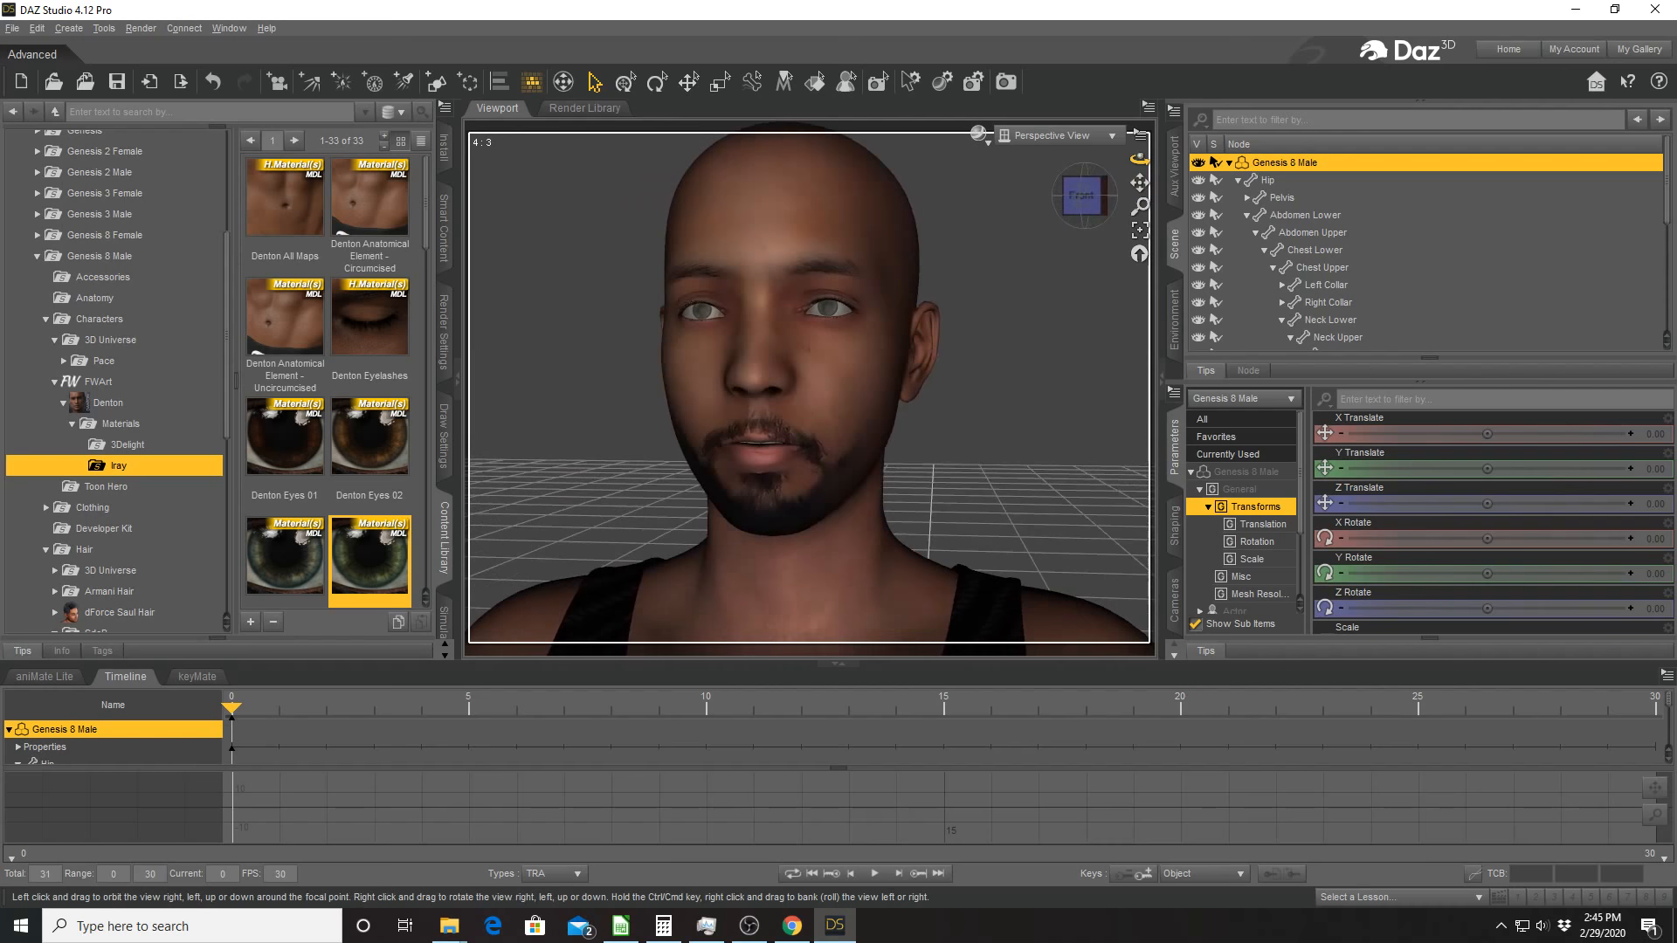
click(1265, 397)
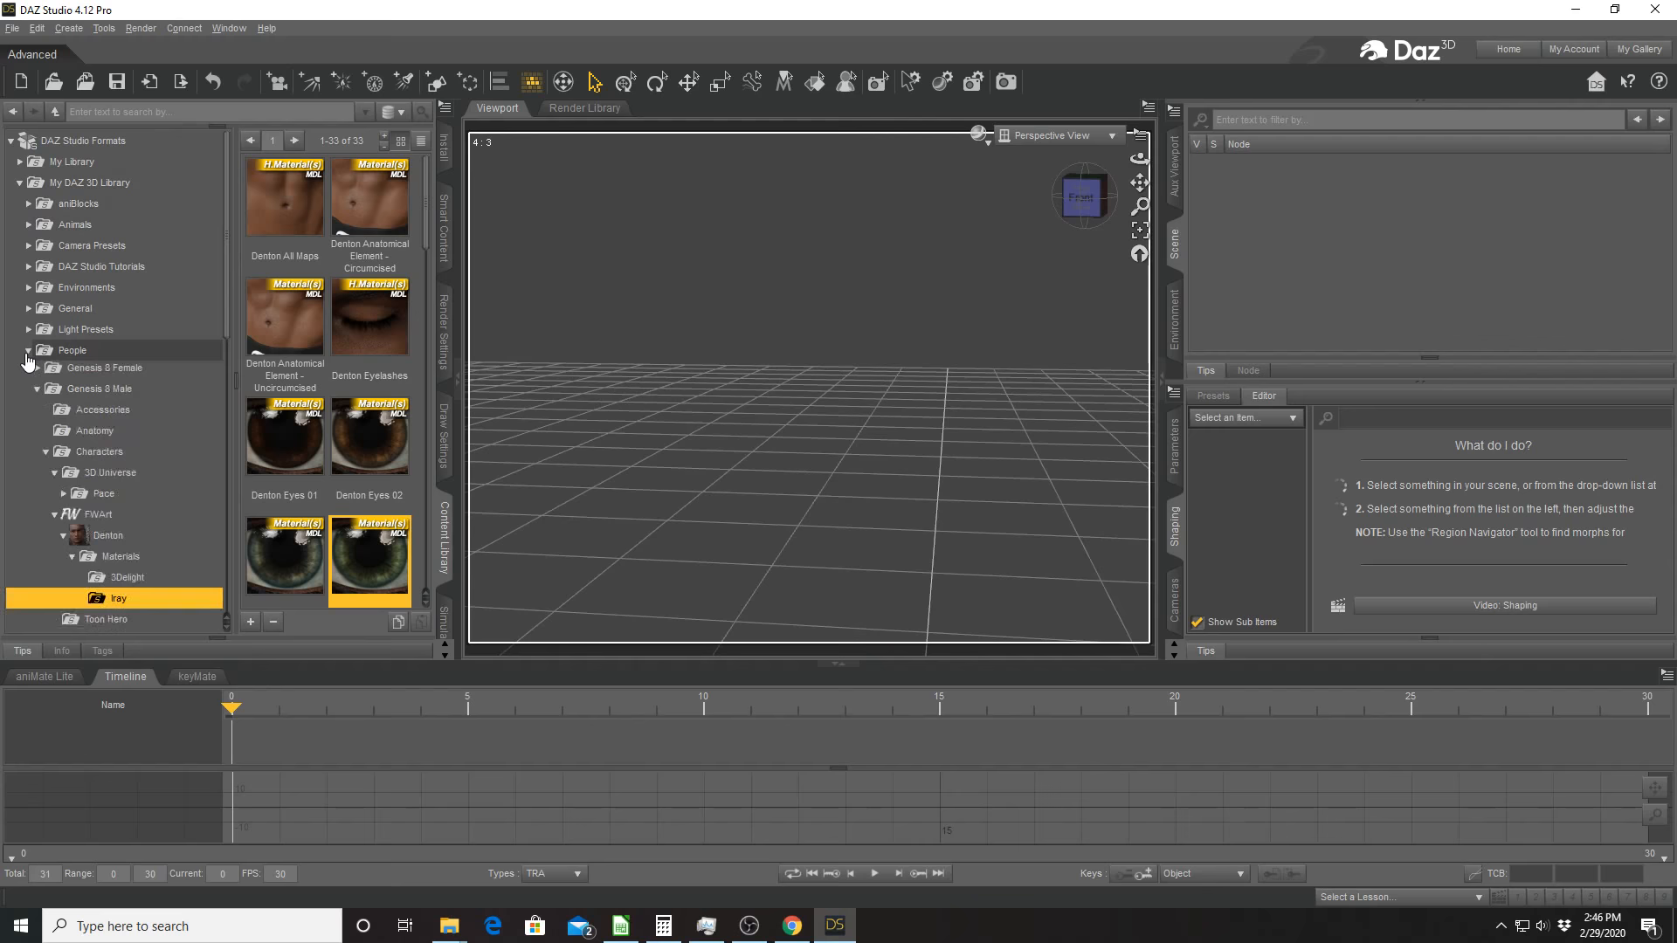
Load the last saved Face Transfer scene subset (Will1) into the empty scene.
click(96, 454)
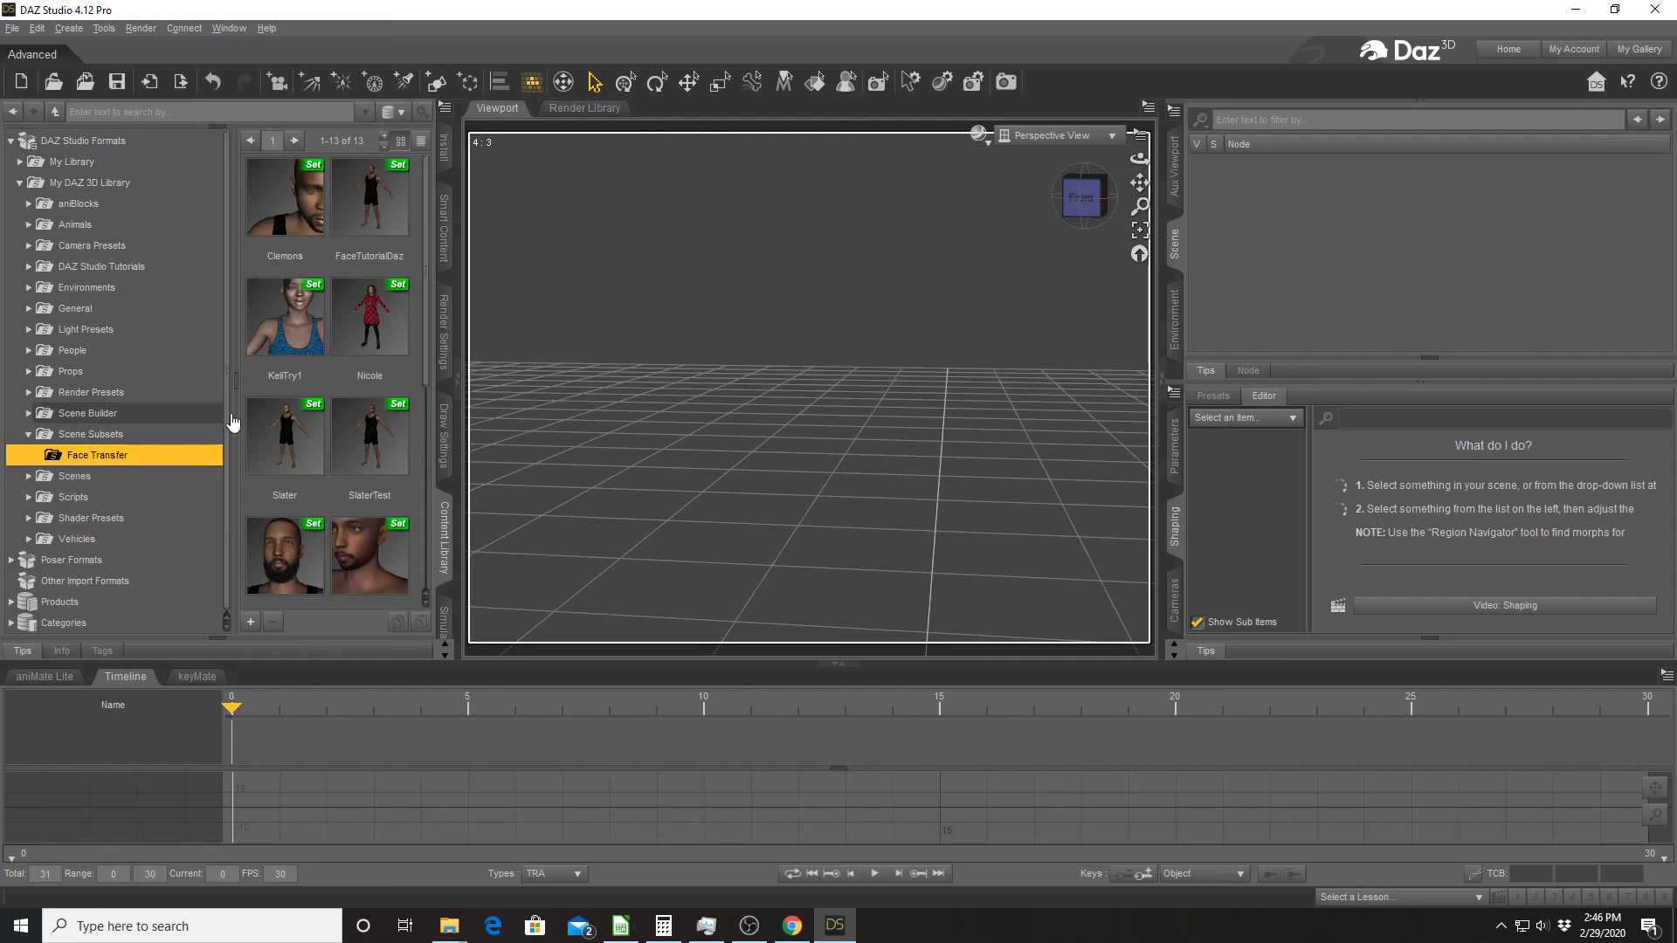
scroll(down, 3)
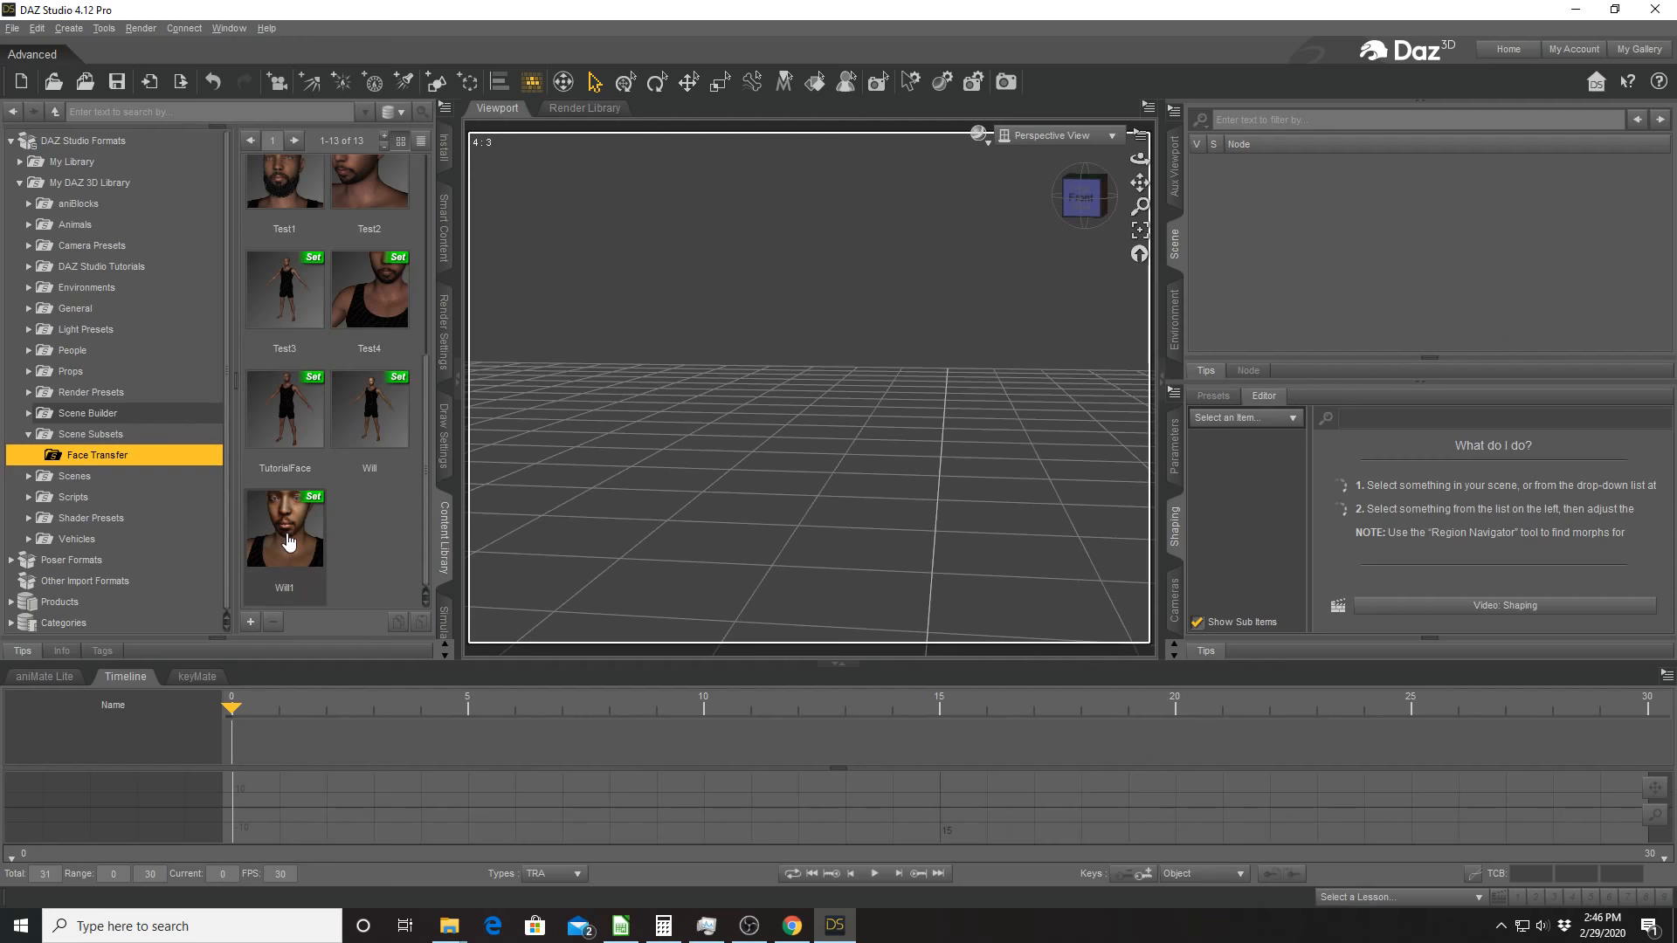
double_click(285, 529)
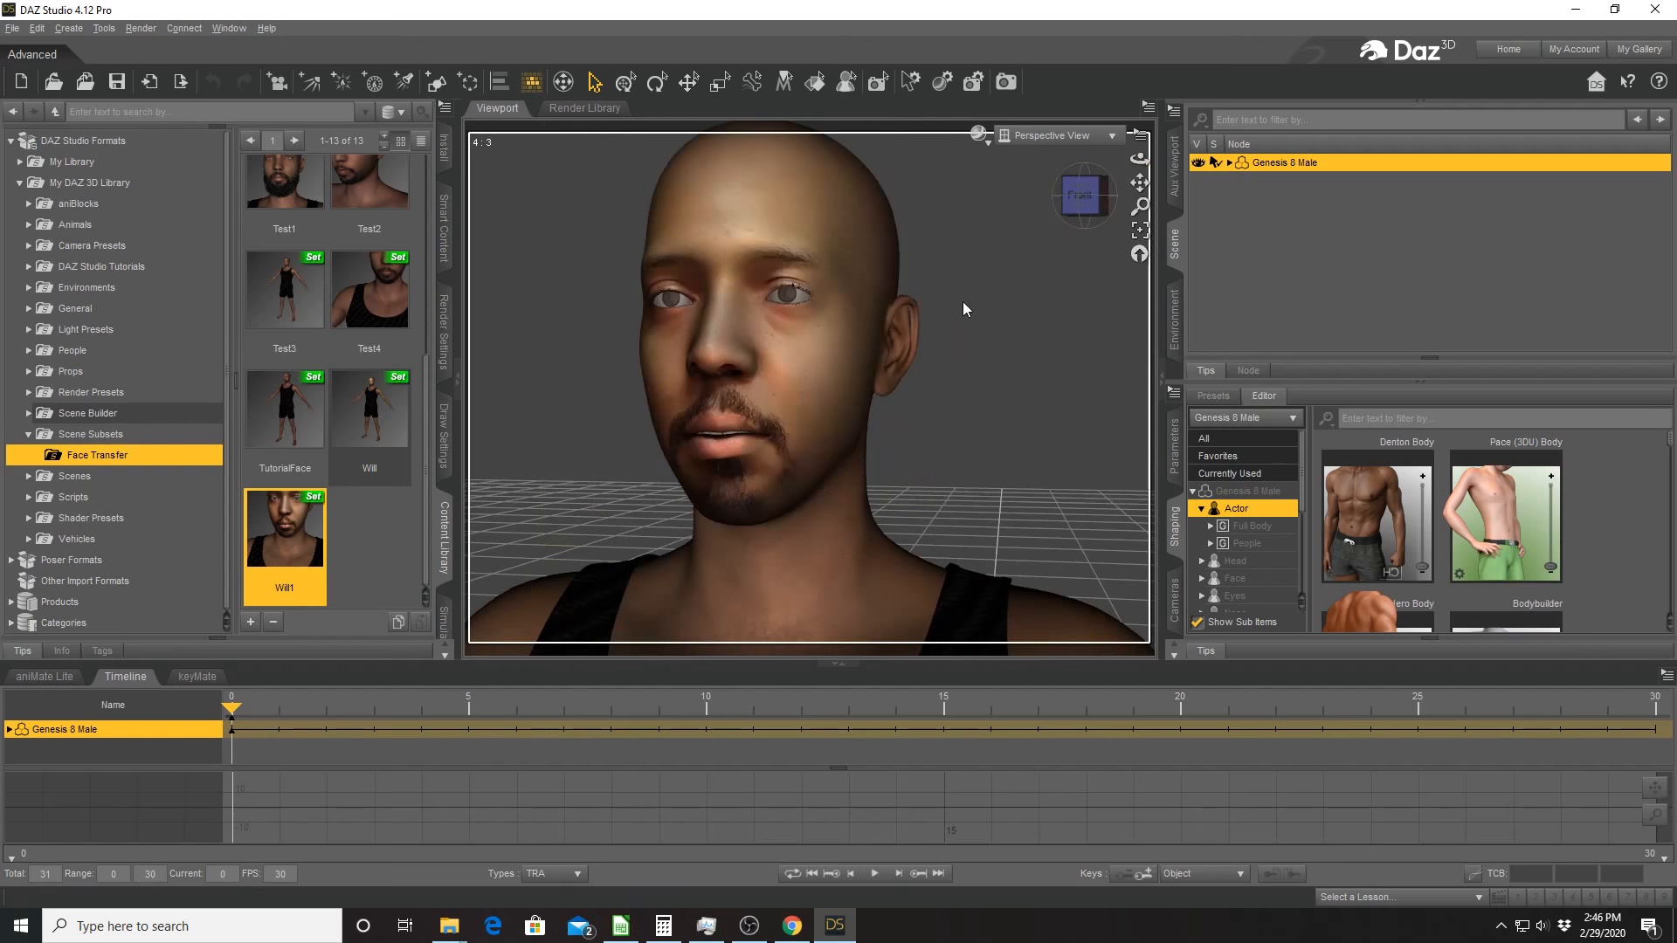
mouse_move(952, 480)
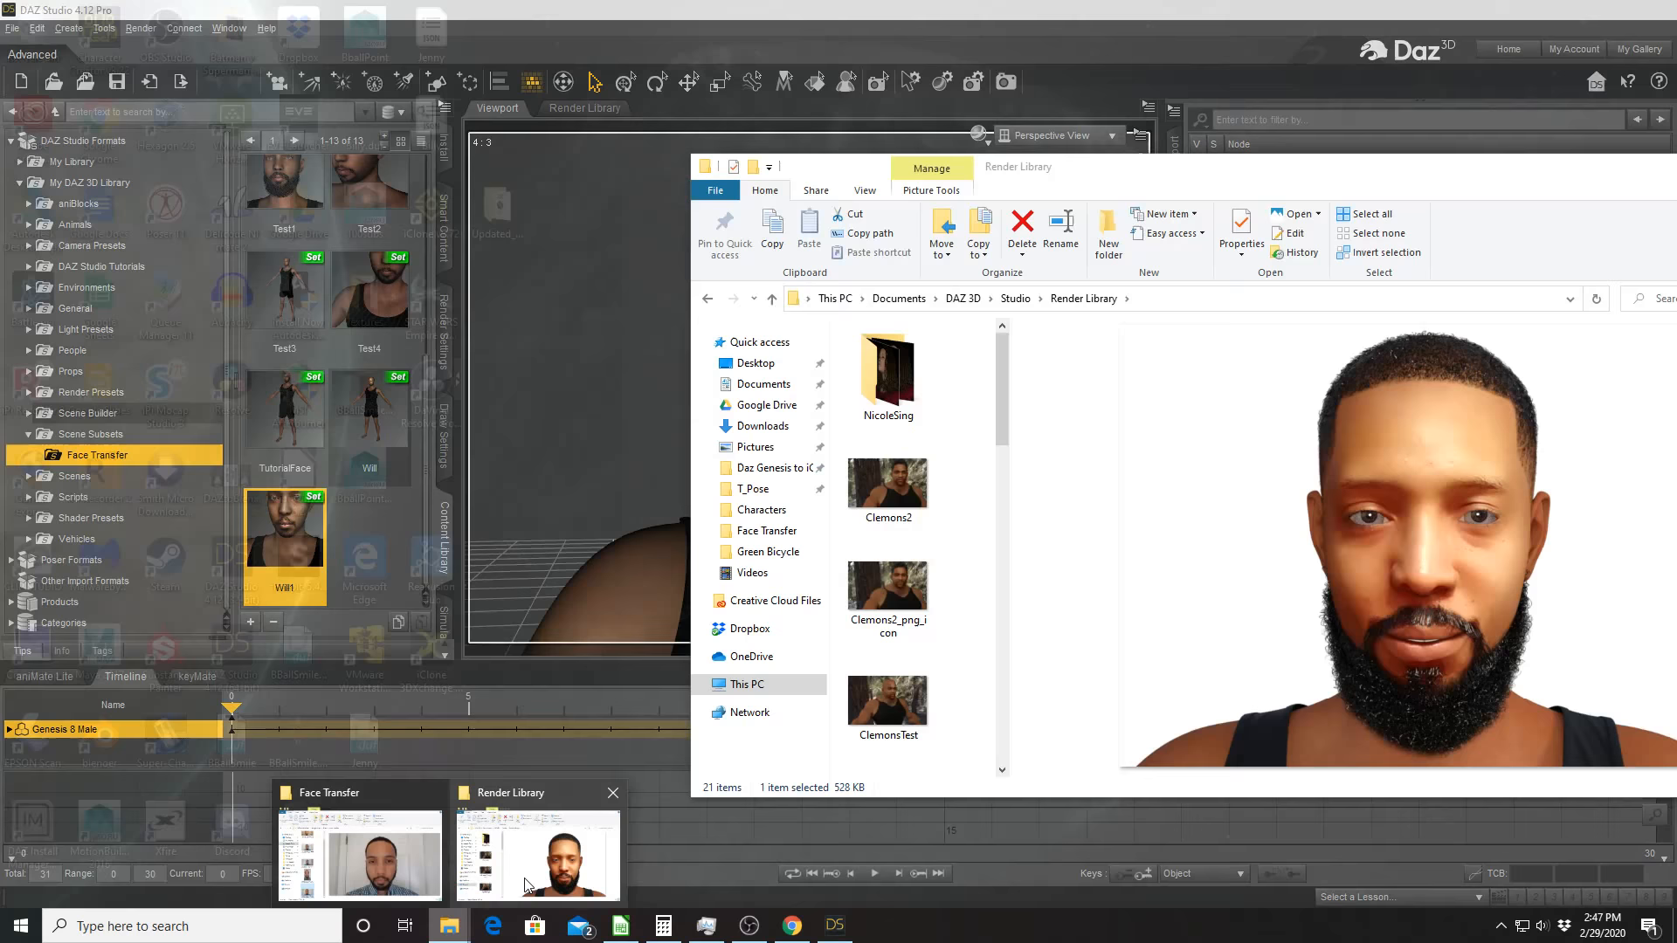
Show the bearded Genesis 8 Male render previewed in the Render Library folder.
click(536, 856)
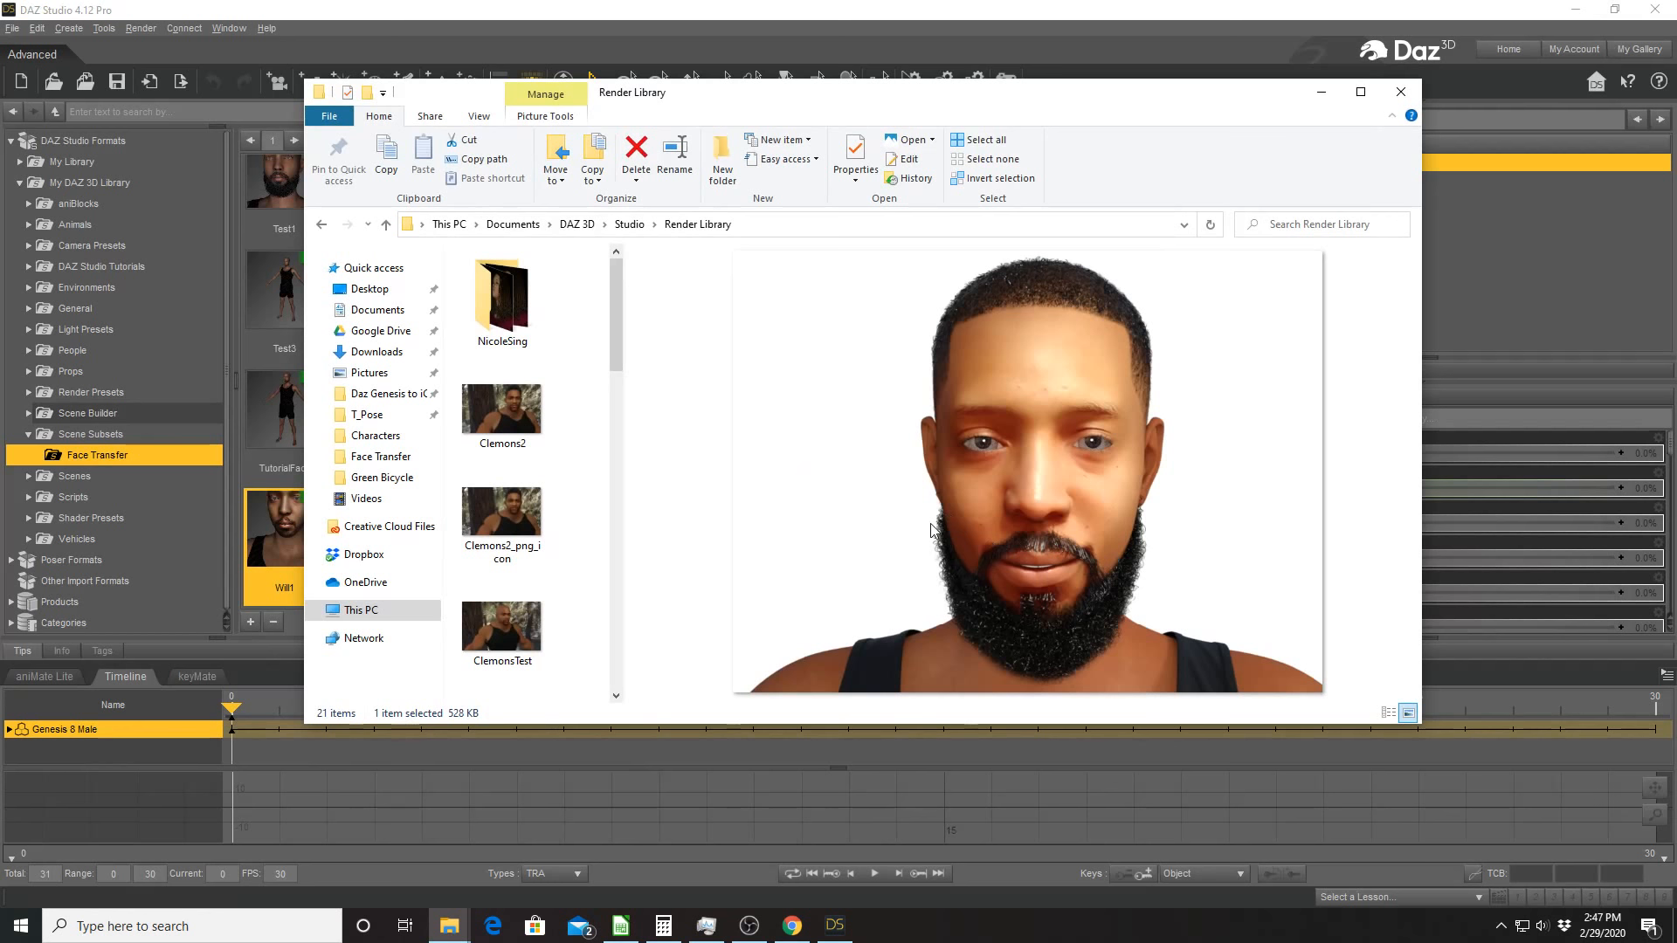
mouse_move(1107, 548)
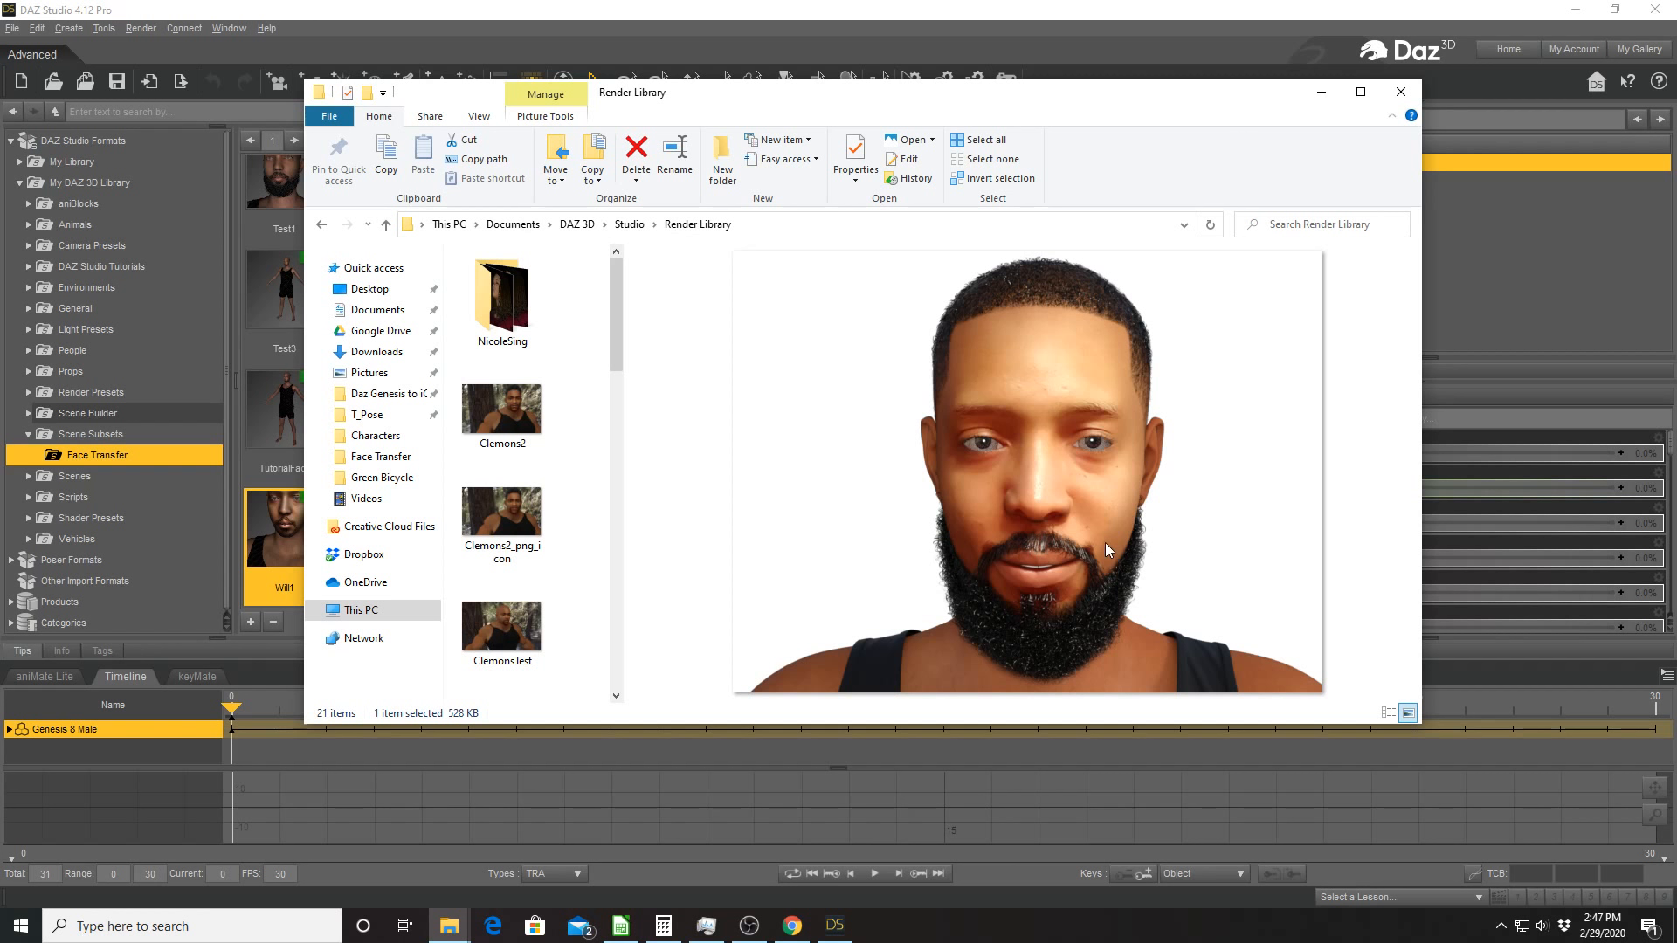
mouse_move(1207, 350)
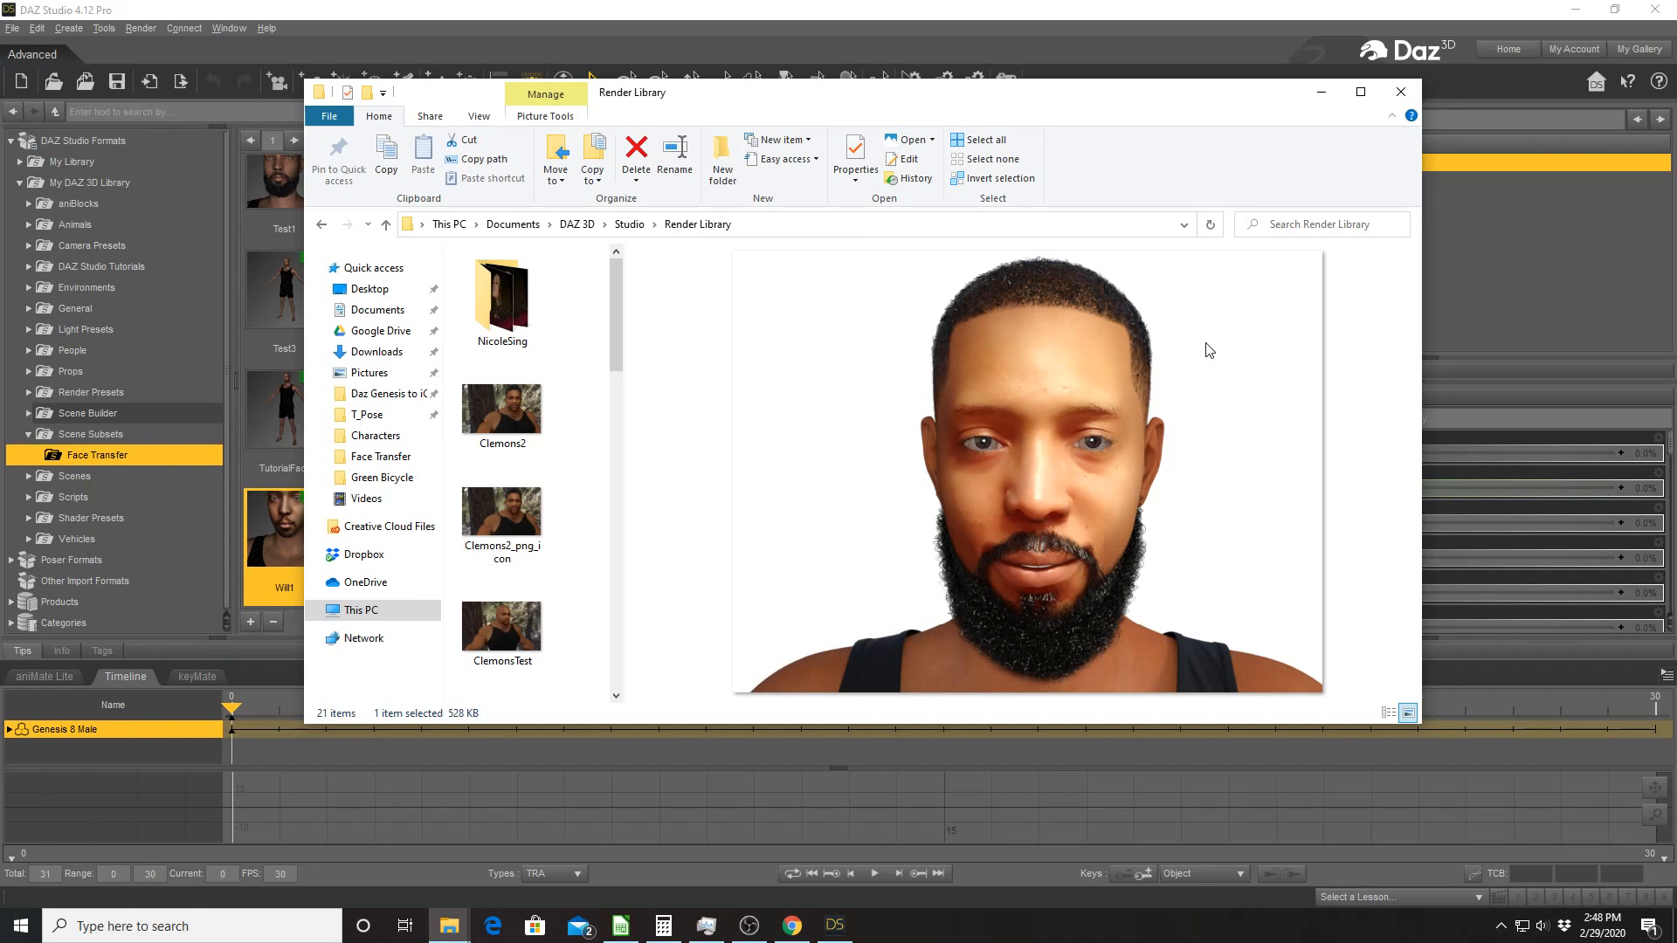
Switch to the Face Transfer Unlimited store page showing its $29.97 sale price.
click(792, 926)
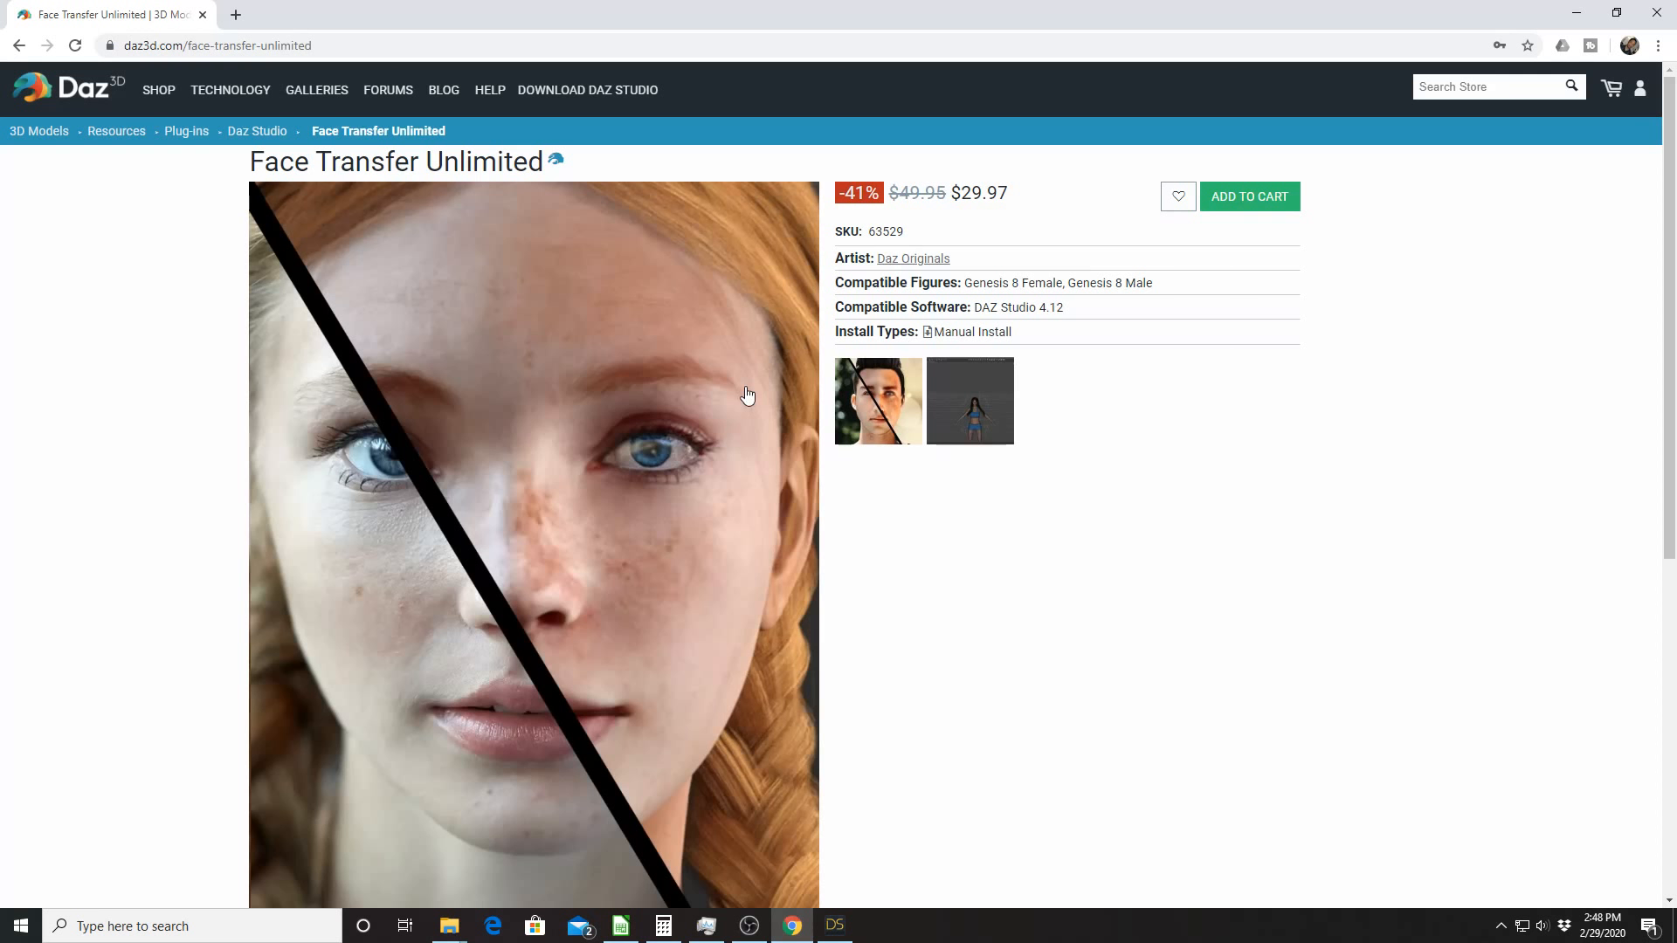
mouse_move(1099, 230)
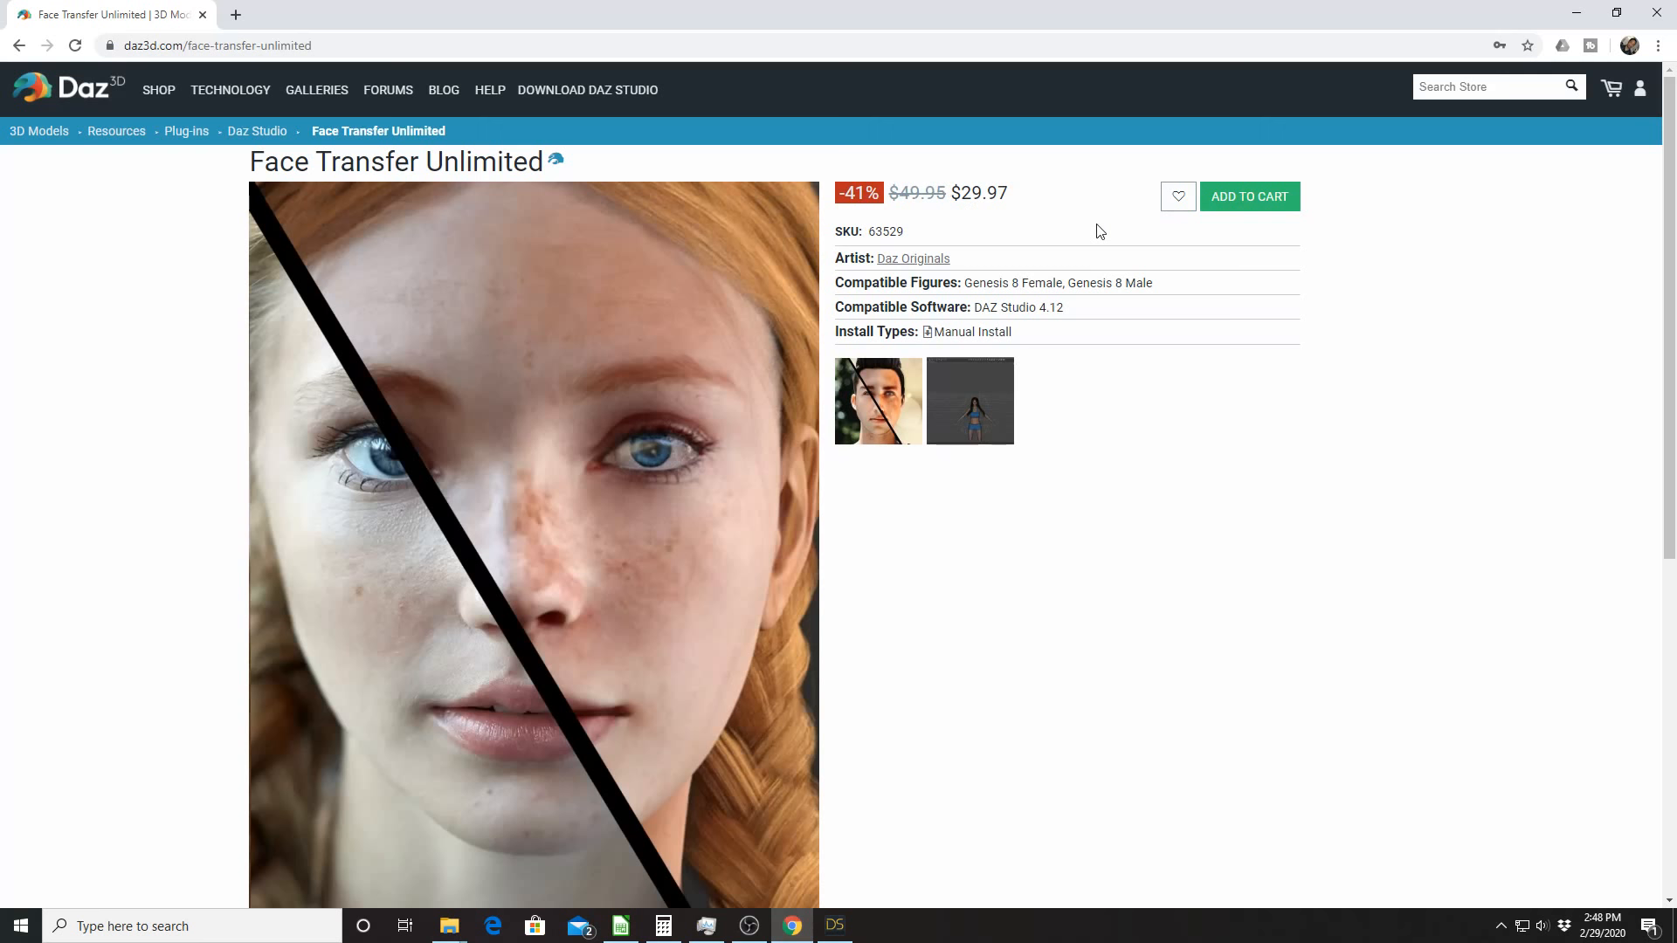
mouse_move(933, 222)
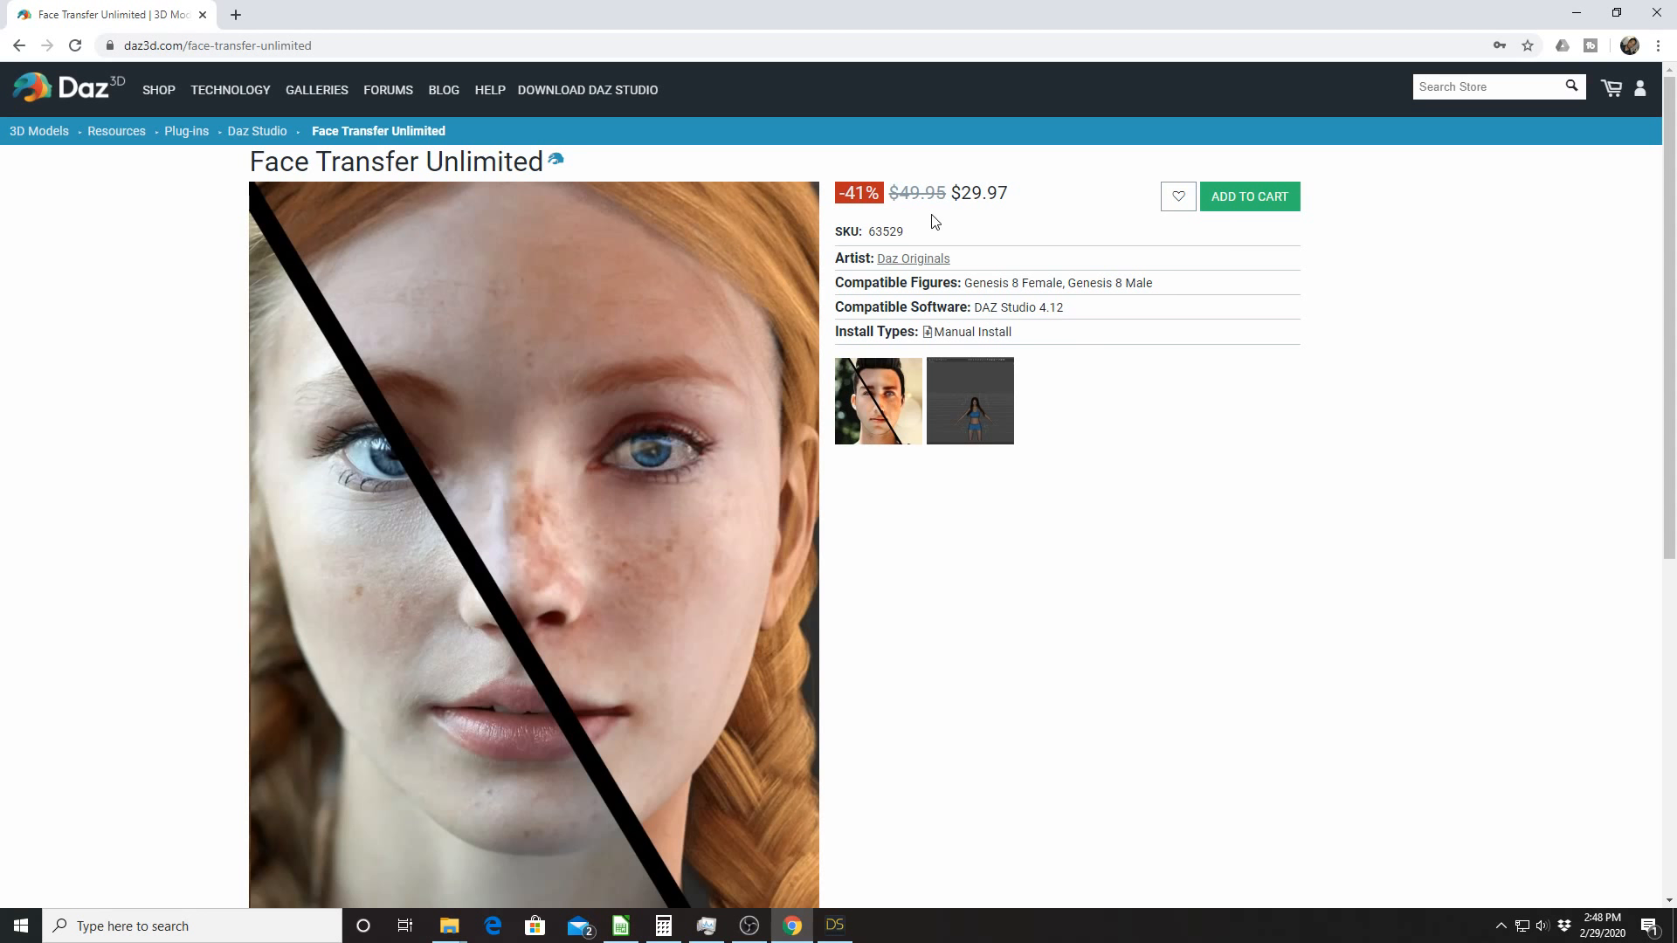